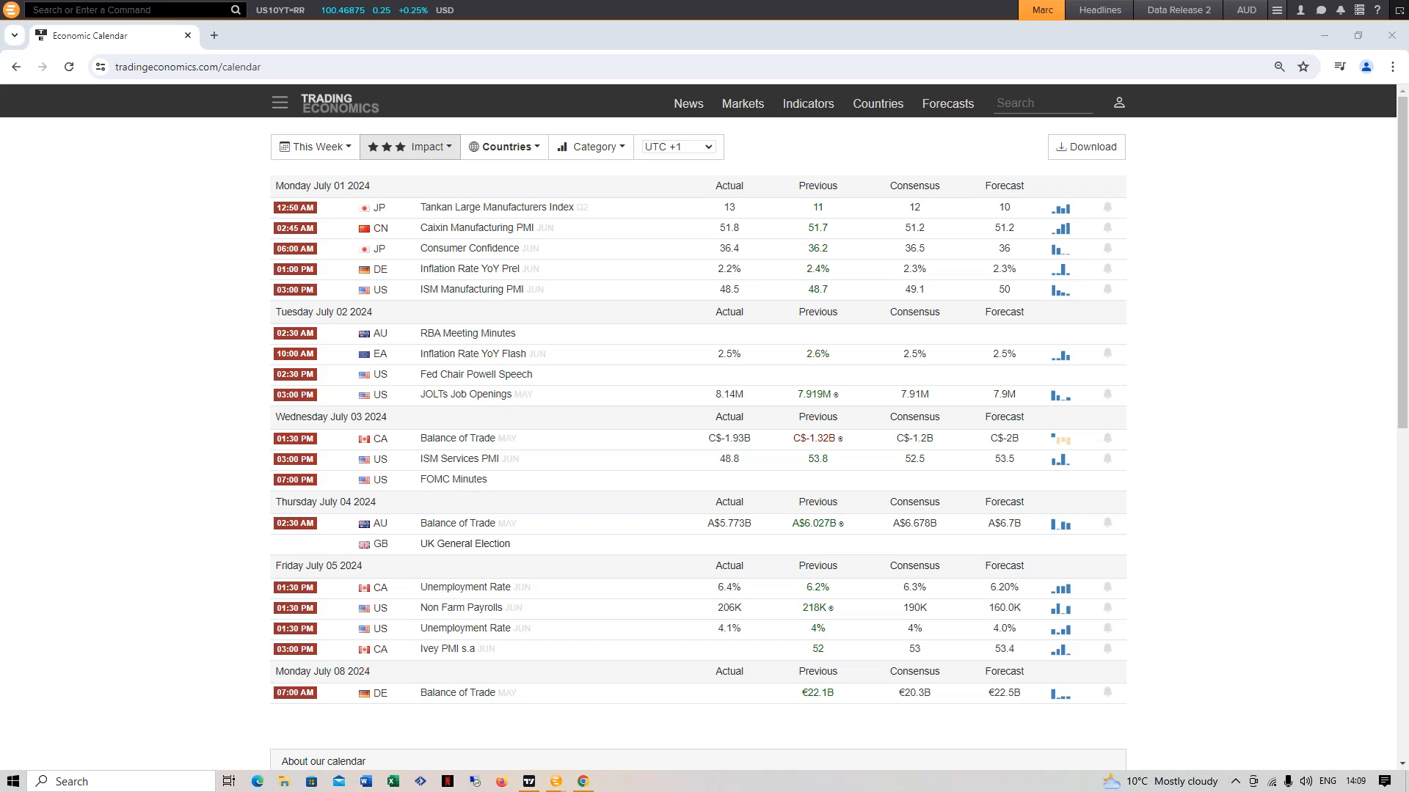
mouse_move(157, 370)
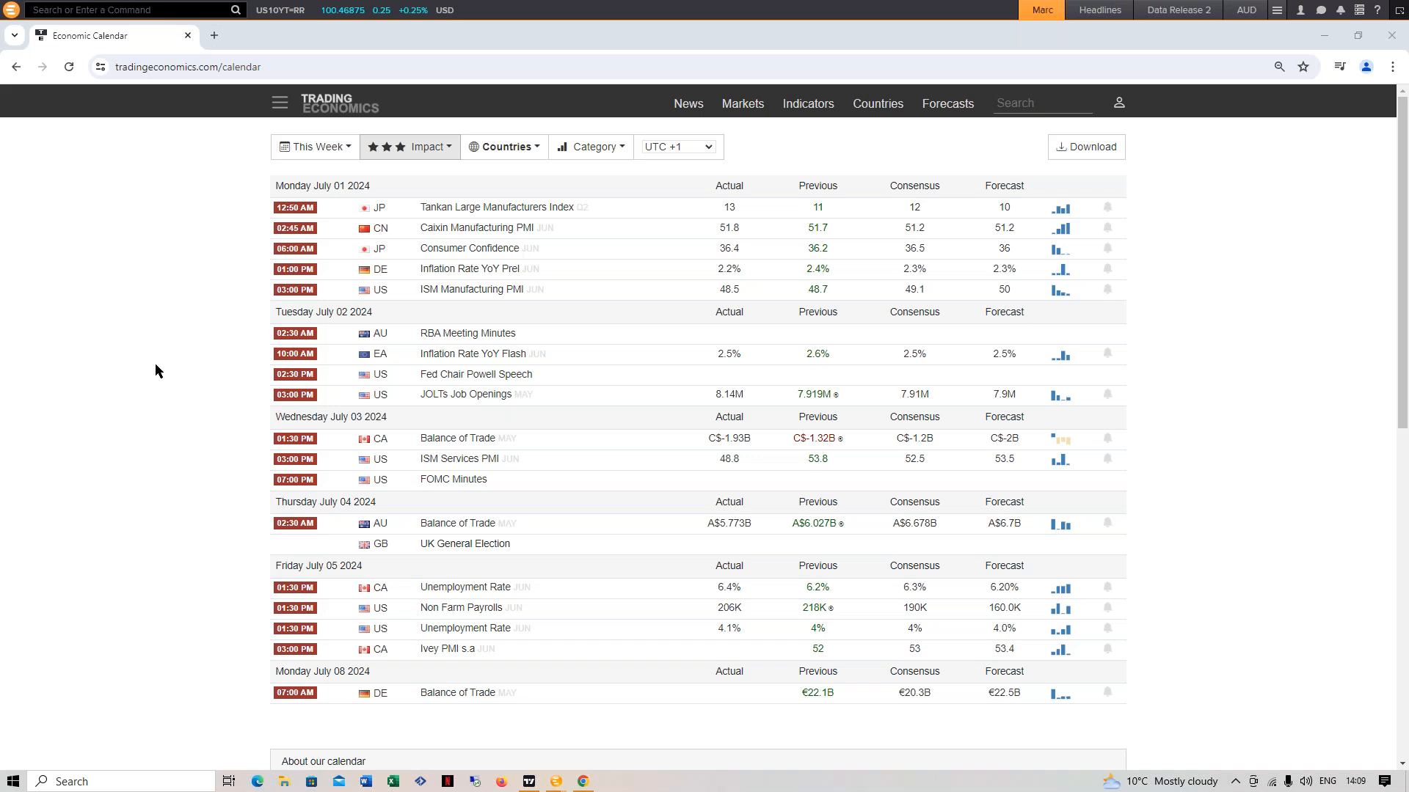
From the economic calendar, bring up the United States Unemployment Rate details page
double_click(465, 289)
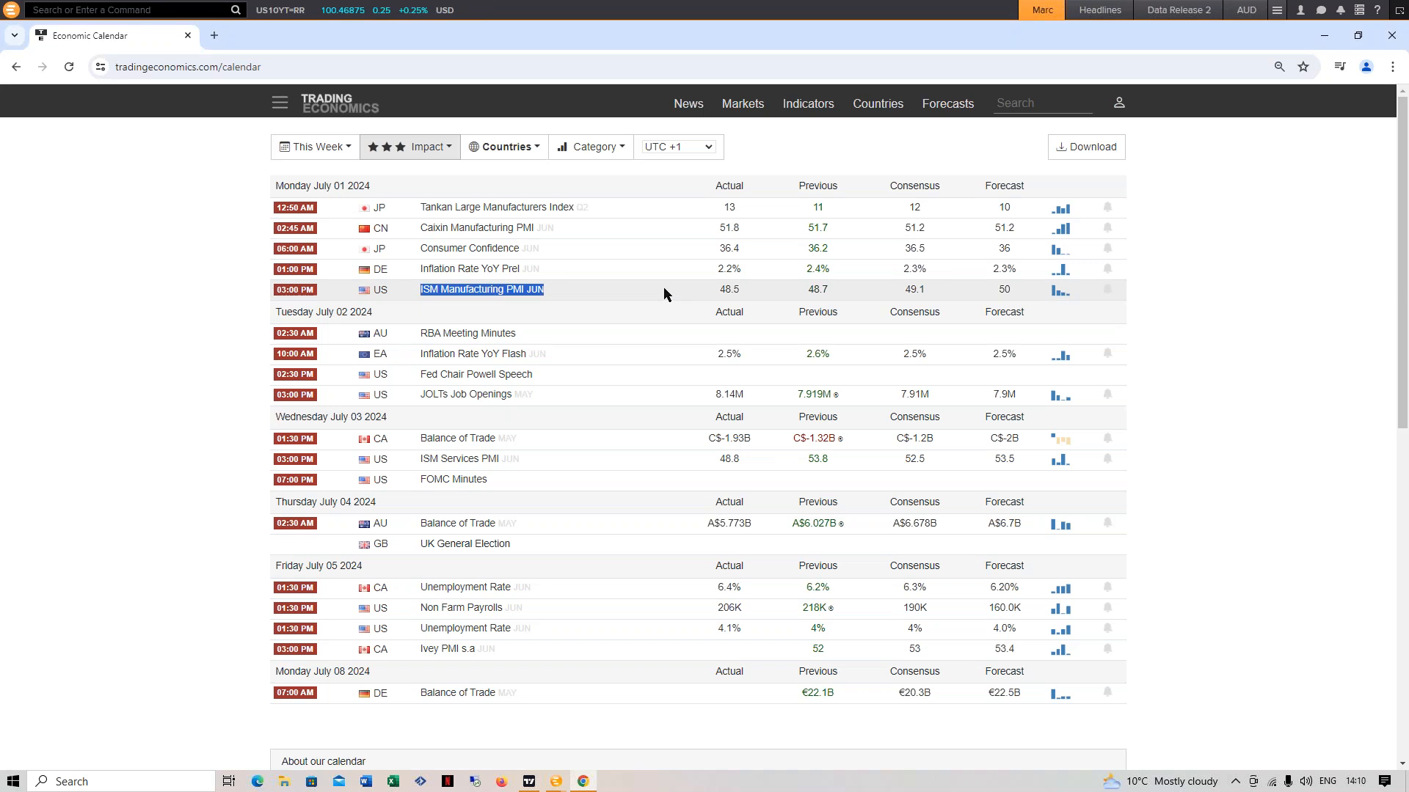
mouse_move(570, 399)
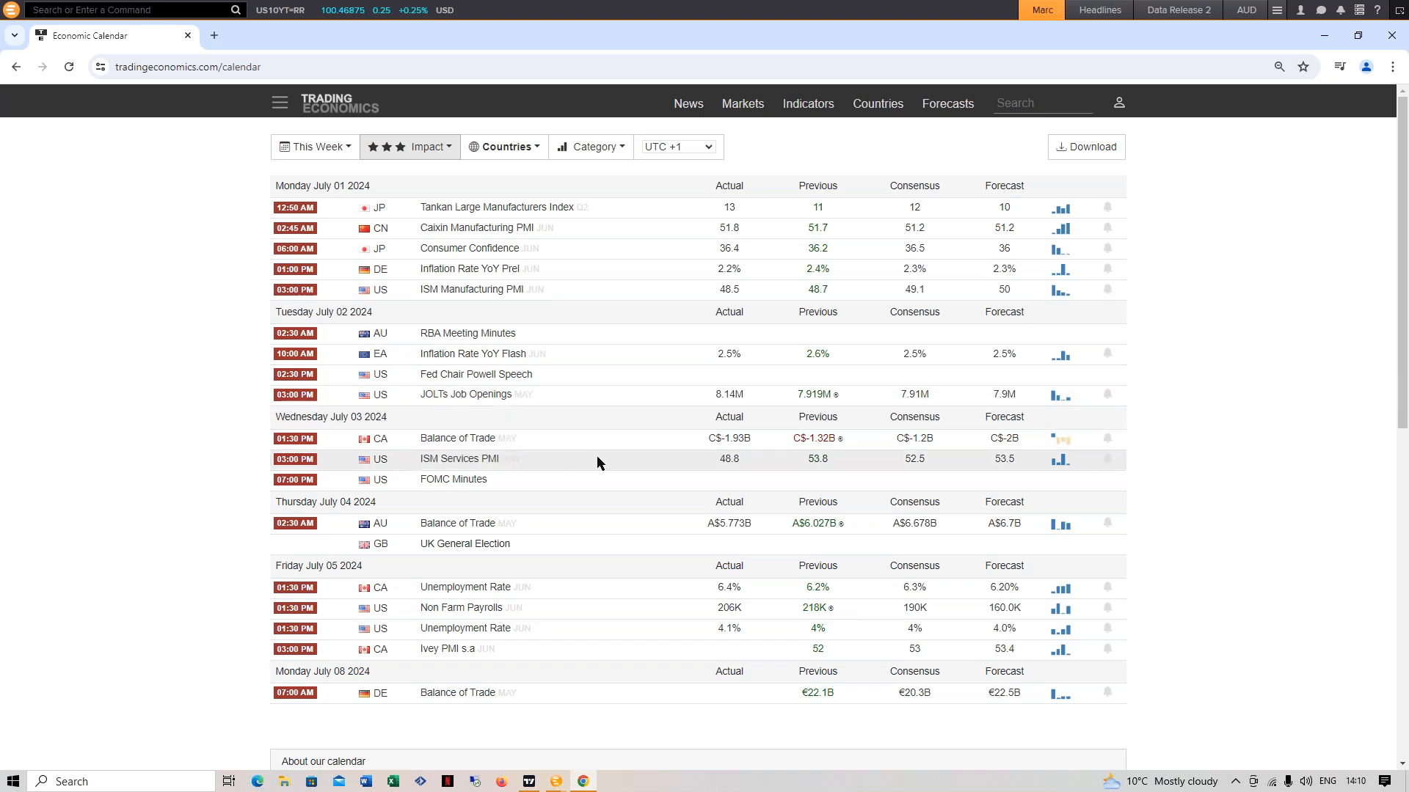
mouse_move(537, 575)
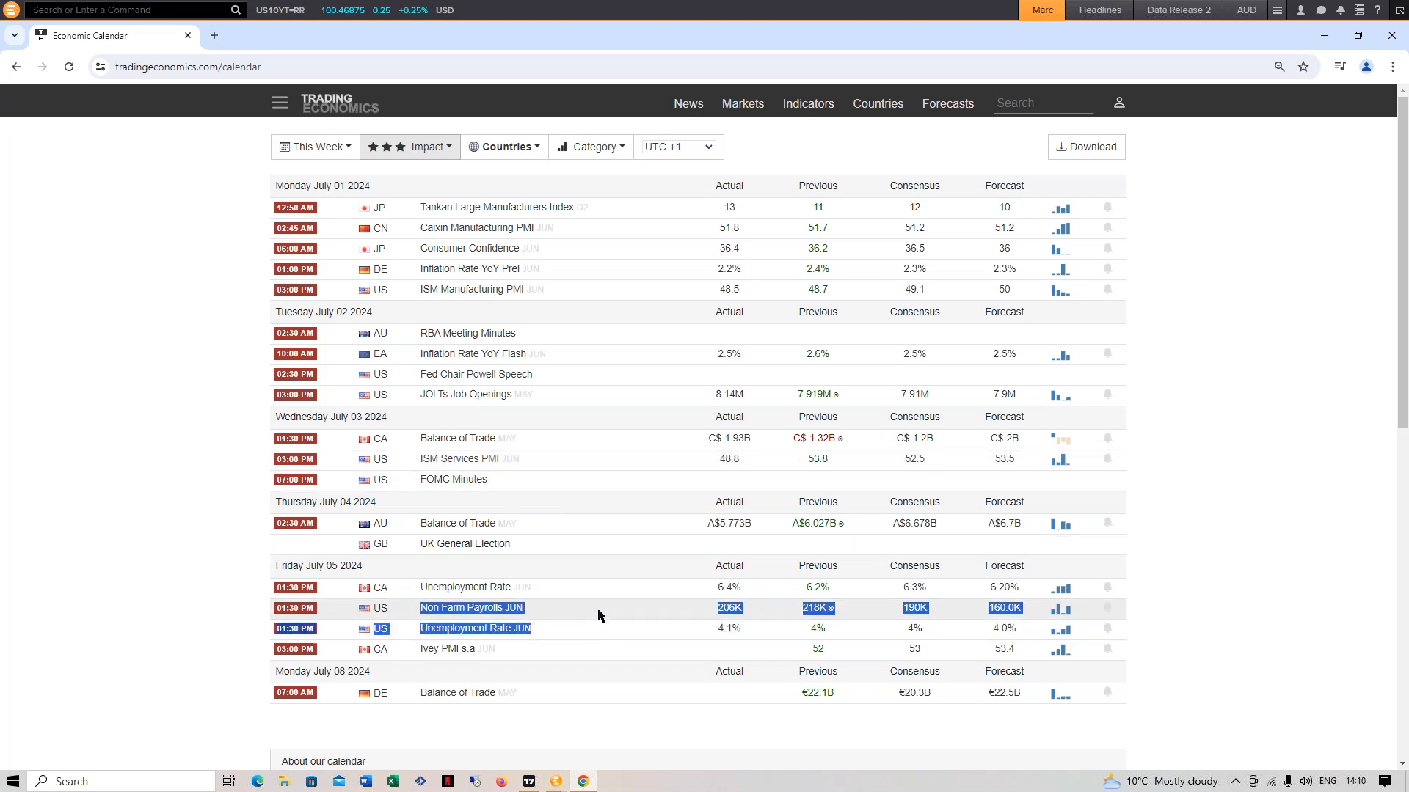
click(600, 616)
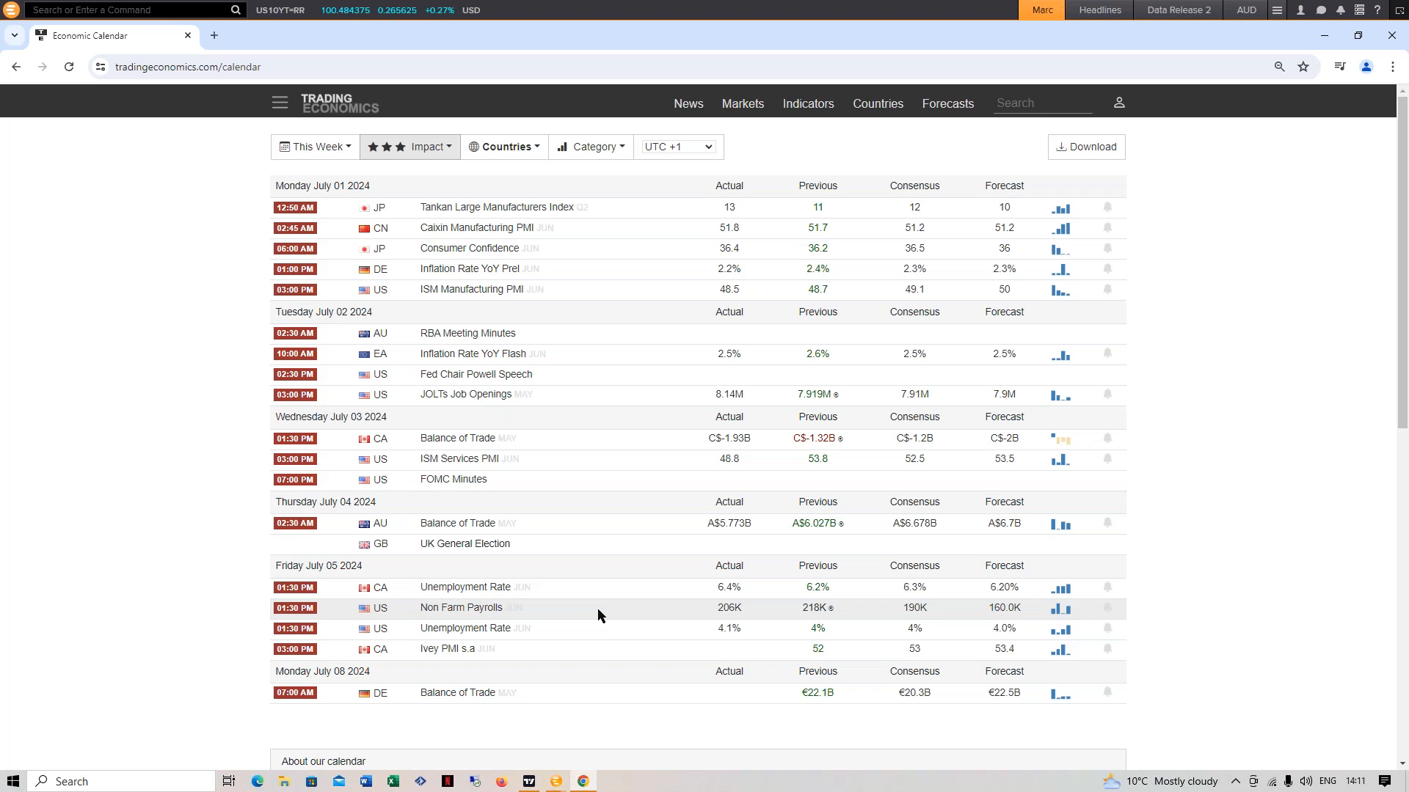
mouse_move(638, 623)
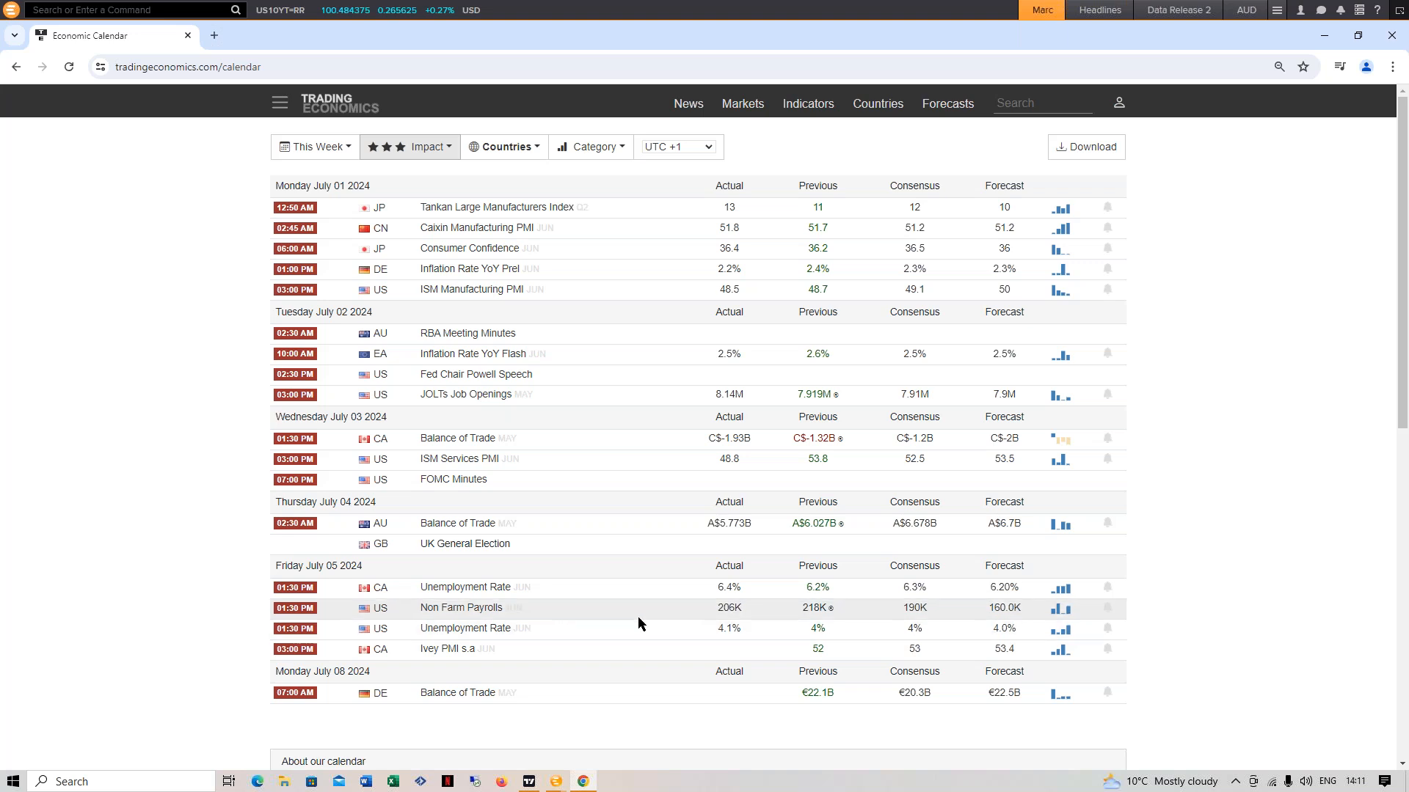
mouse_move(465, 628)
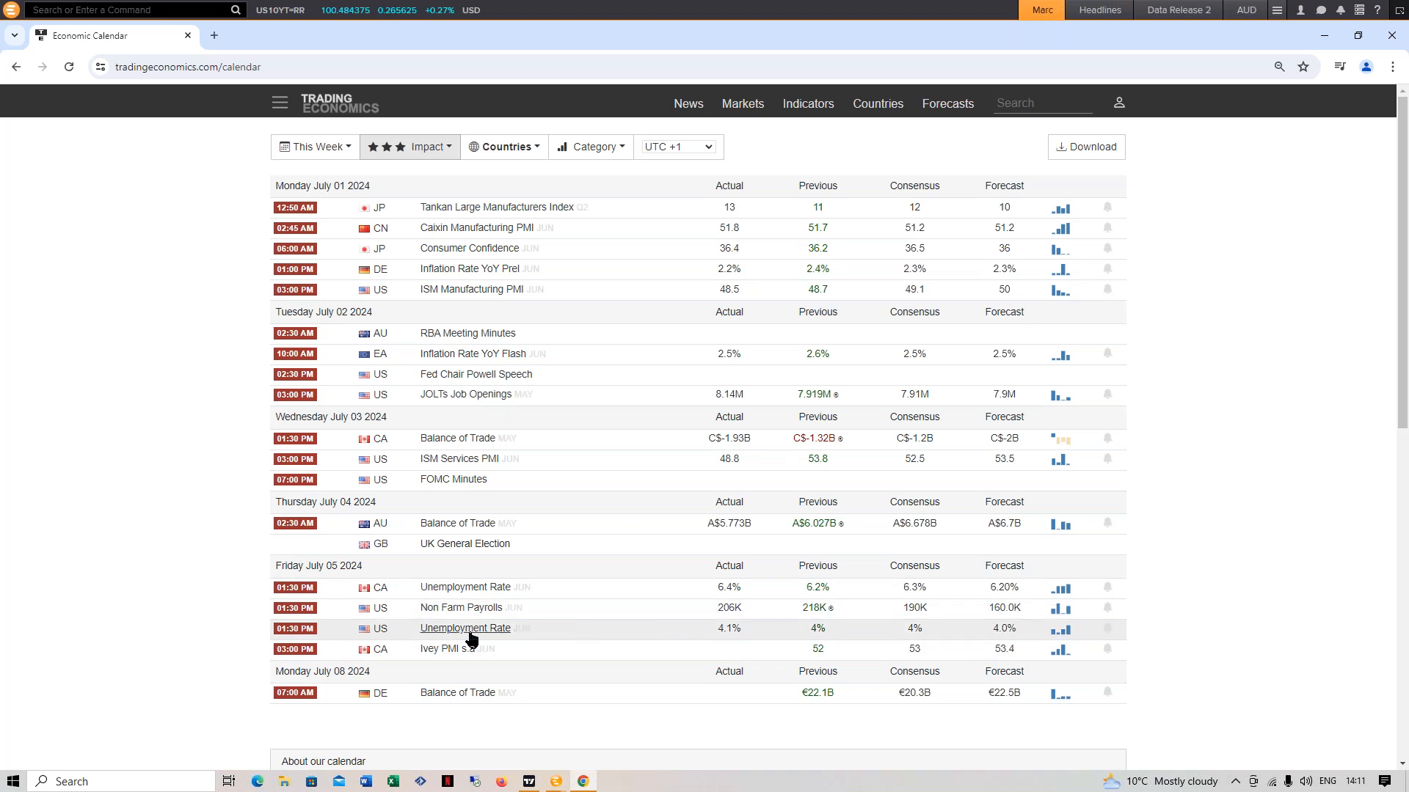
click(465, 627)
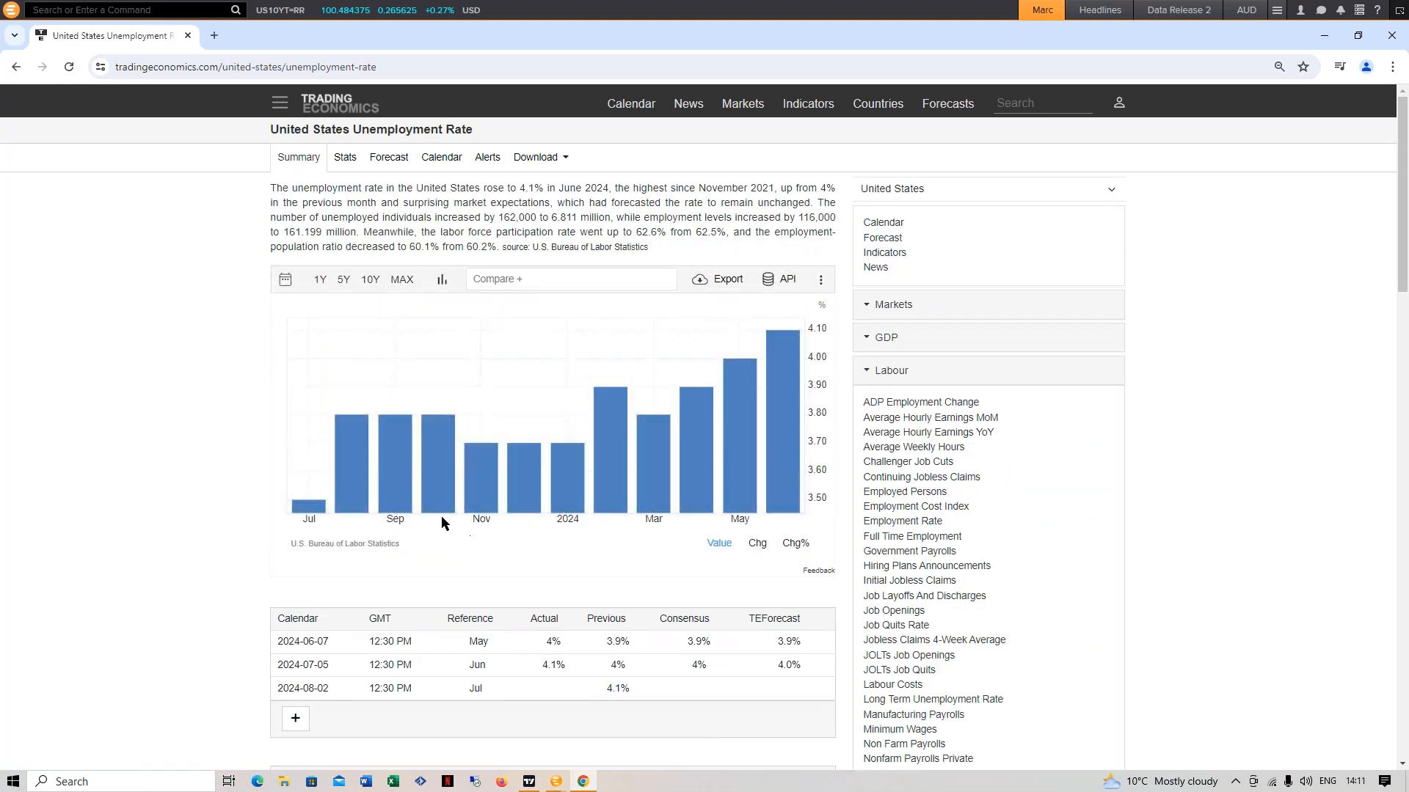
mouse_move(308, 503)
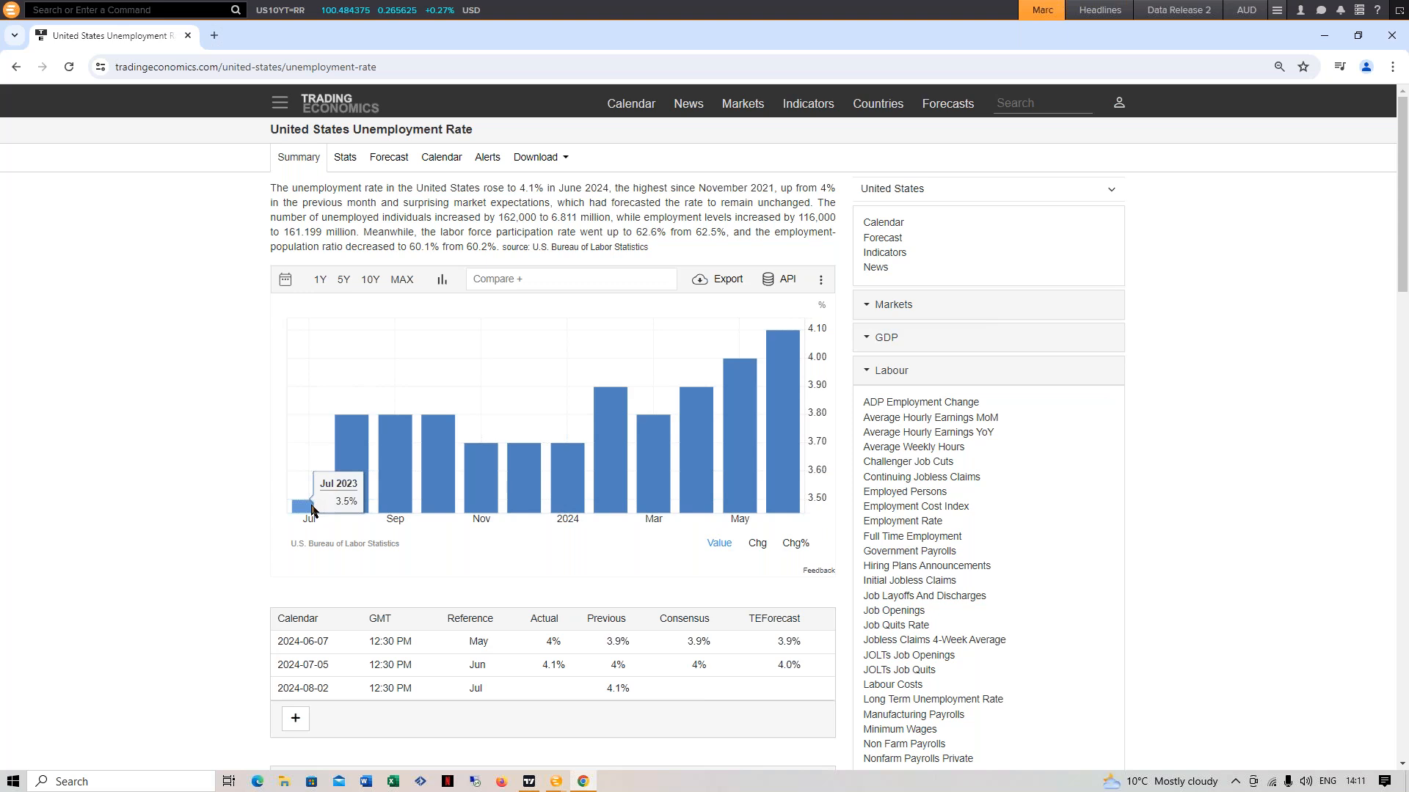
View five years of unemployment history, return to one year of monthly bars, then go back to the calendar
click(442, 279)
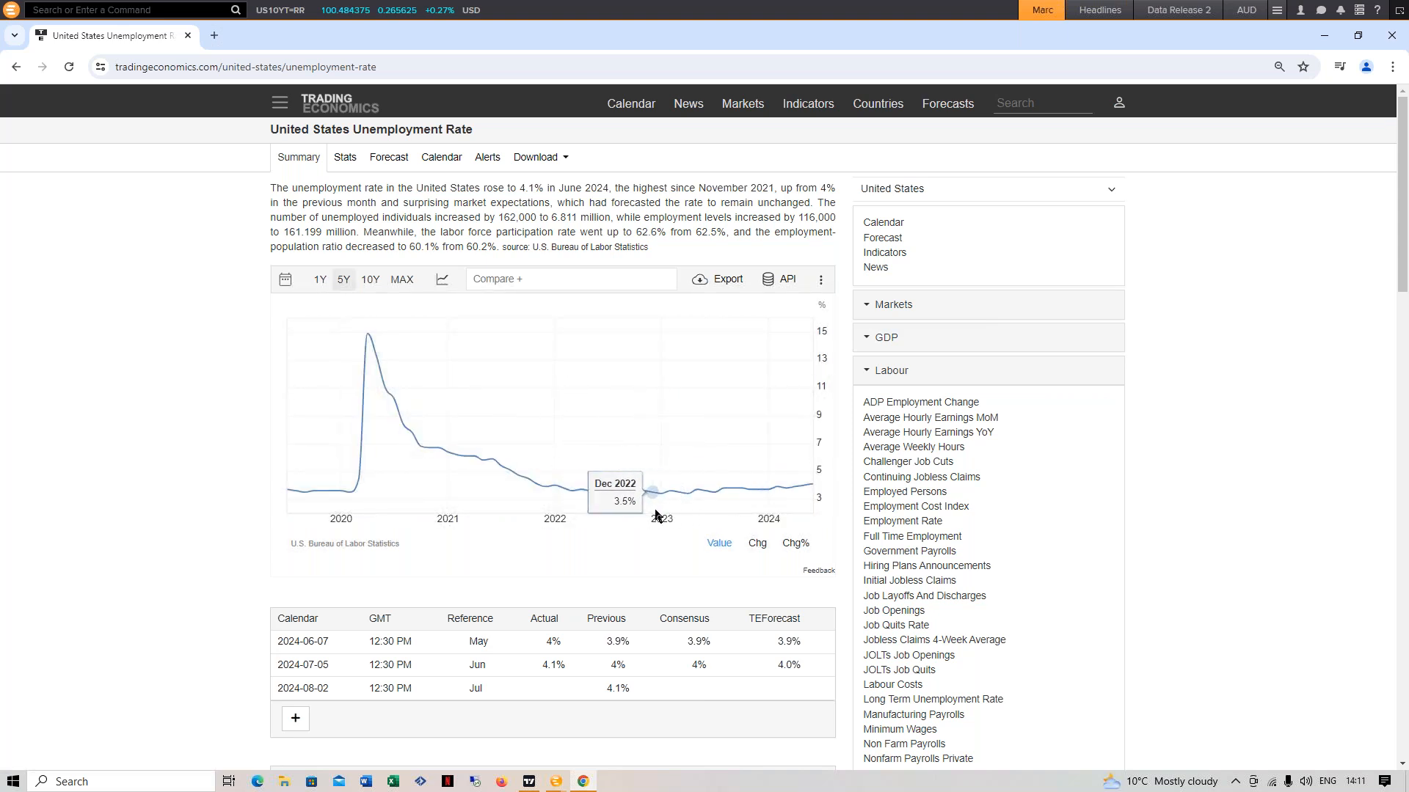
mouse_move(661, 493)
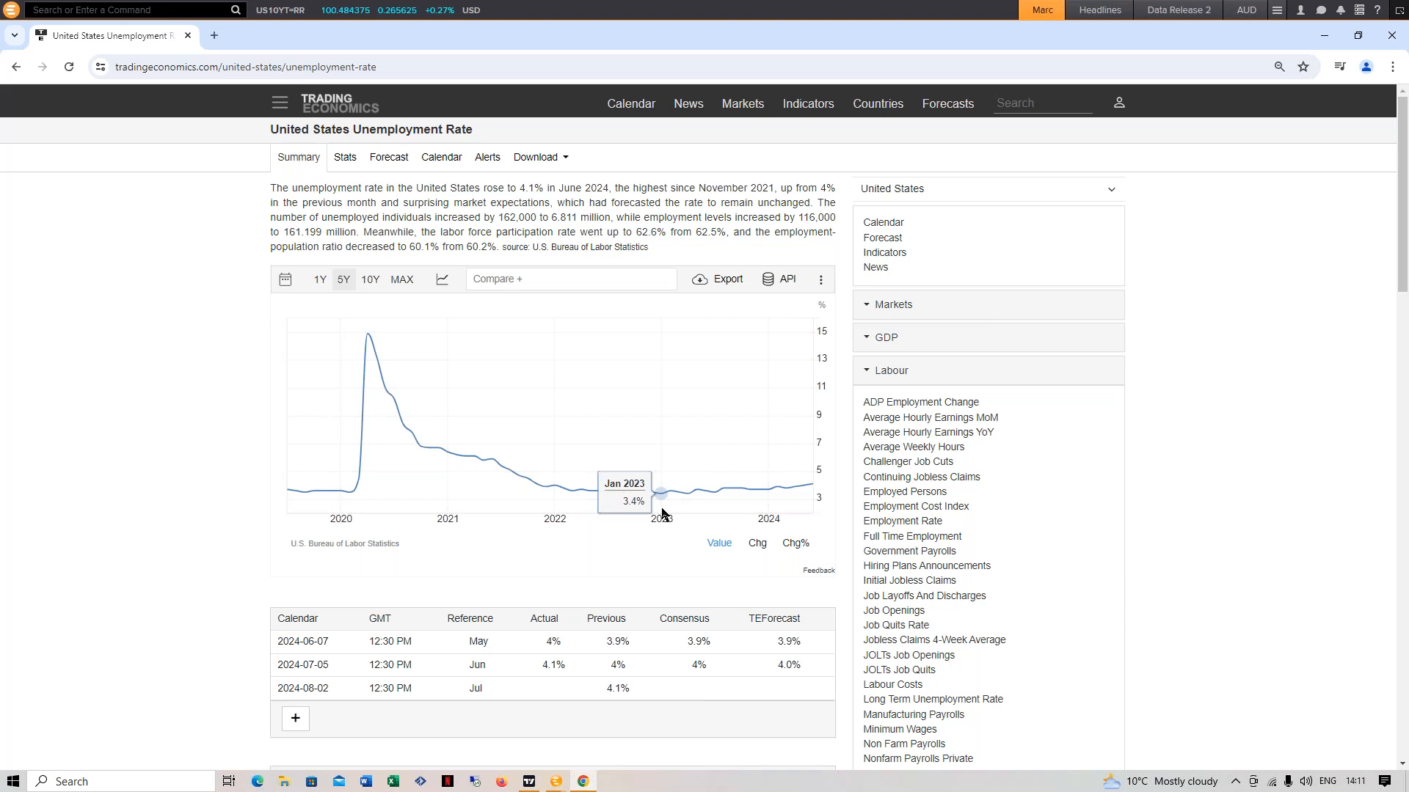
mouse_move(679, 512)
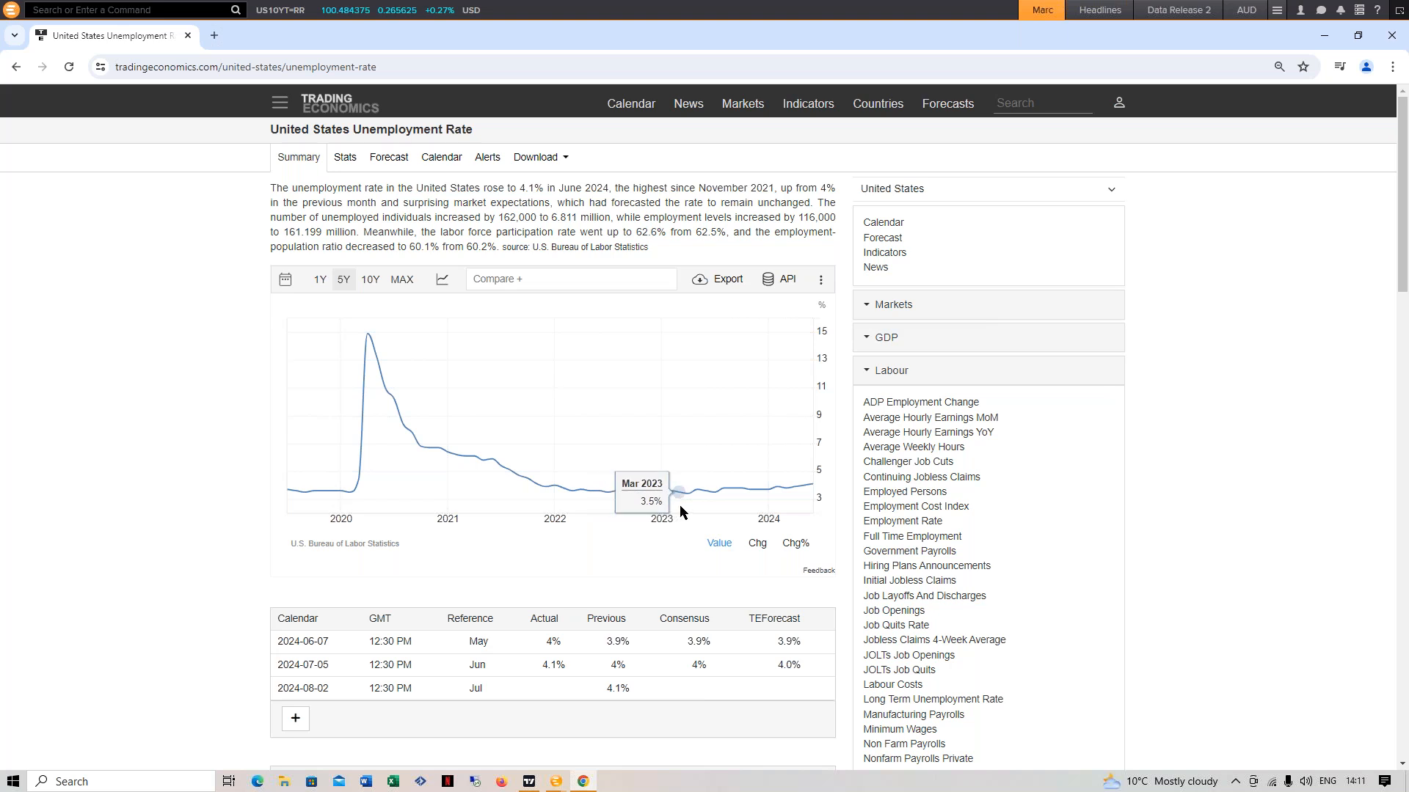
mouse_move(687, 496)
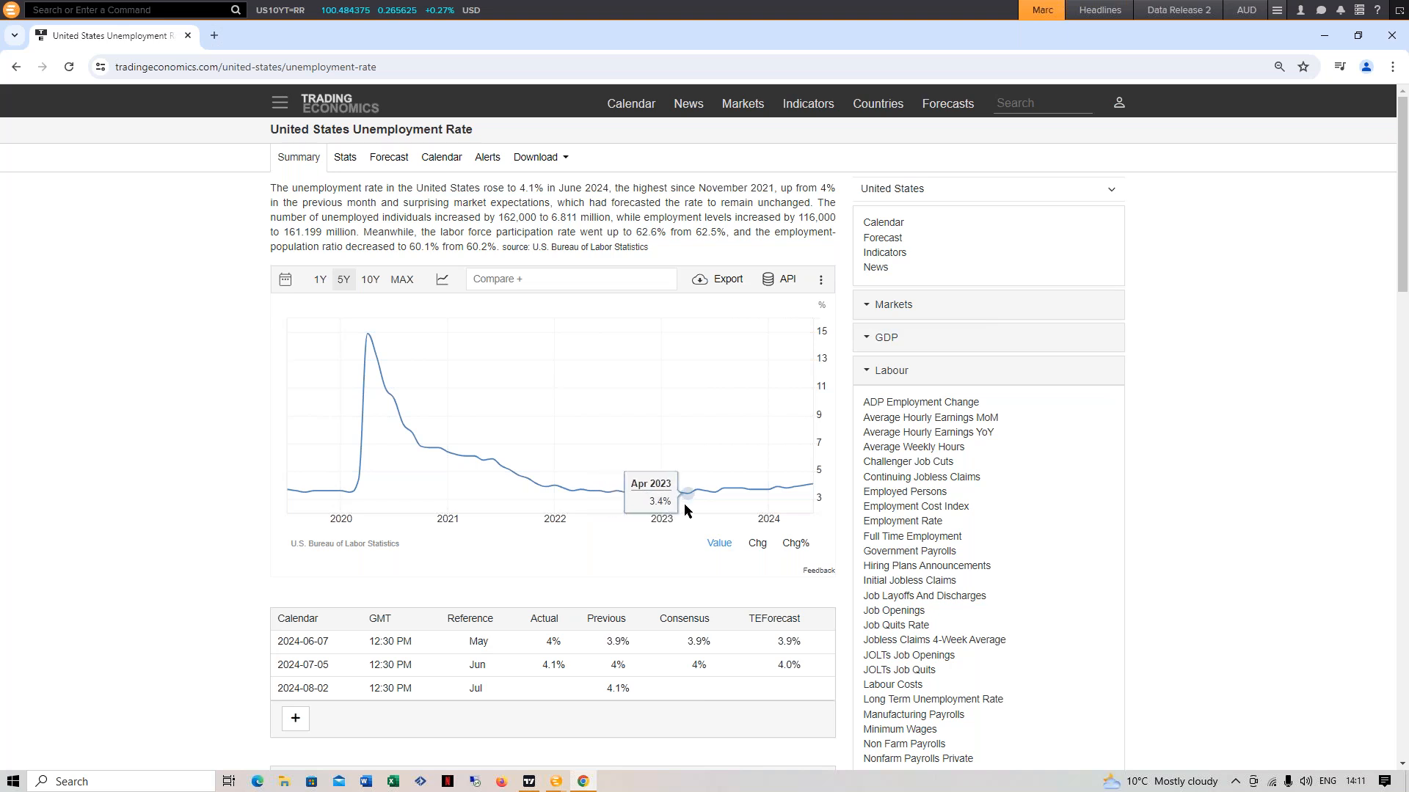
mouse_move(713, 511)
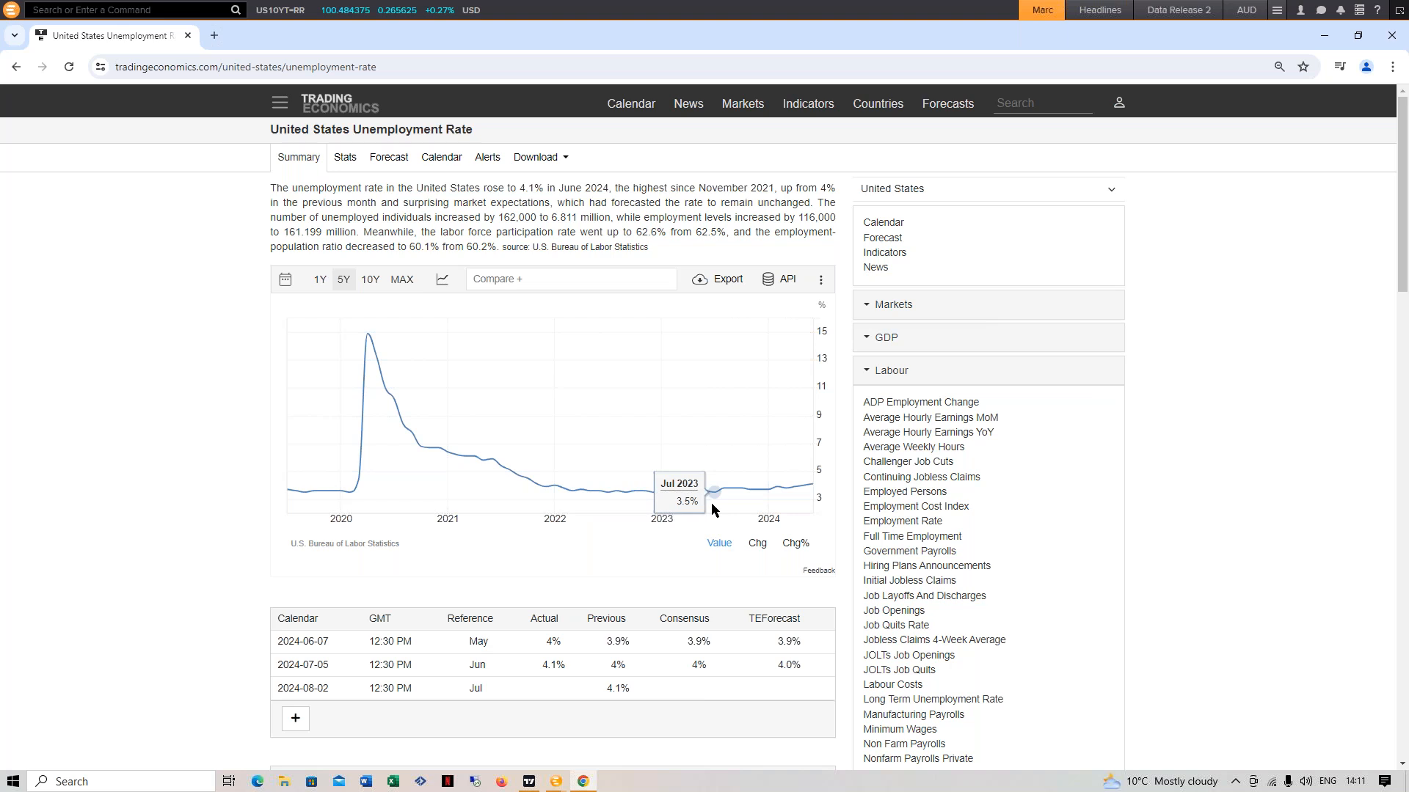
mouse_move(807, 508)
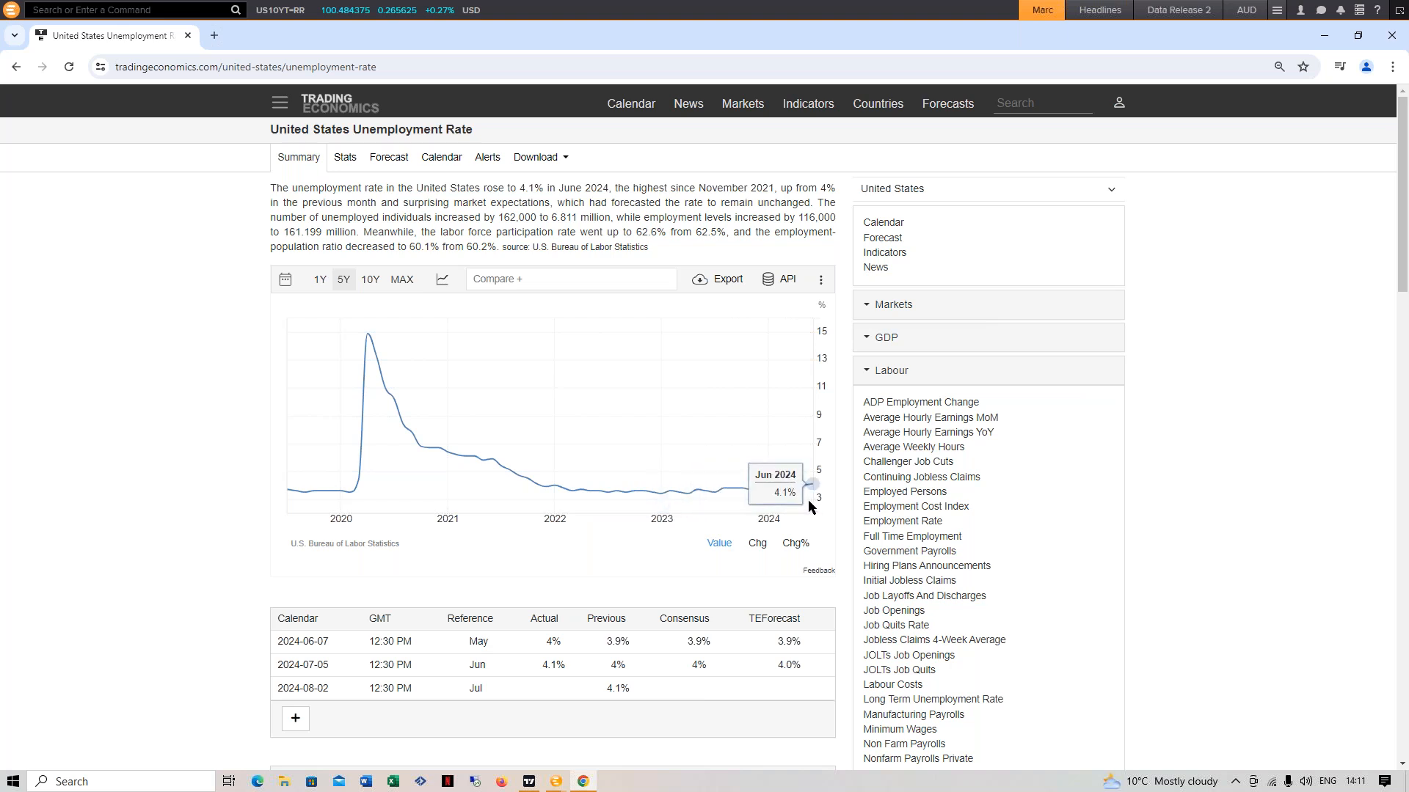
click(441, 279)
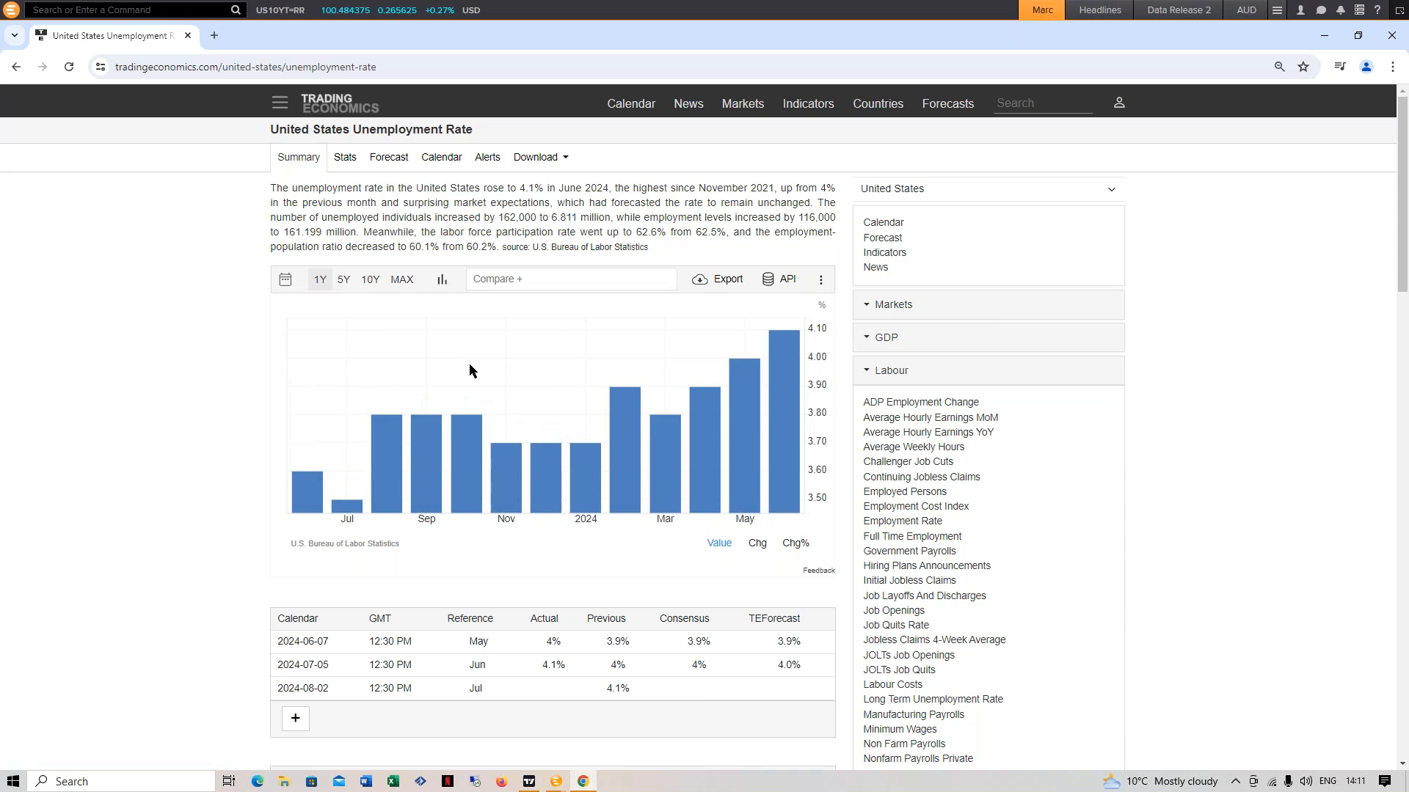
mouse_move(695, 445)
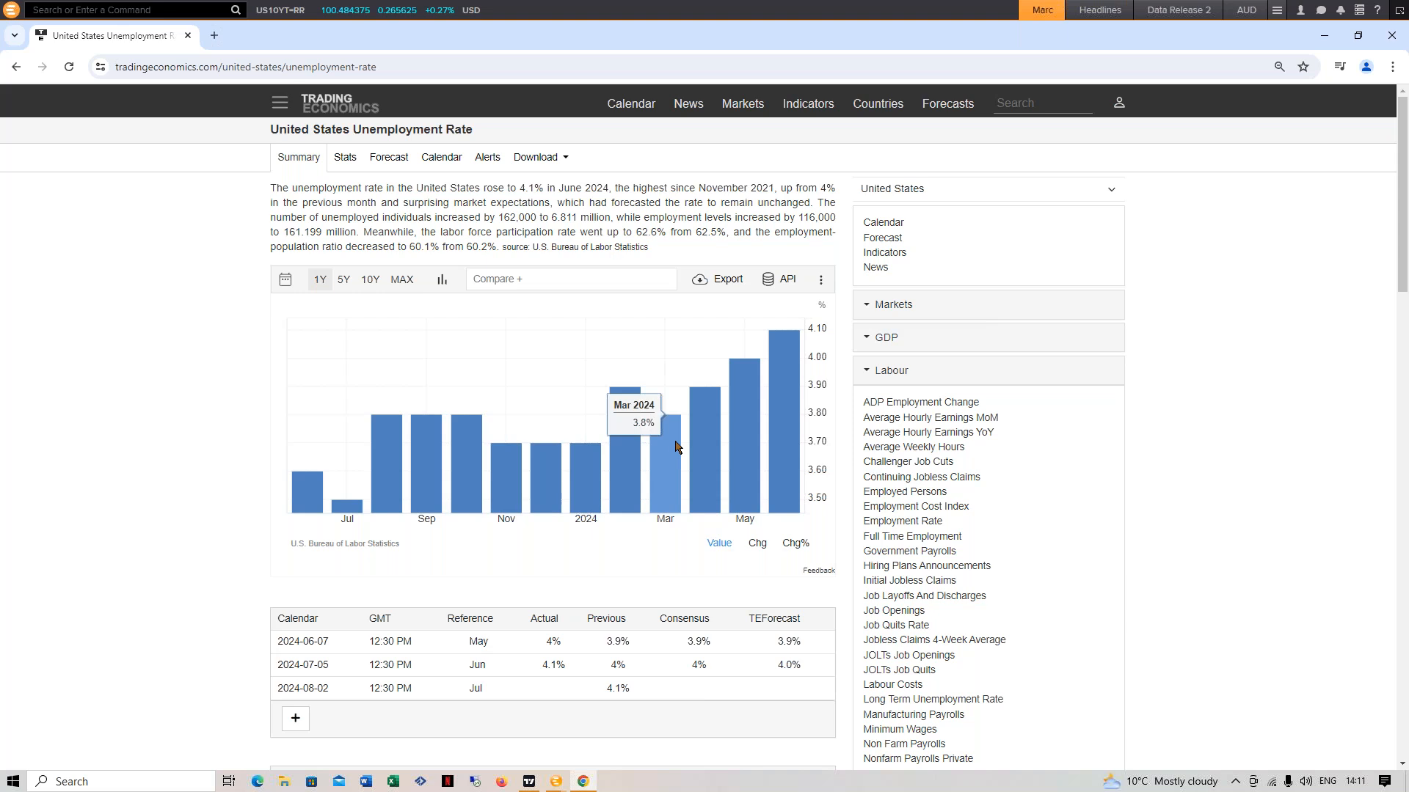
mouse_move(707, 422)
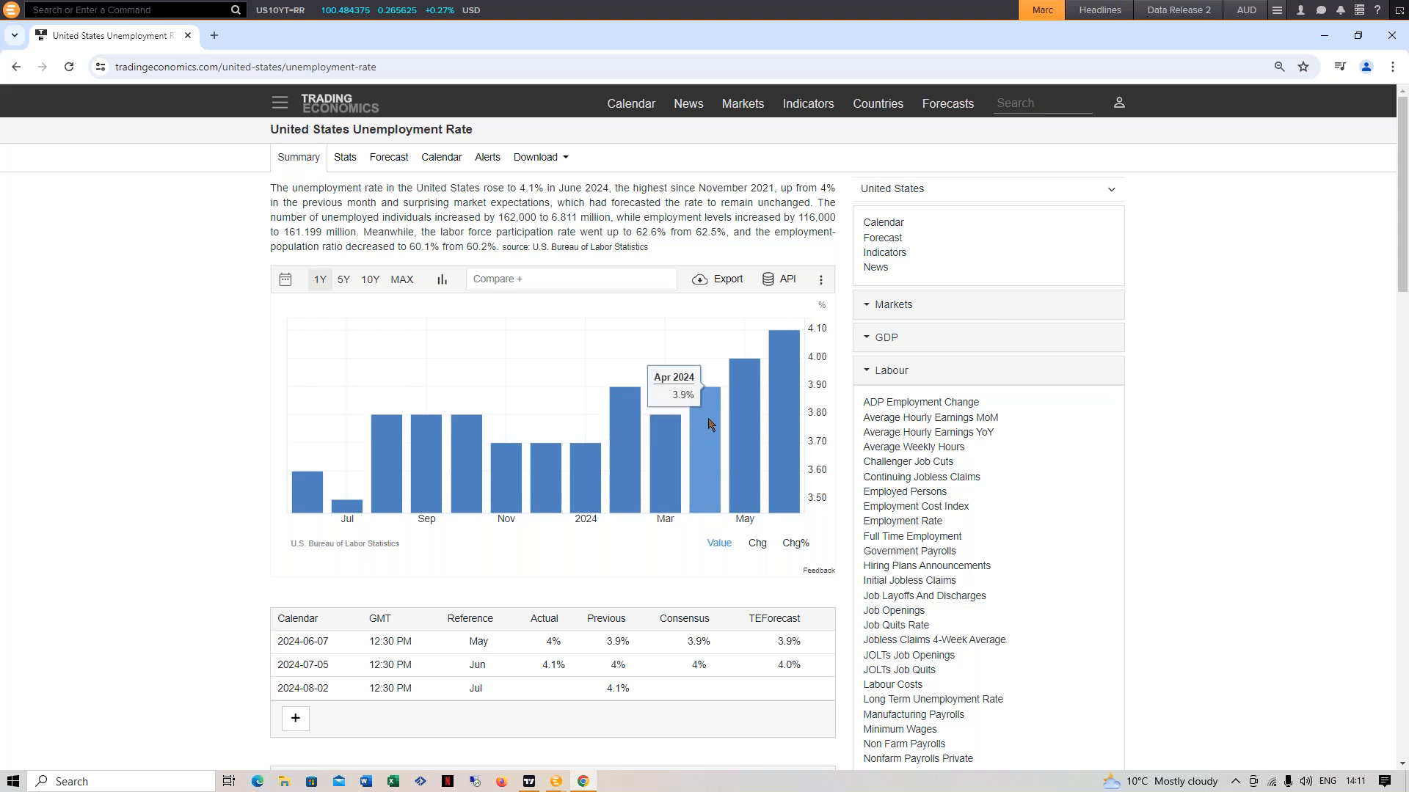
mouse_move(78, 107)
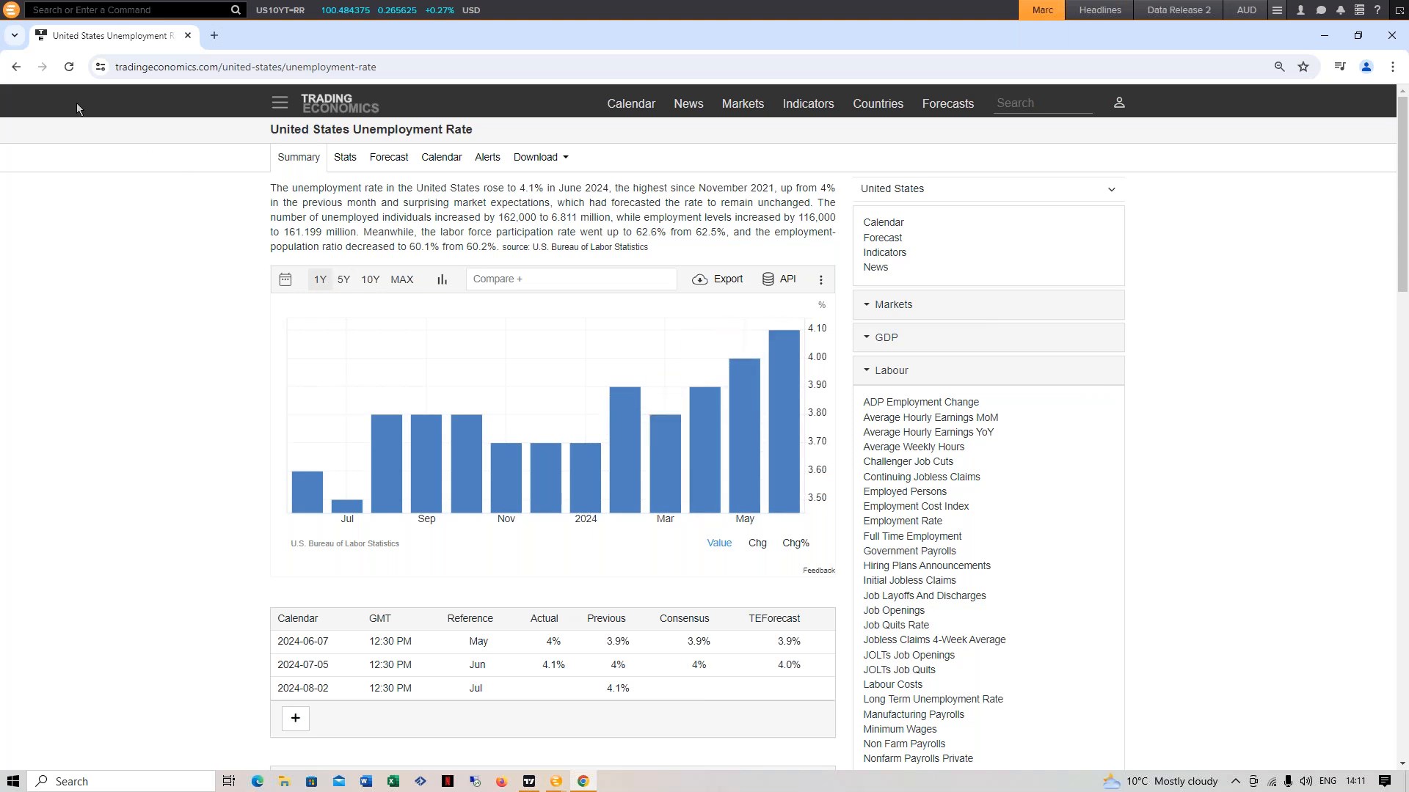
click(16, 66)
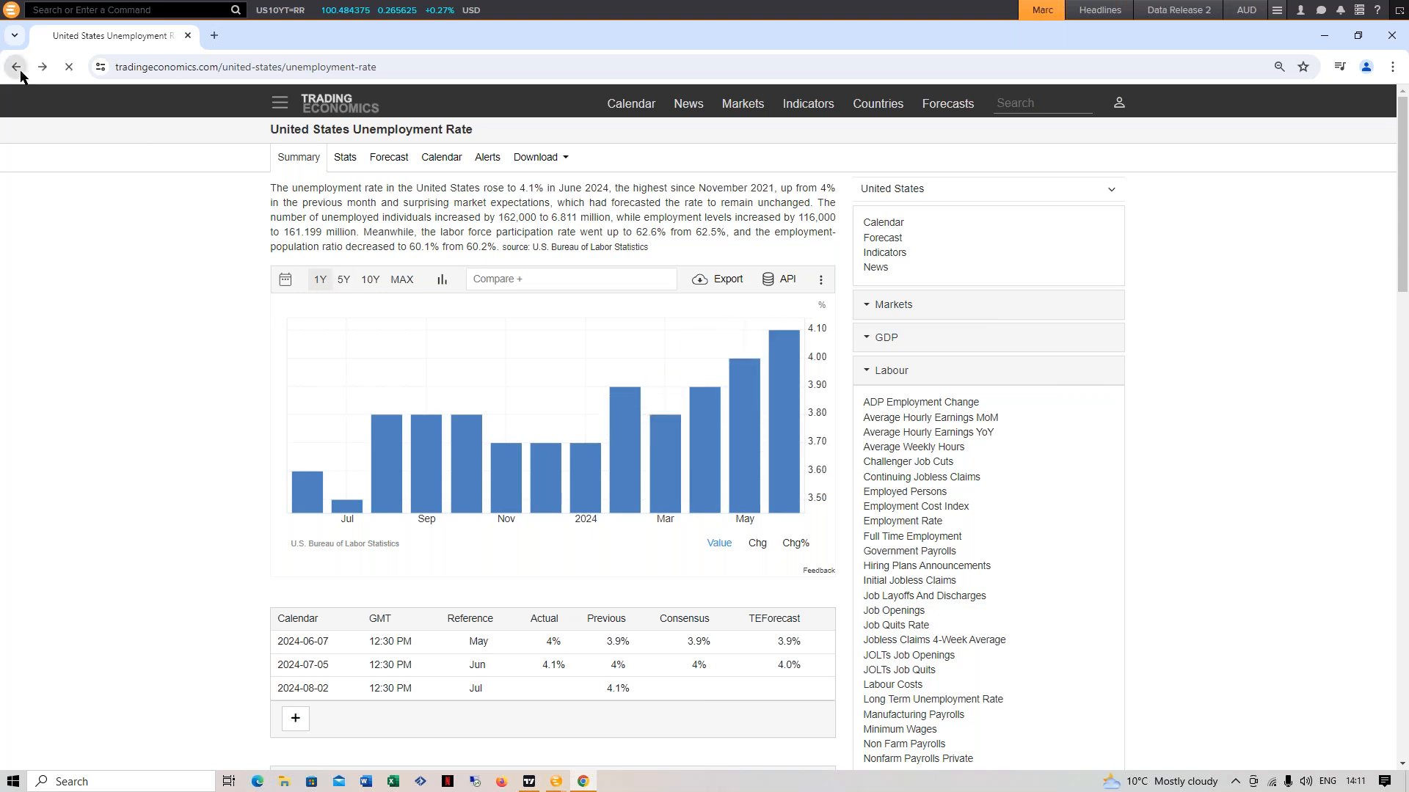
click(16, 66)
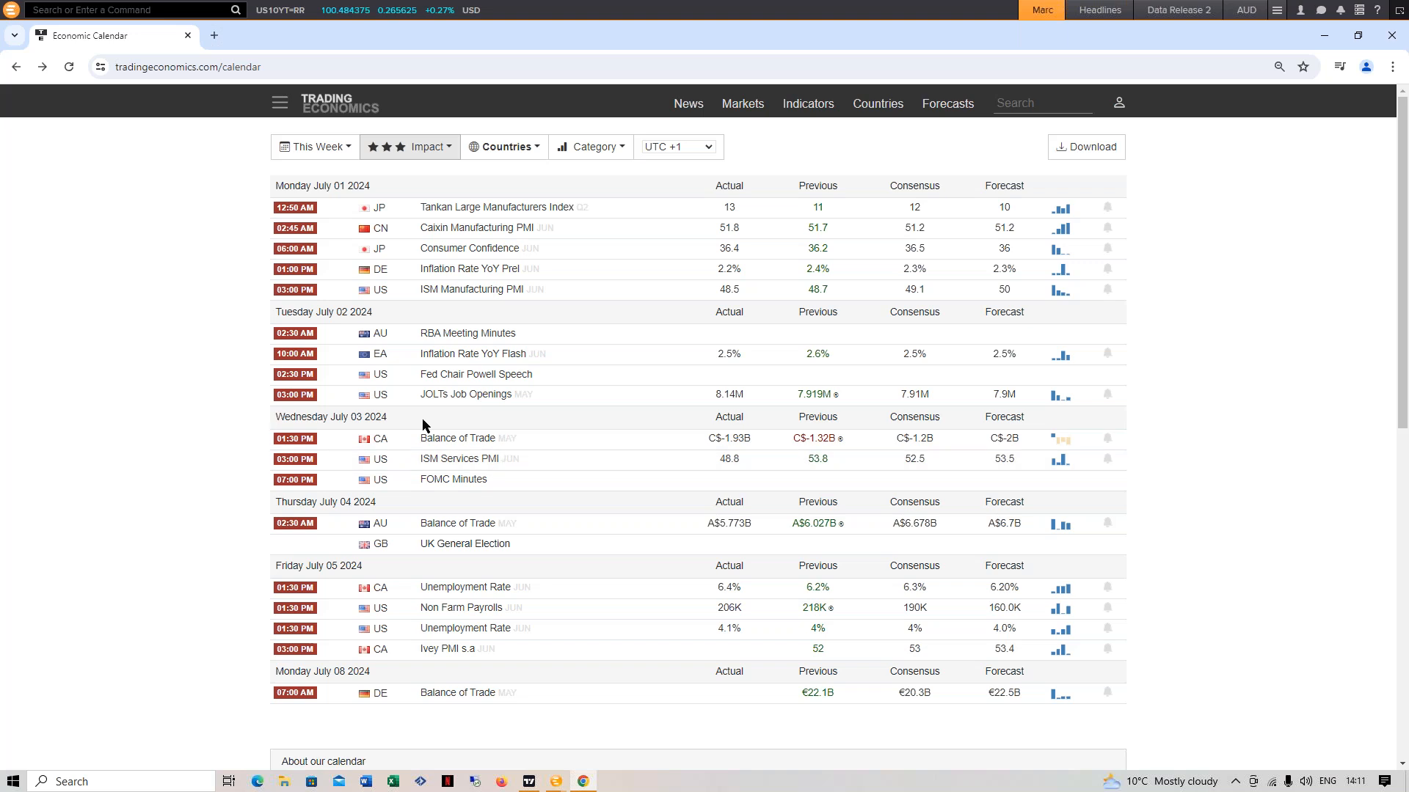
mouse_move(411, 507)
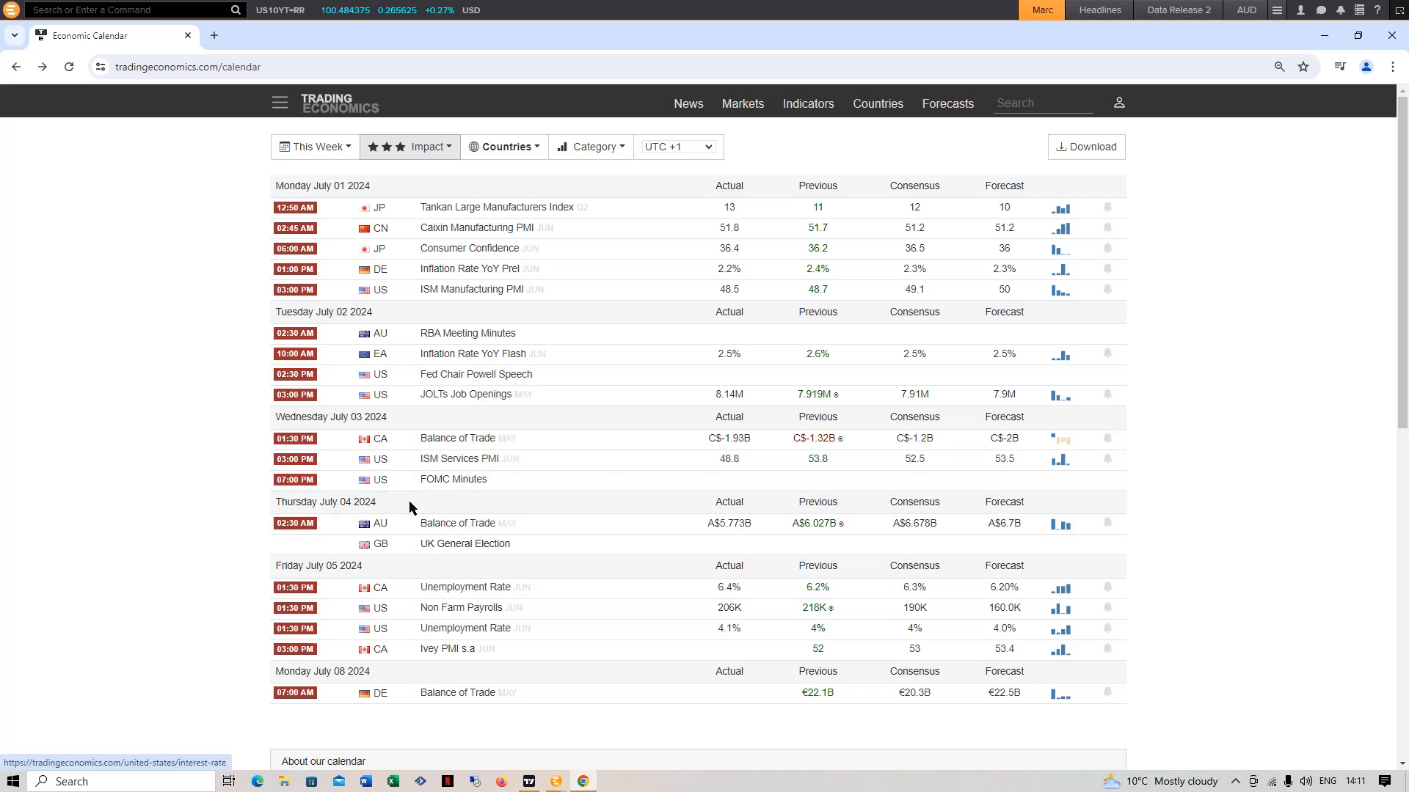
mouse_move(404, 608)
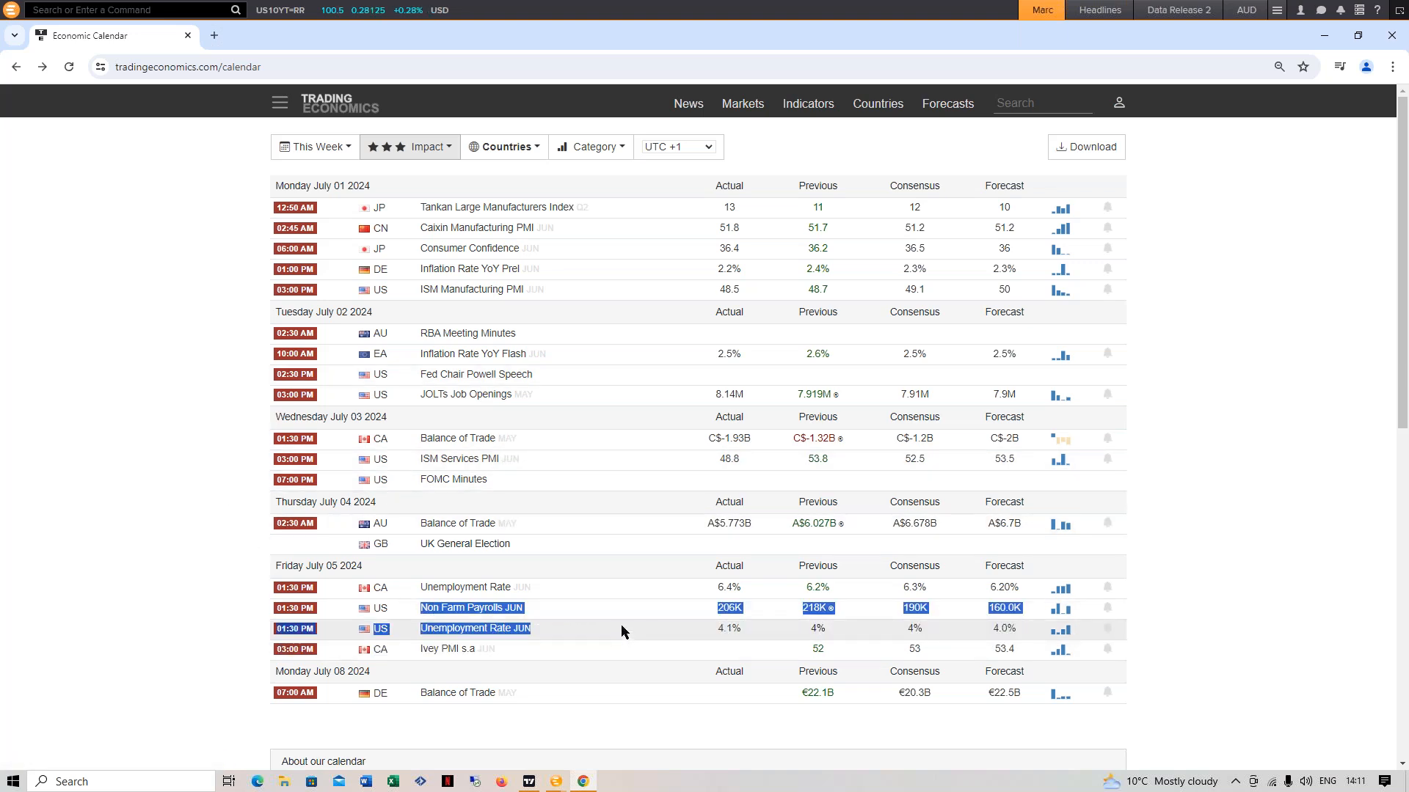
click(164, 562)
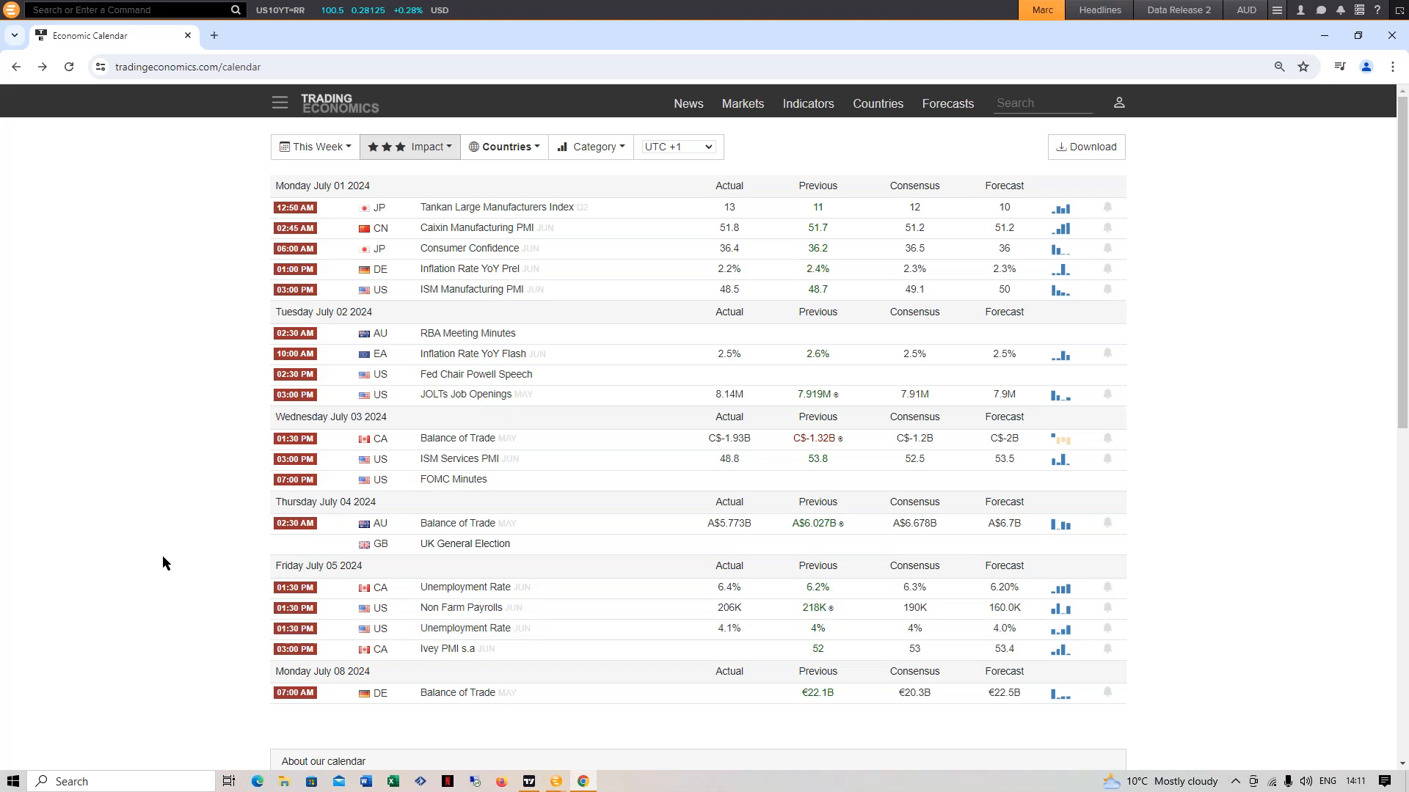
mouse_move(170, 552)
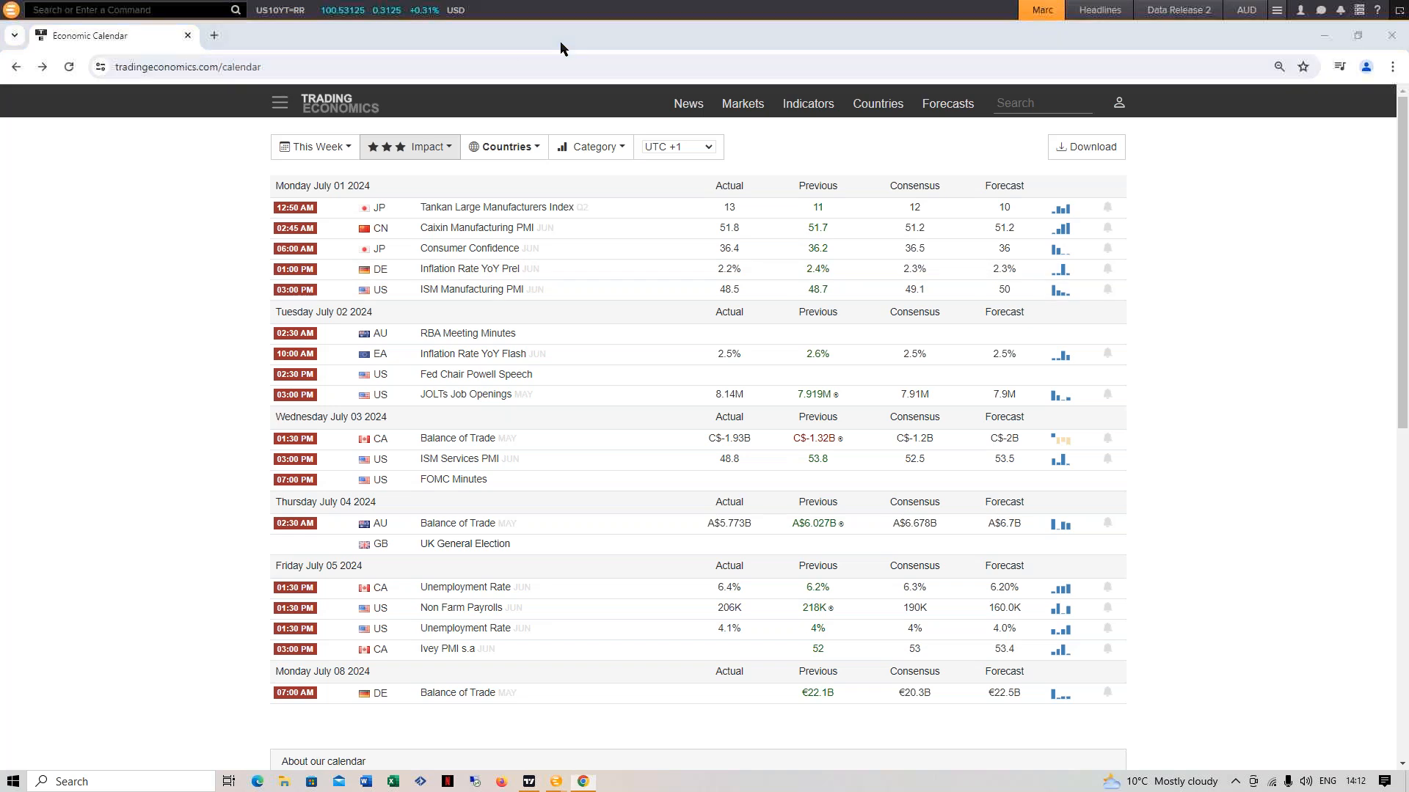
mouse_move(179, 347)
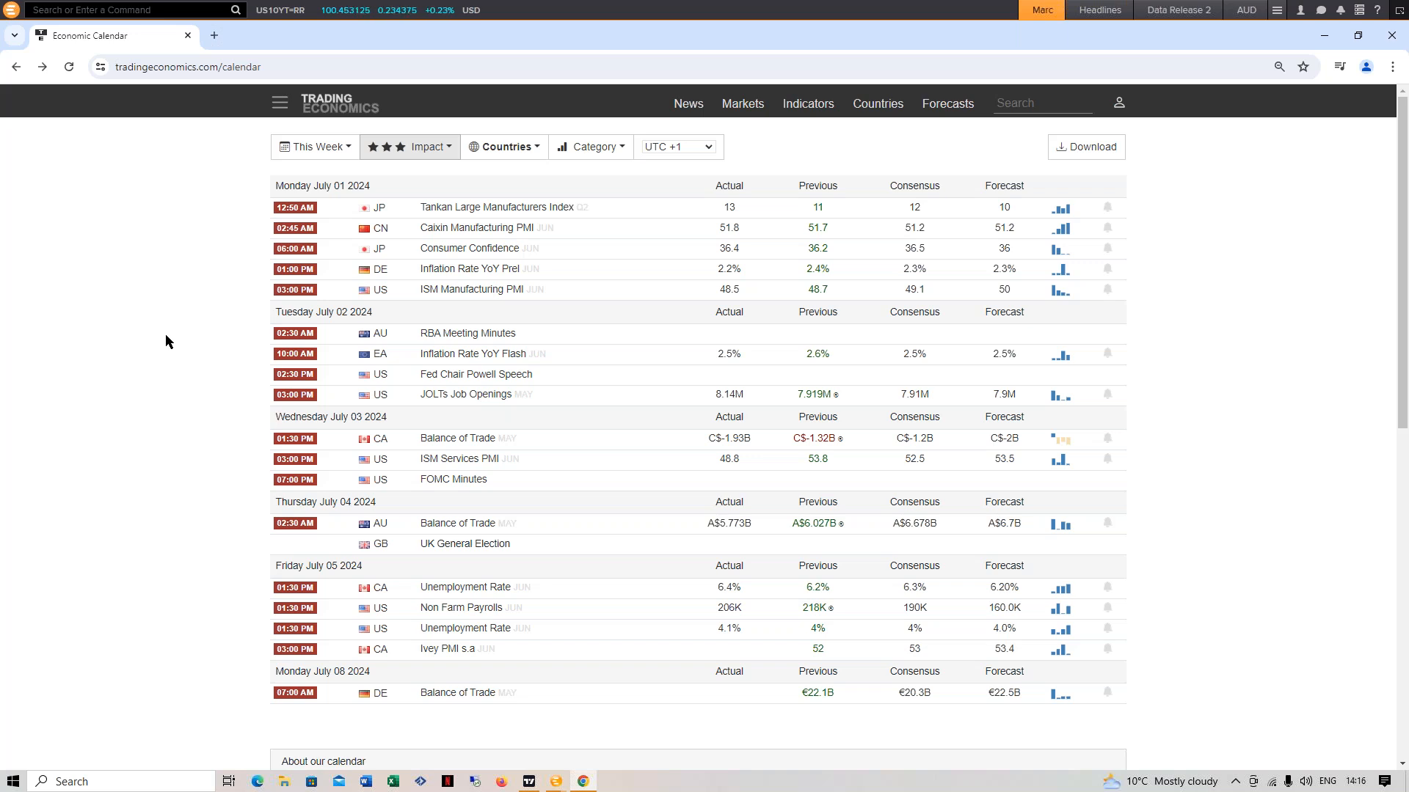
mouse_move(131, 322)
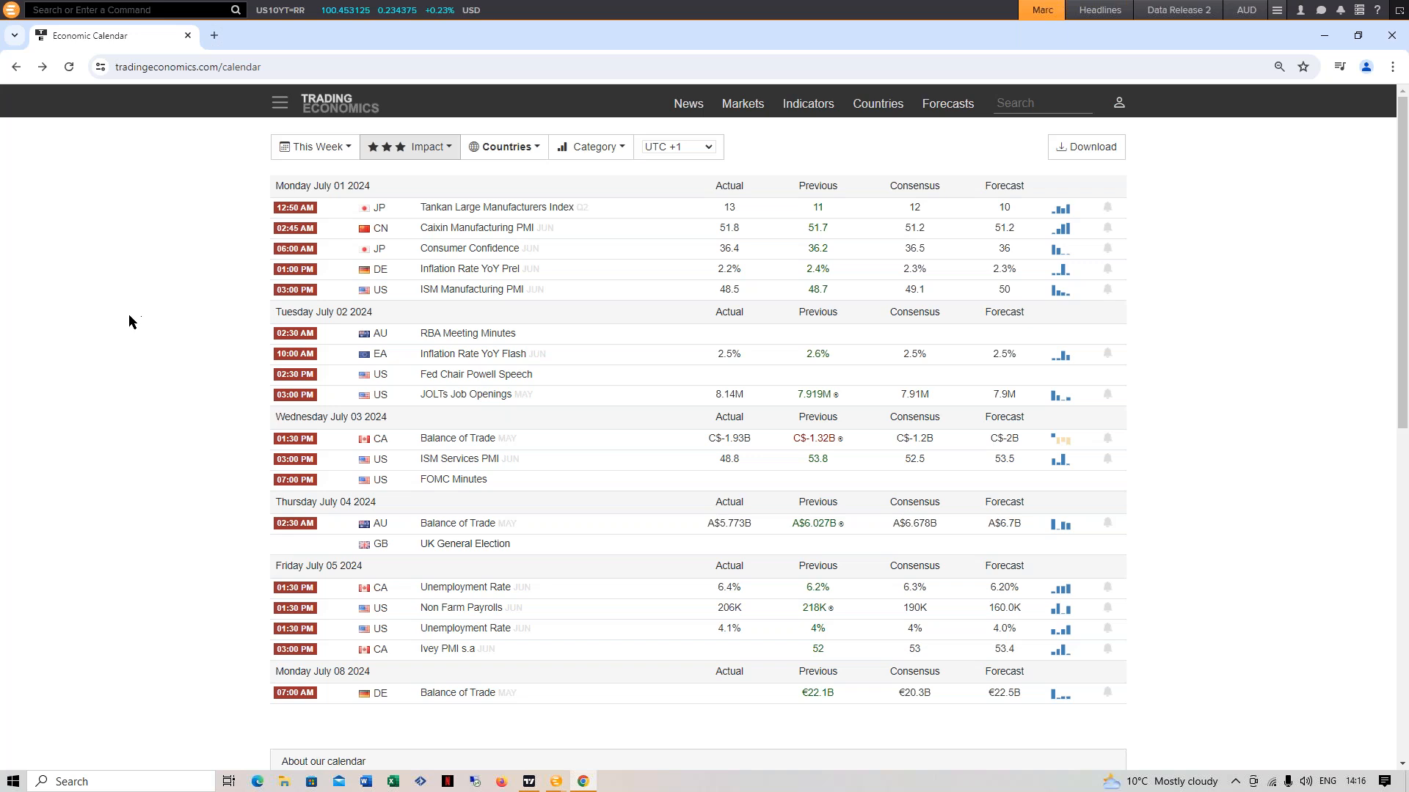
mouse_move(246, 339)
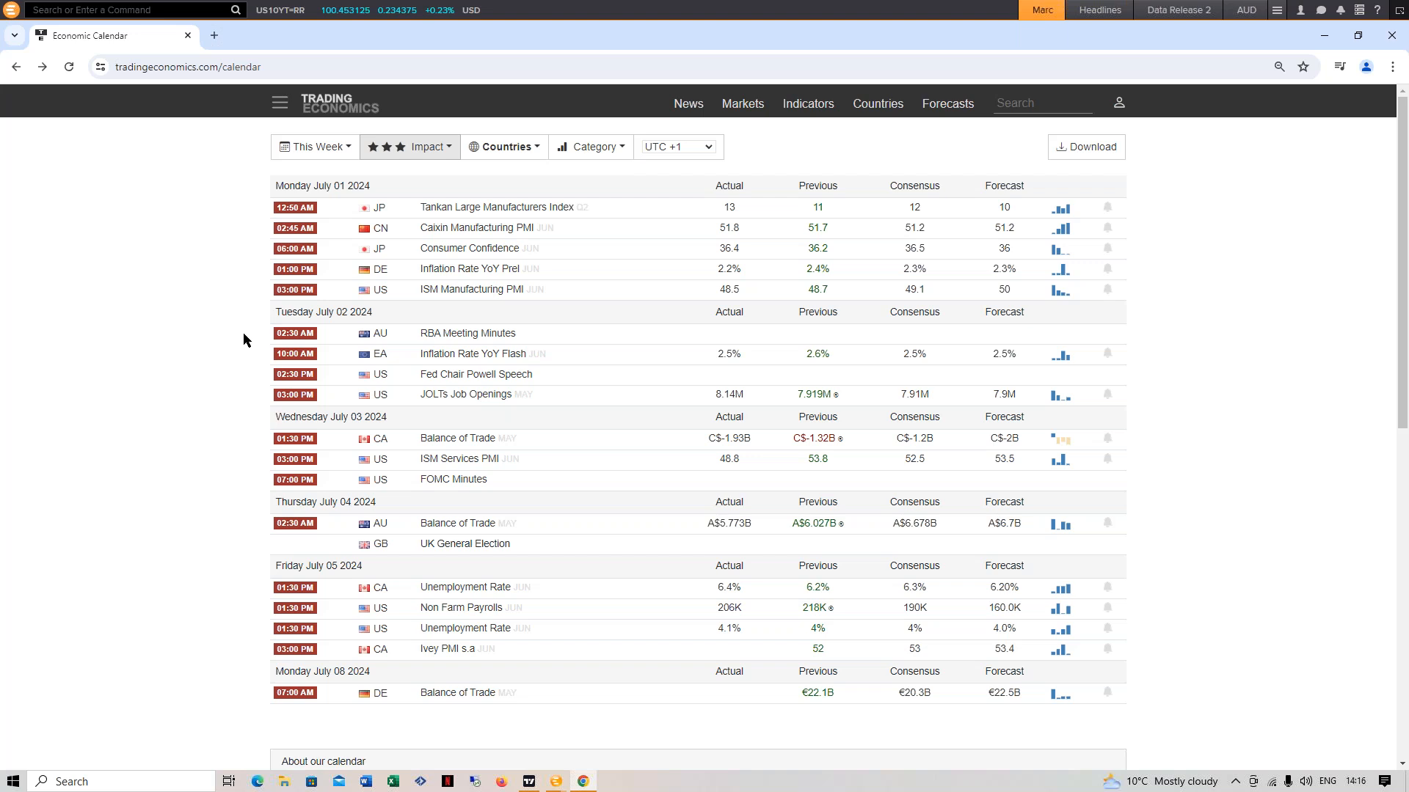
mouse_move(137, 388)
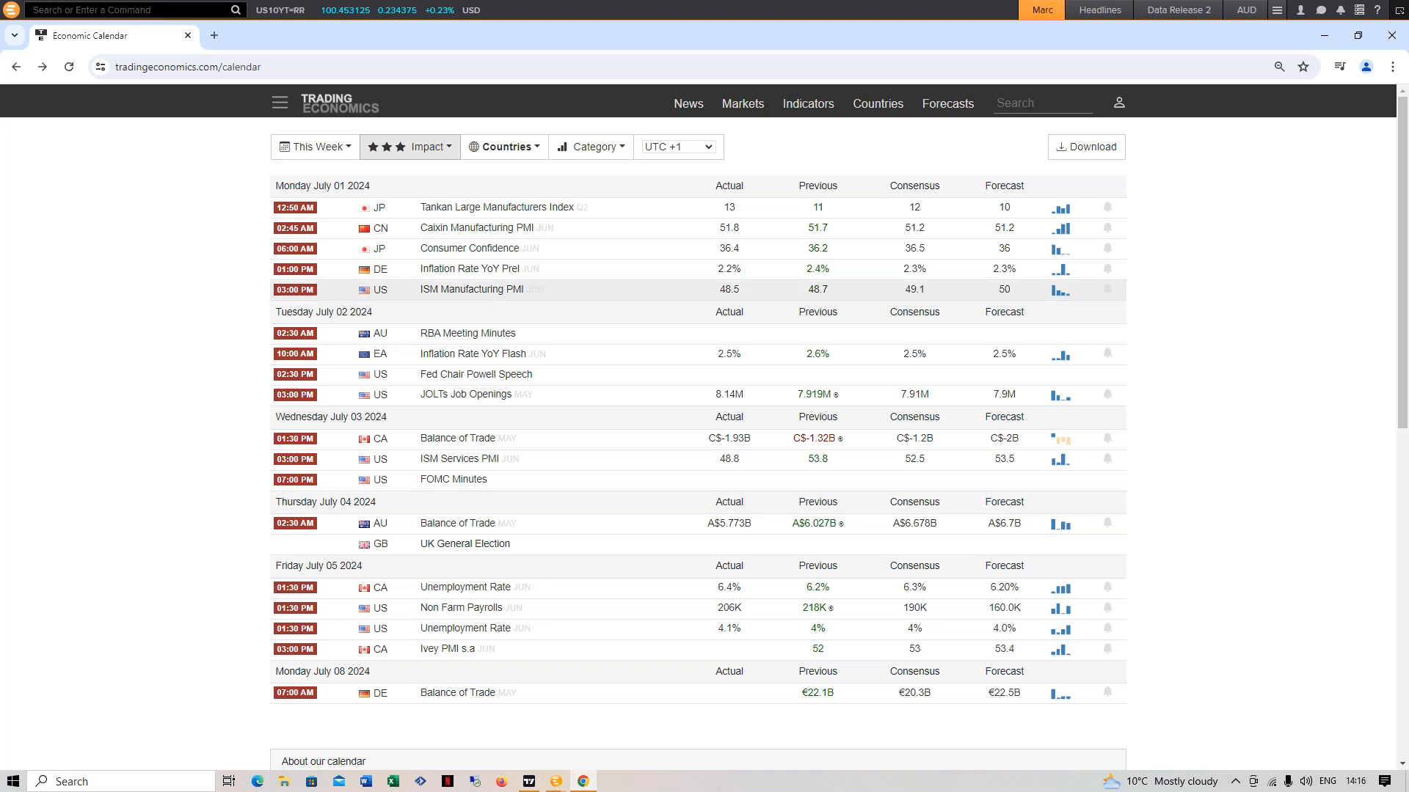
mouse_move(147, 541)
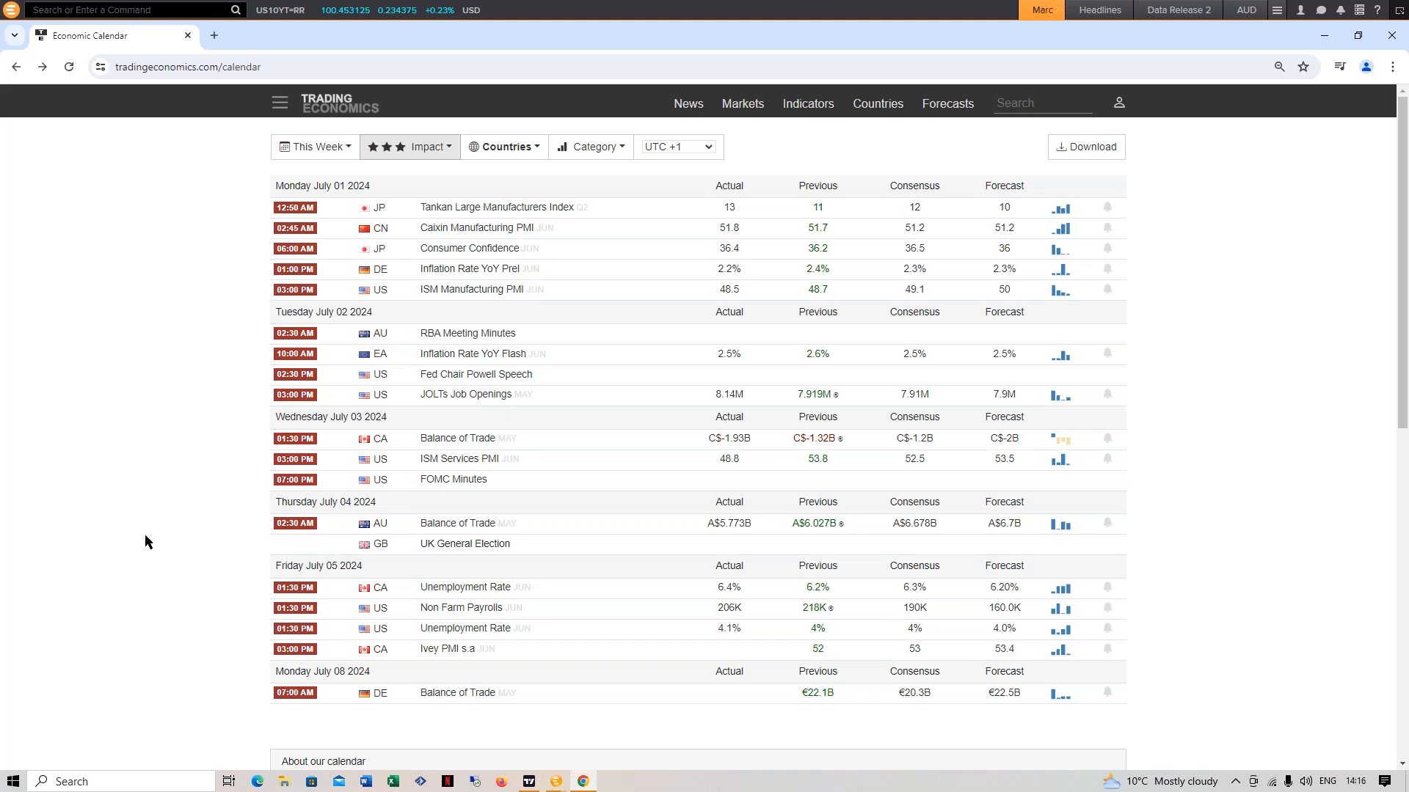
mouse_move(415, 270)
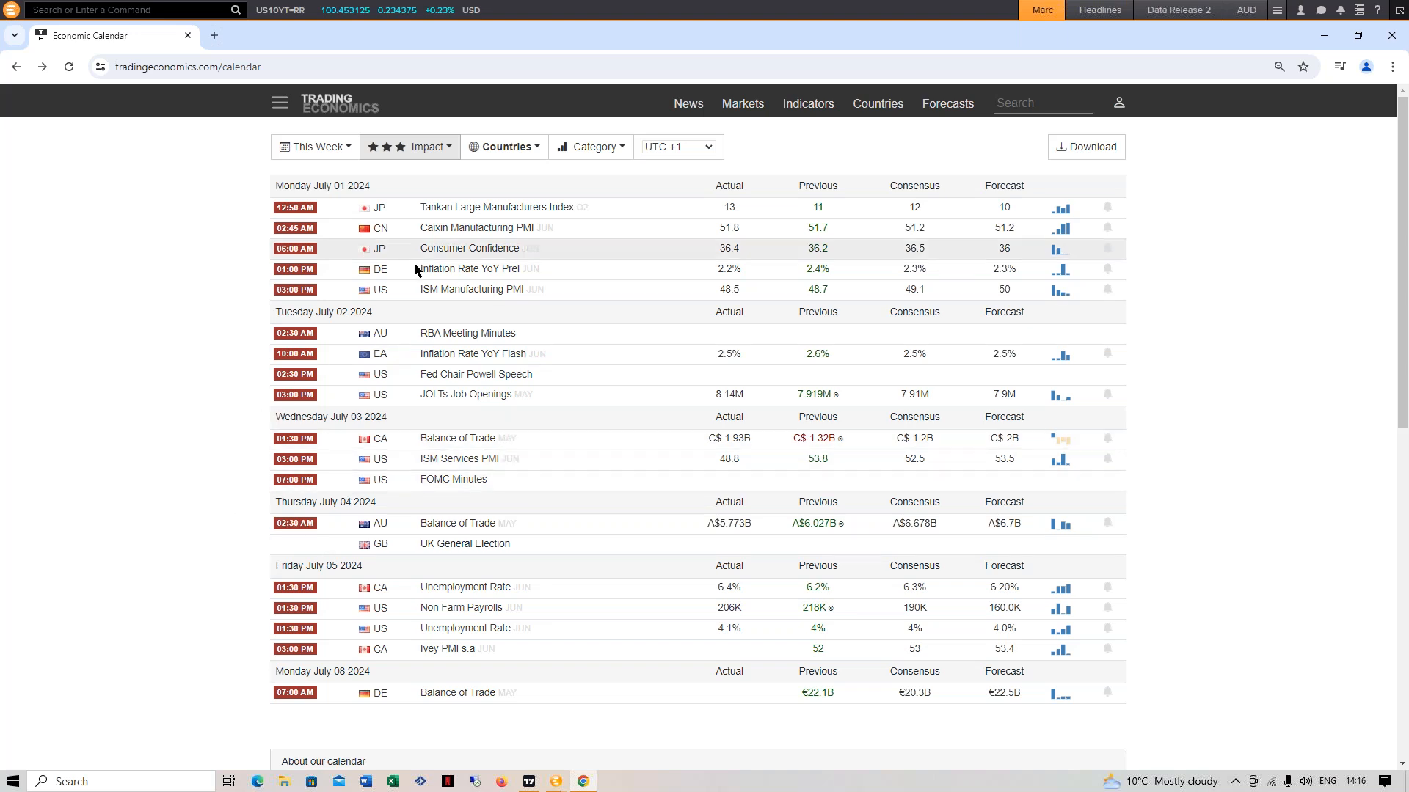
mouse_move(142, 272)
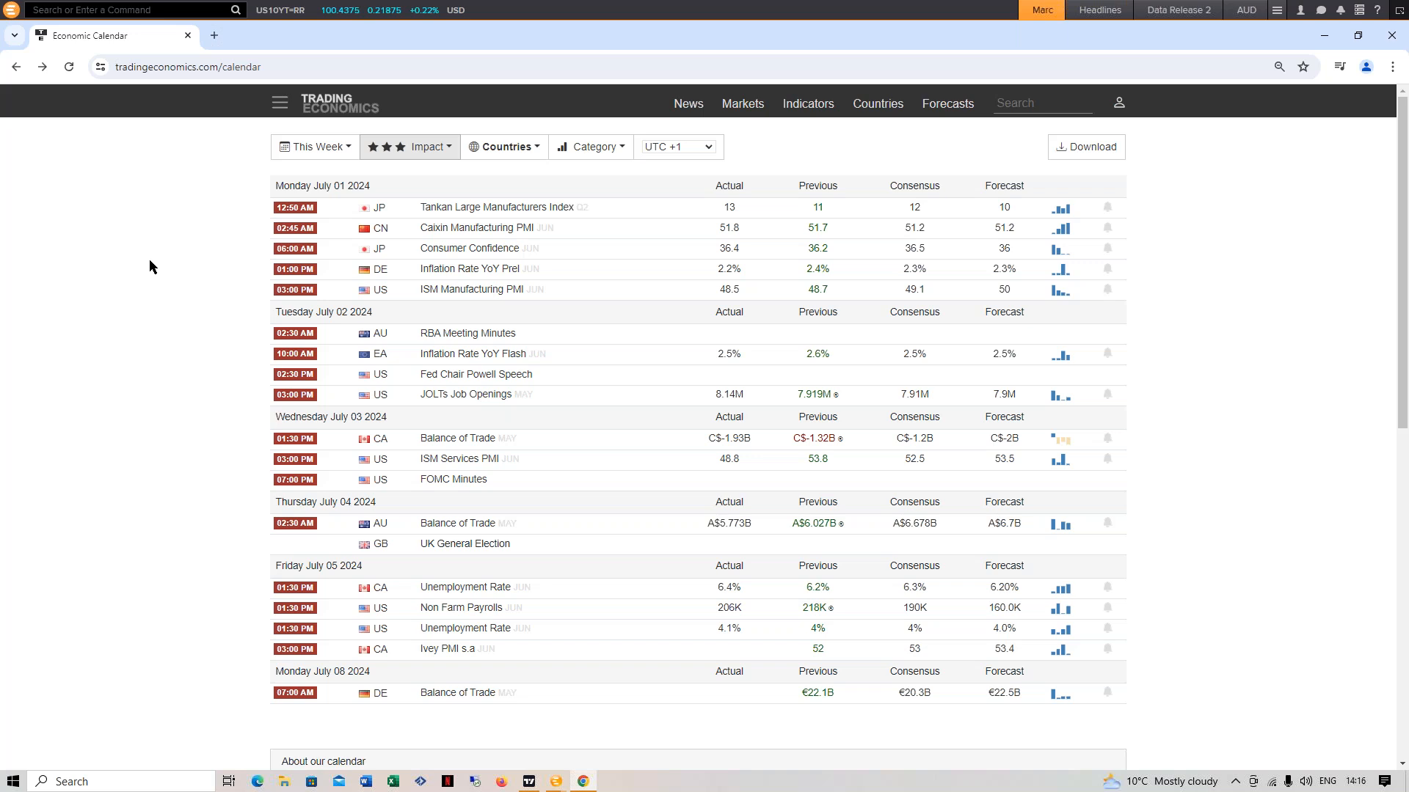
mouse_move(202, 272)
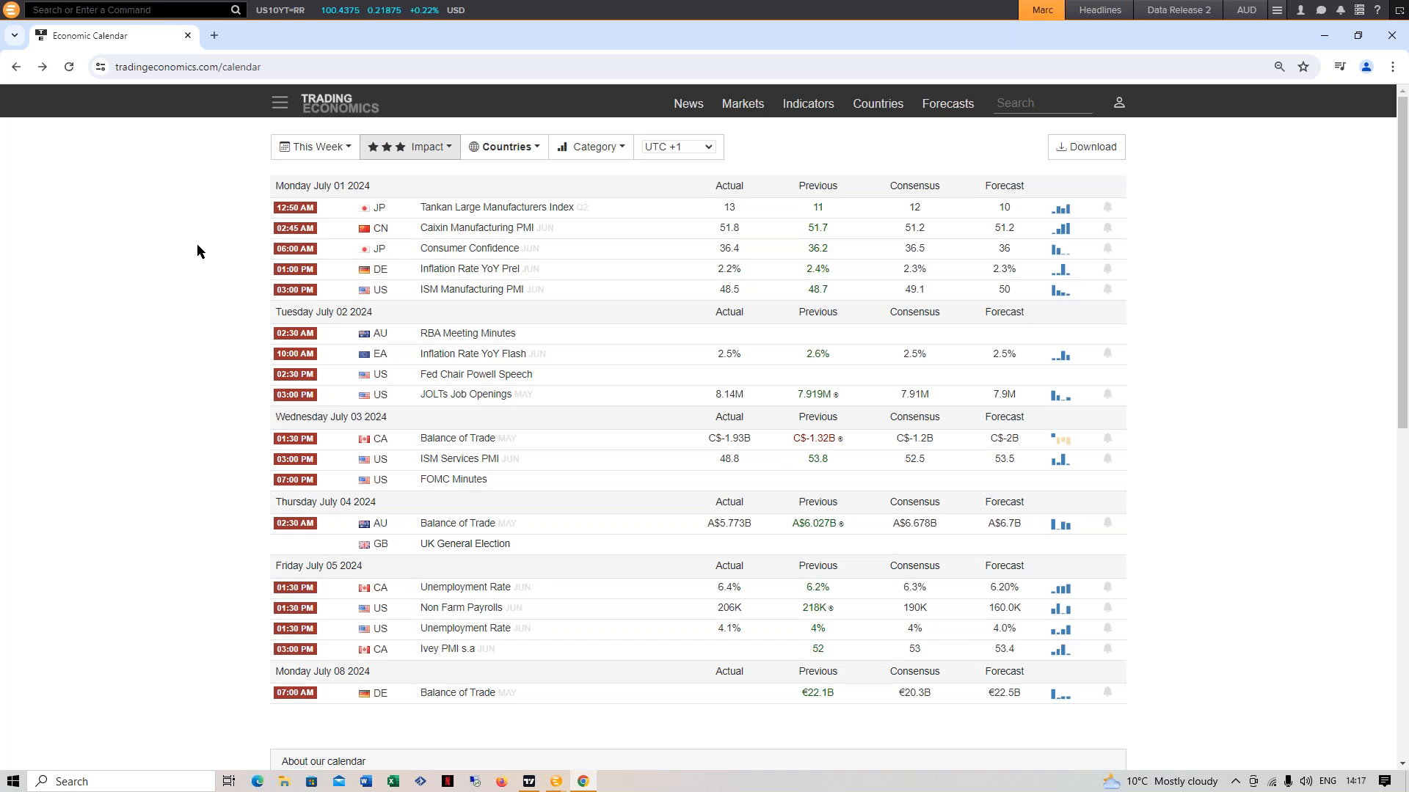
mouse_move(238, 245)
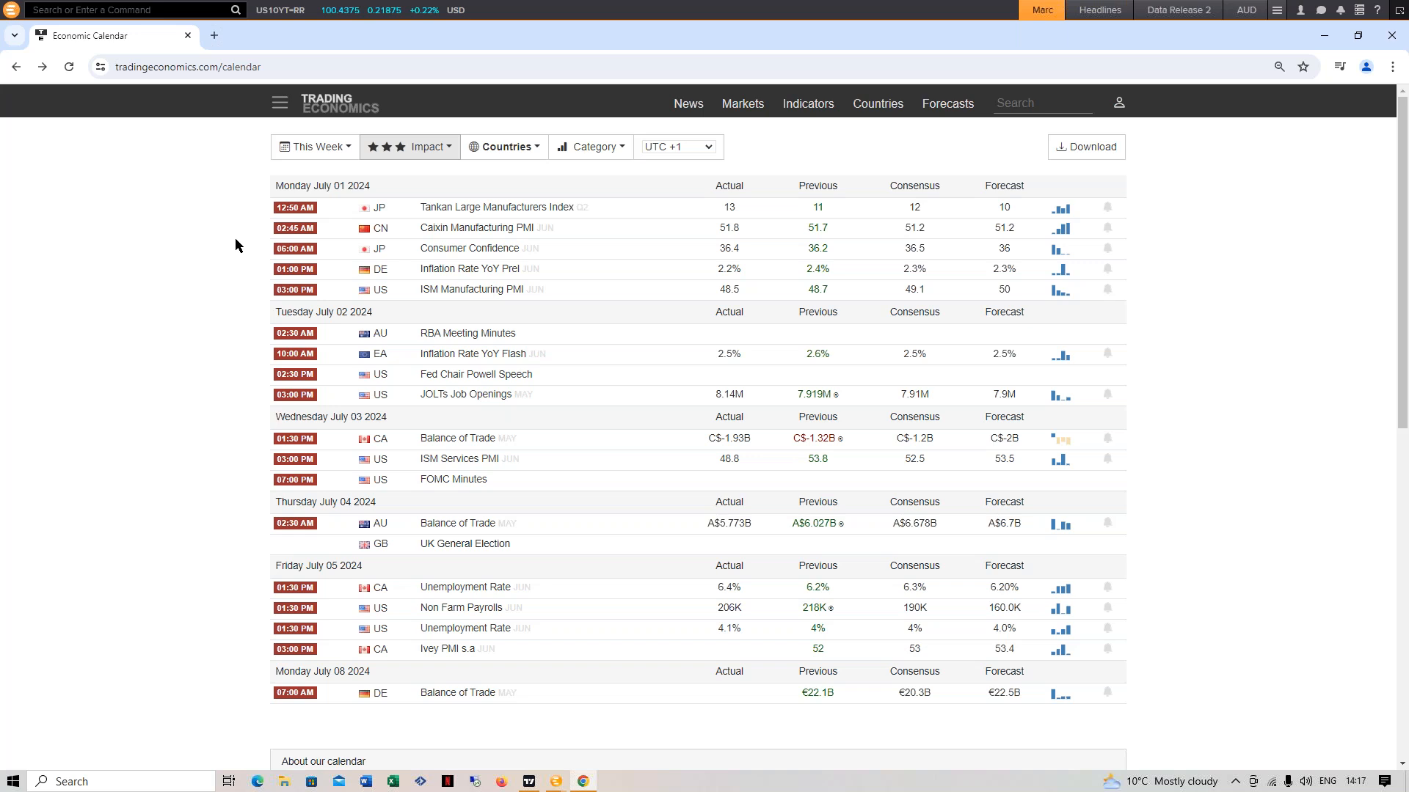
mouse_move(106, 141)
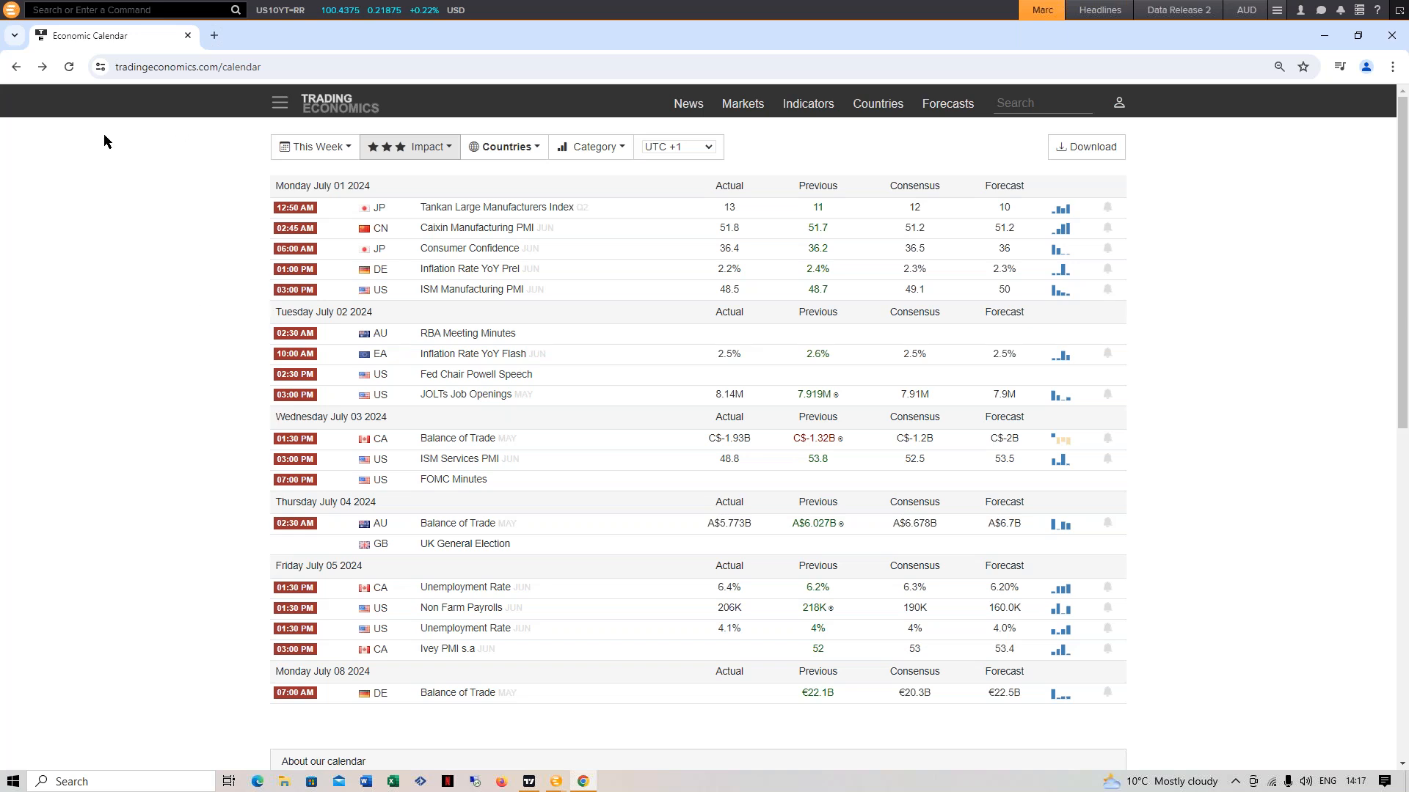
mouse_move(543, 775)
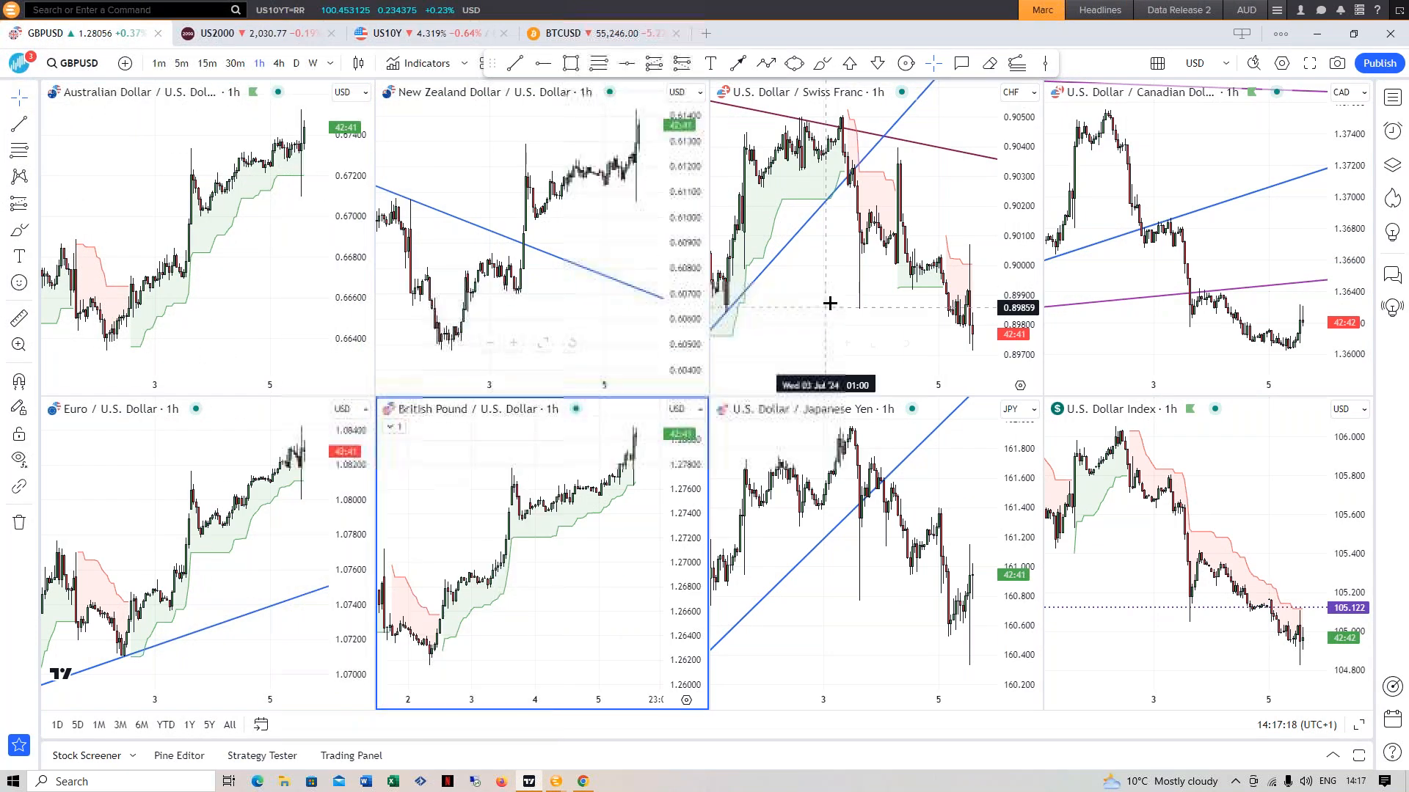
Activate the U.S. Dollar Index chart, then load the stock indices multi-chart layout
click(870, 512)
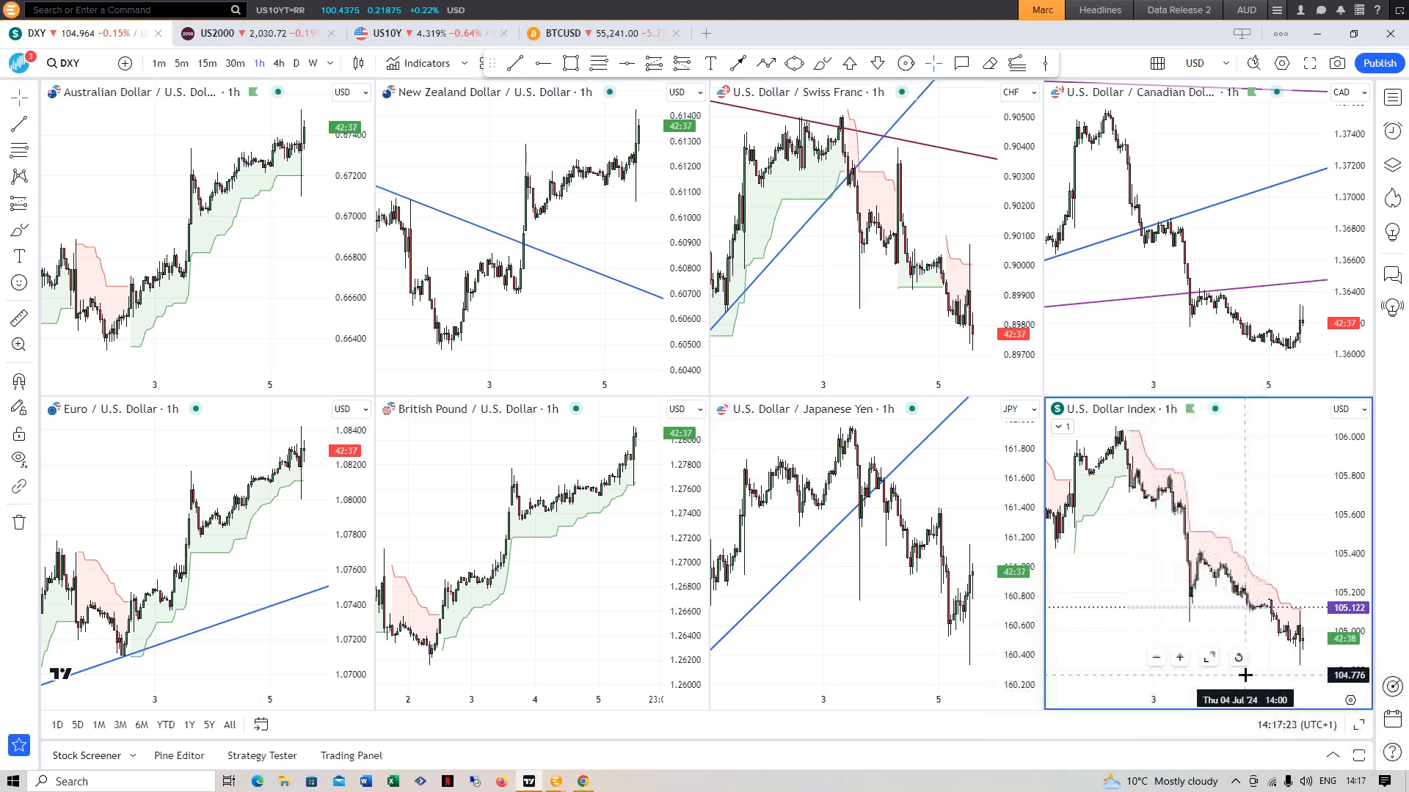
mouse_move(558, 493)
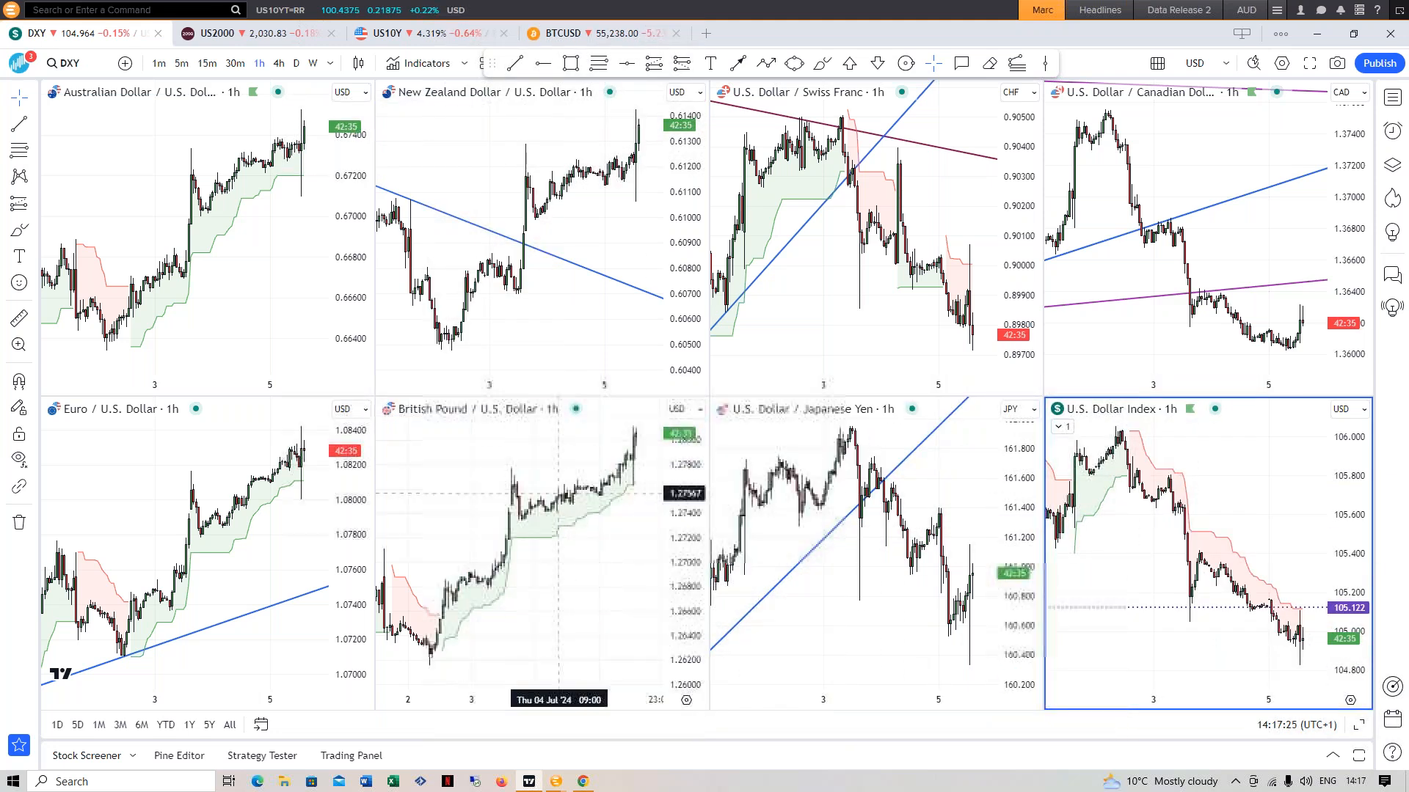
mouse_move(534, 467)
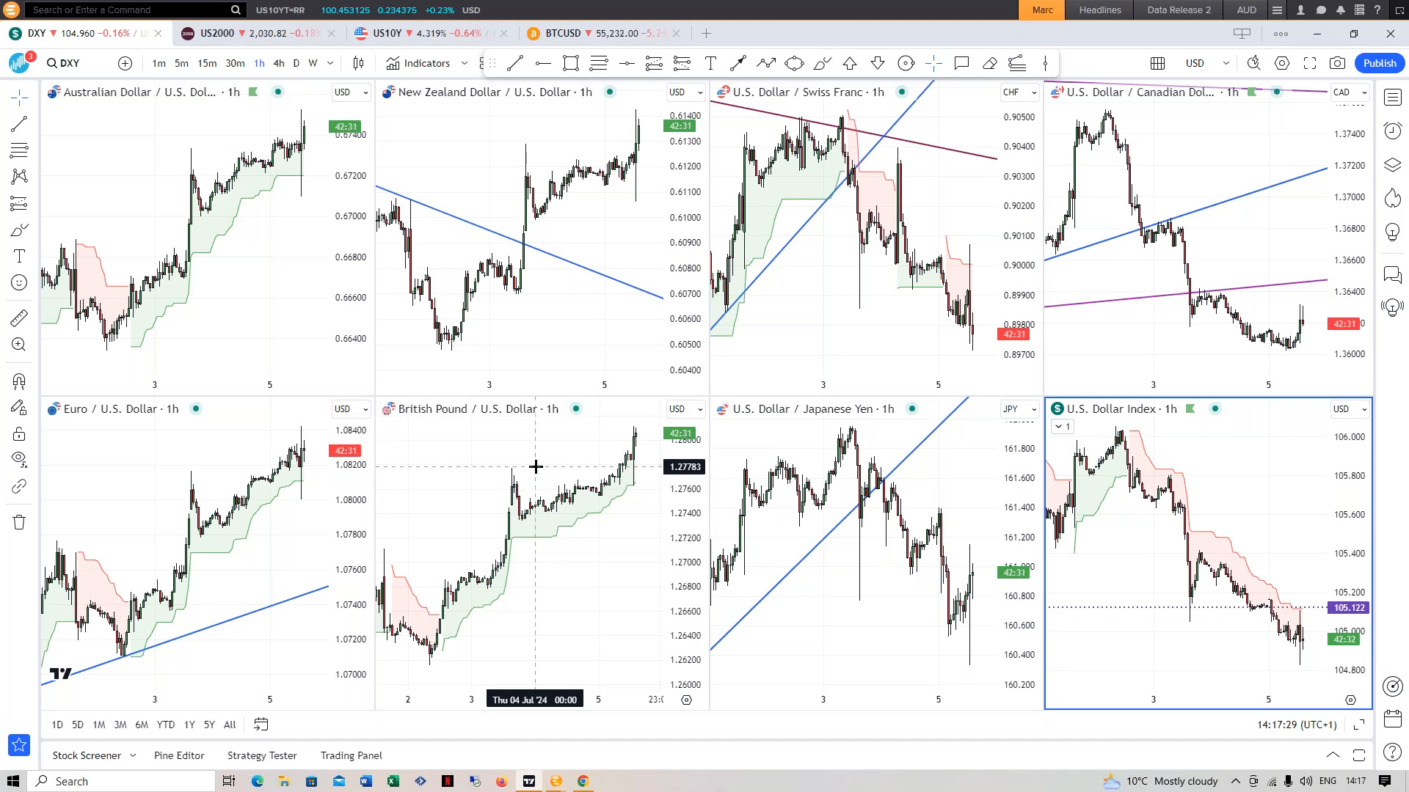
click(220, 33)
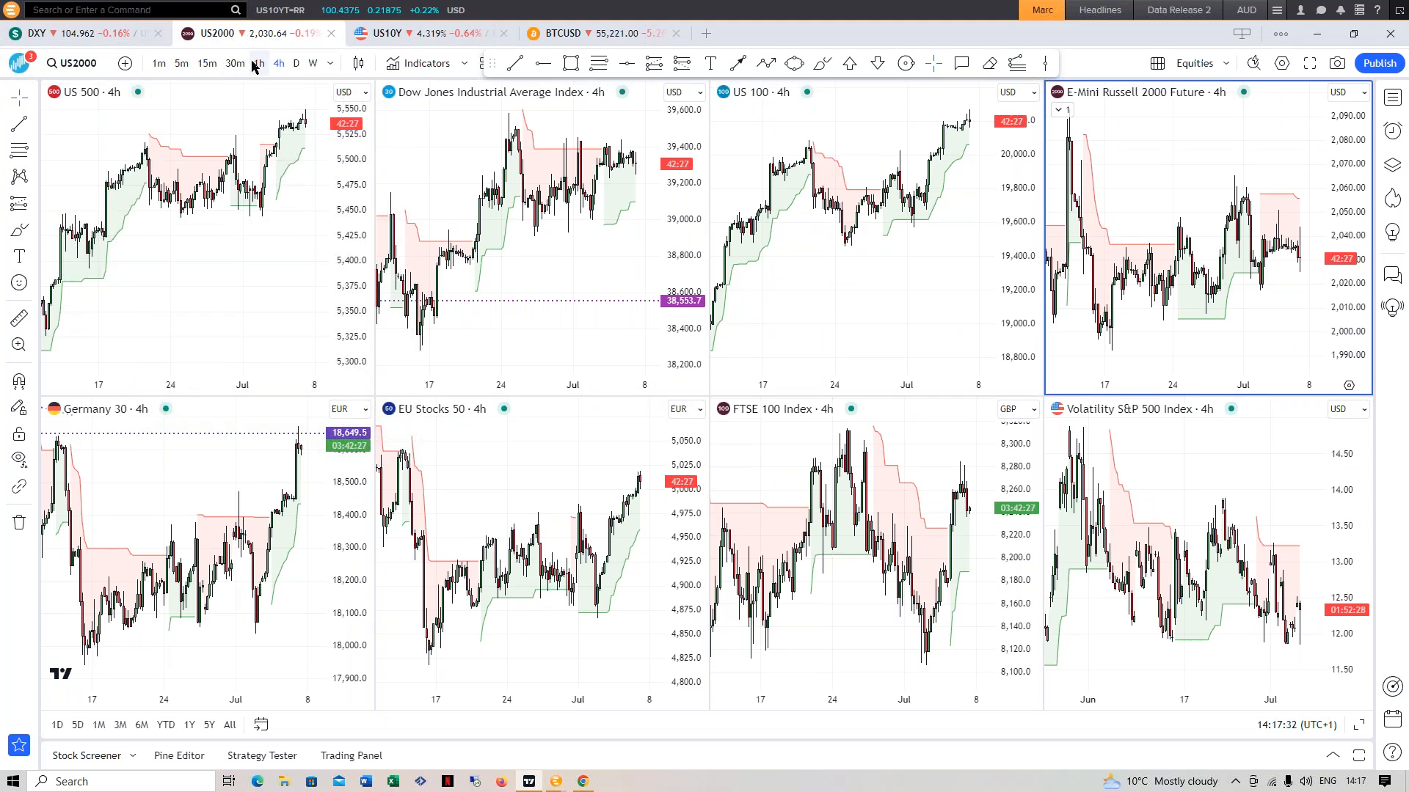
Switch the eight stock index charts from 4-hour to 1-hour candles
click(259, 64)
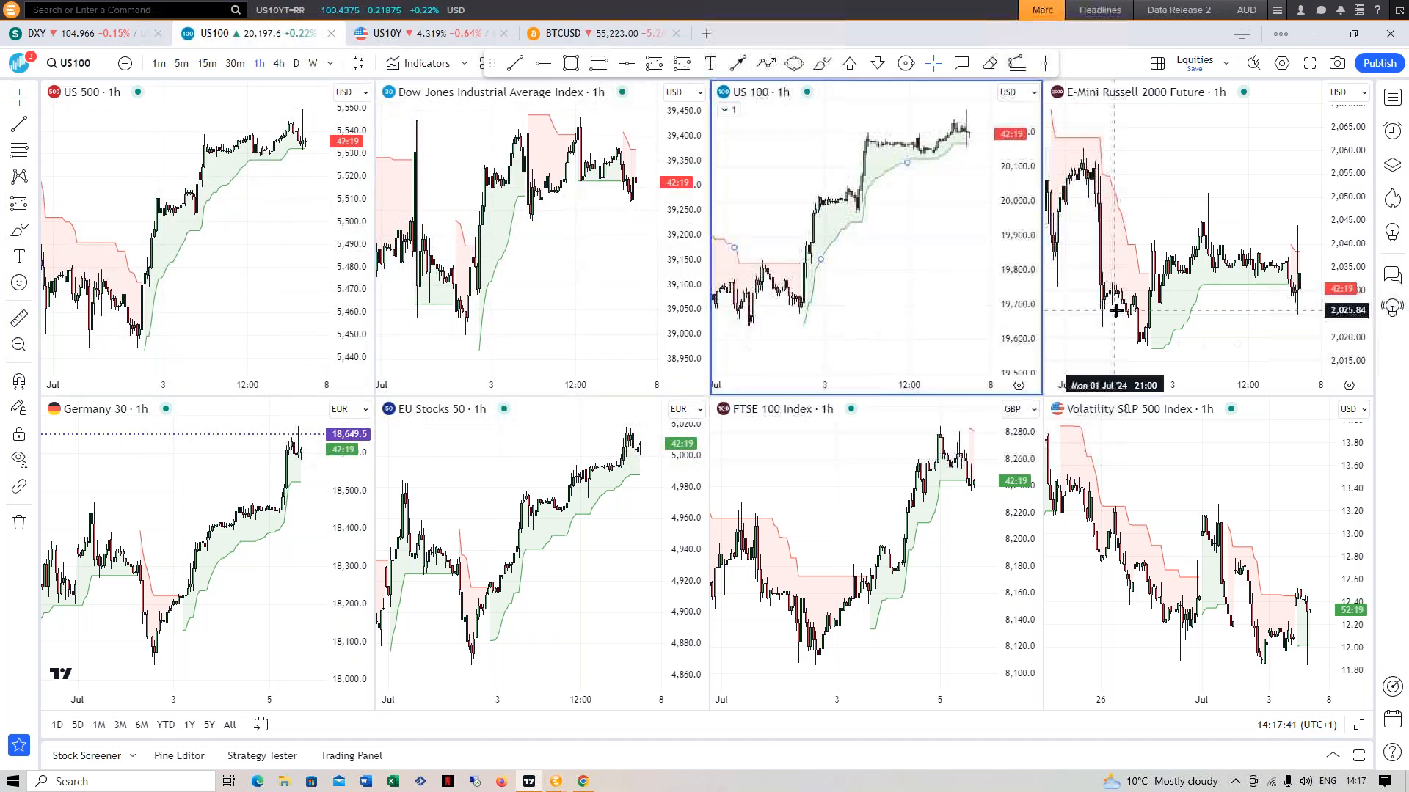
mouse_move(1100, 258)
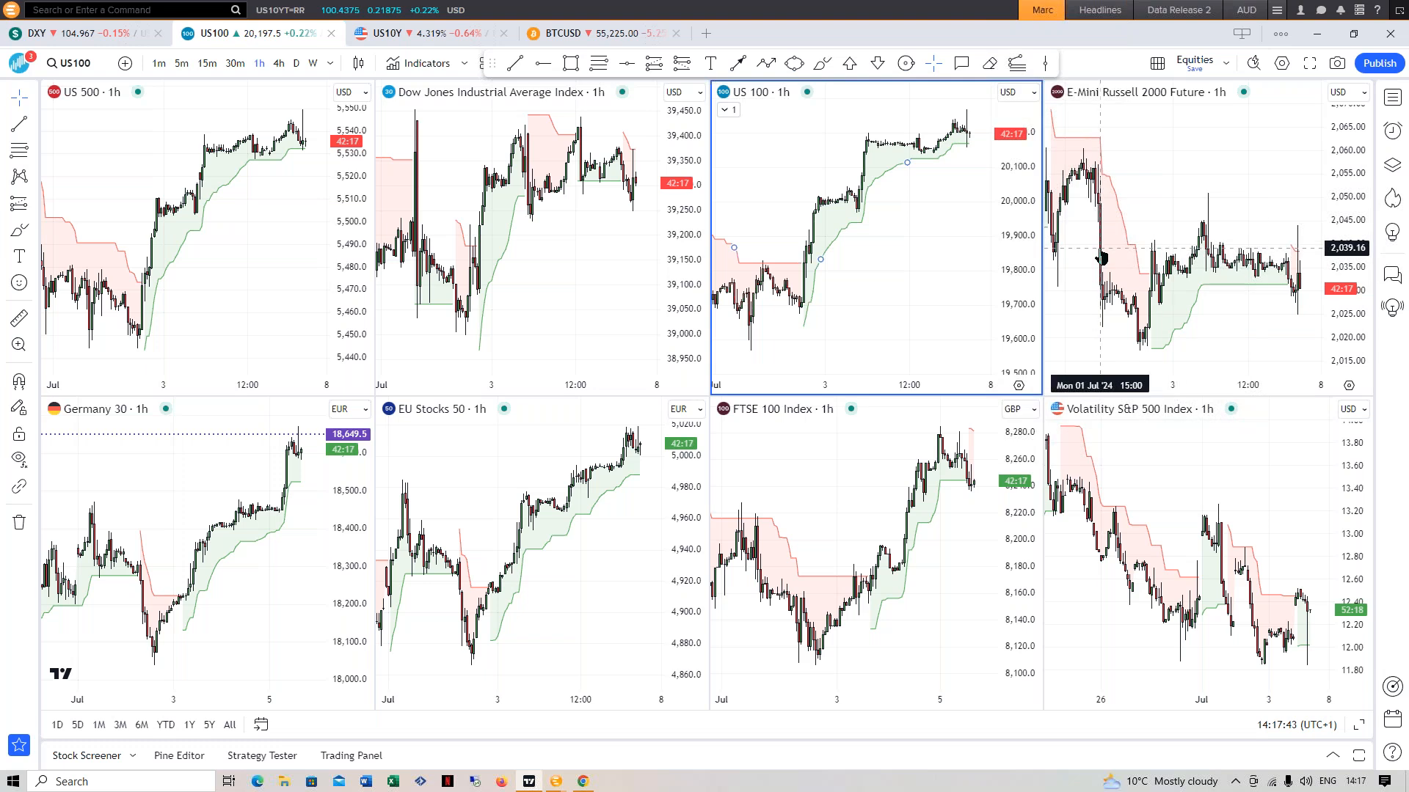
mouse_move(203, 274)
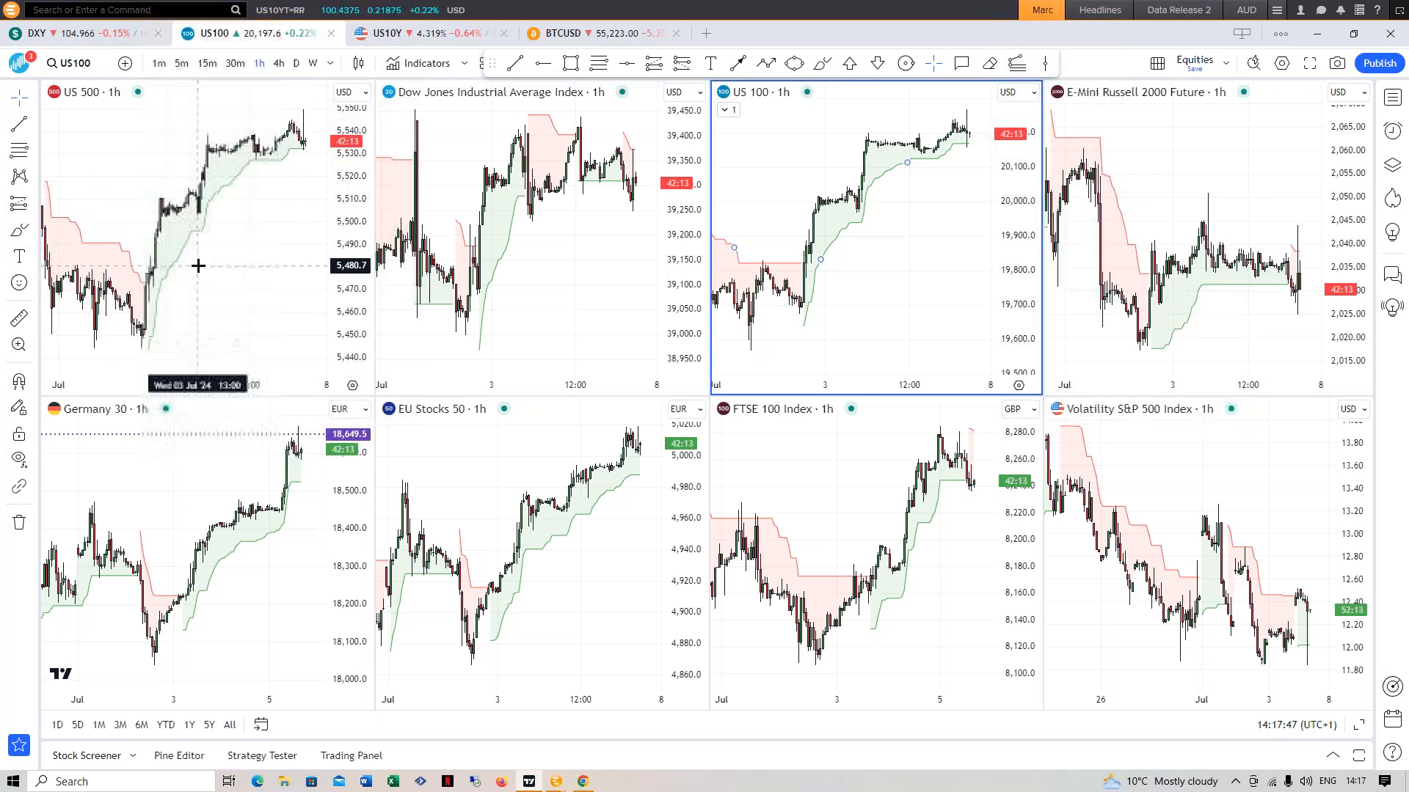
mouse_move(258, 239)
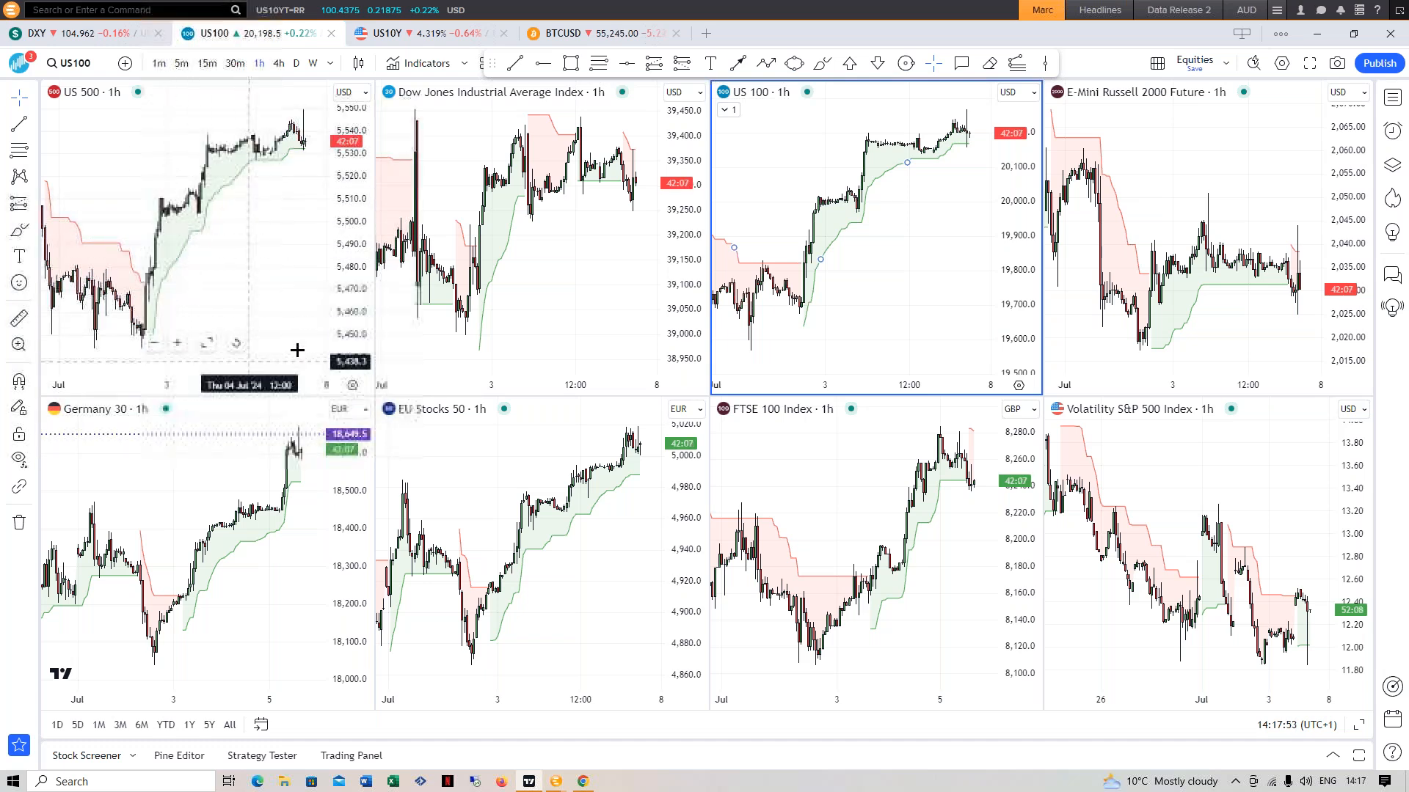
mouse_move(210, 251)
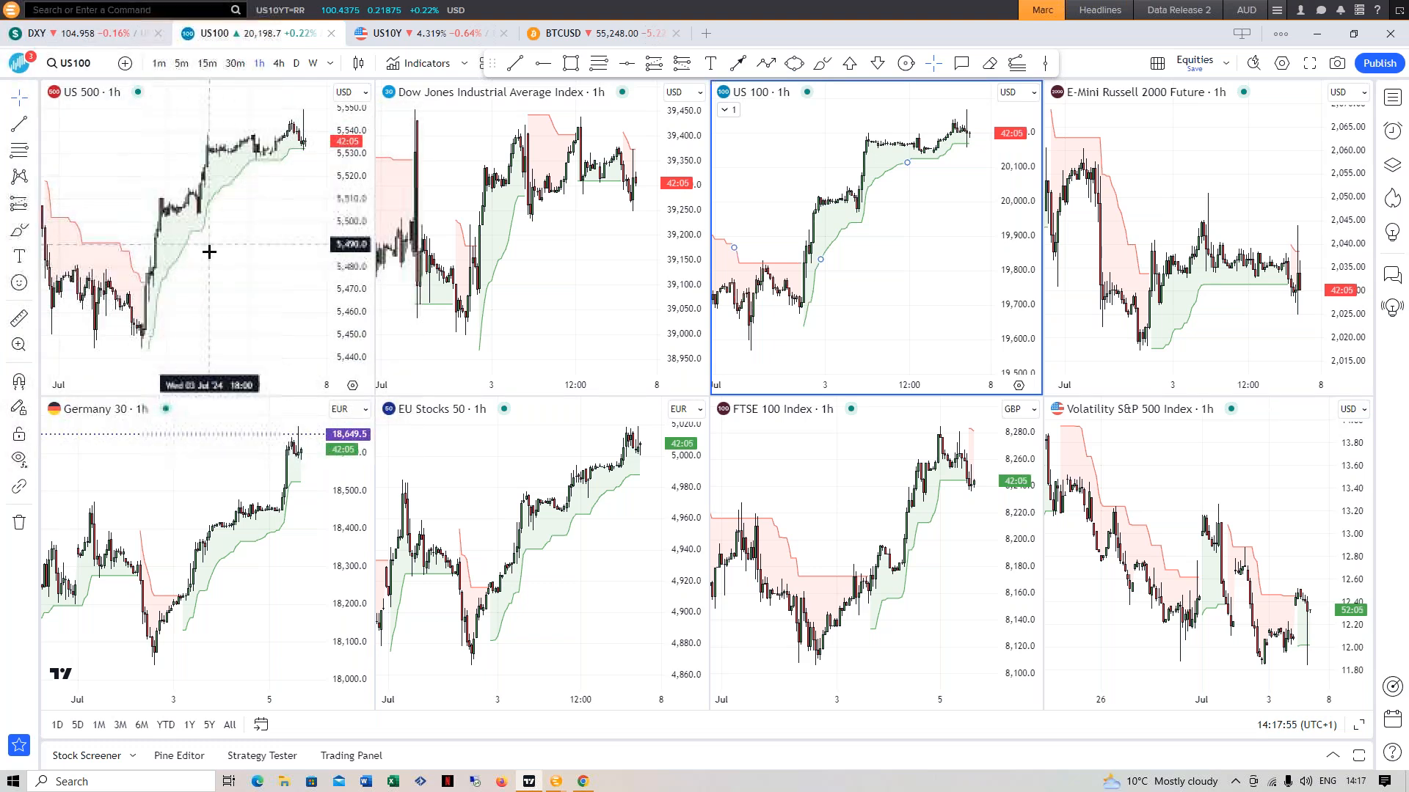
mouse_move(275, 164)
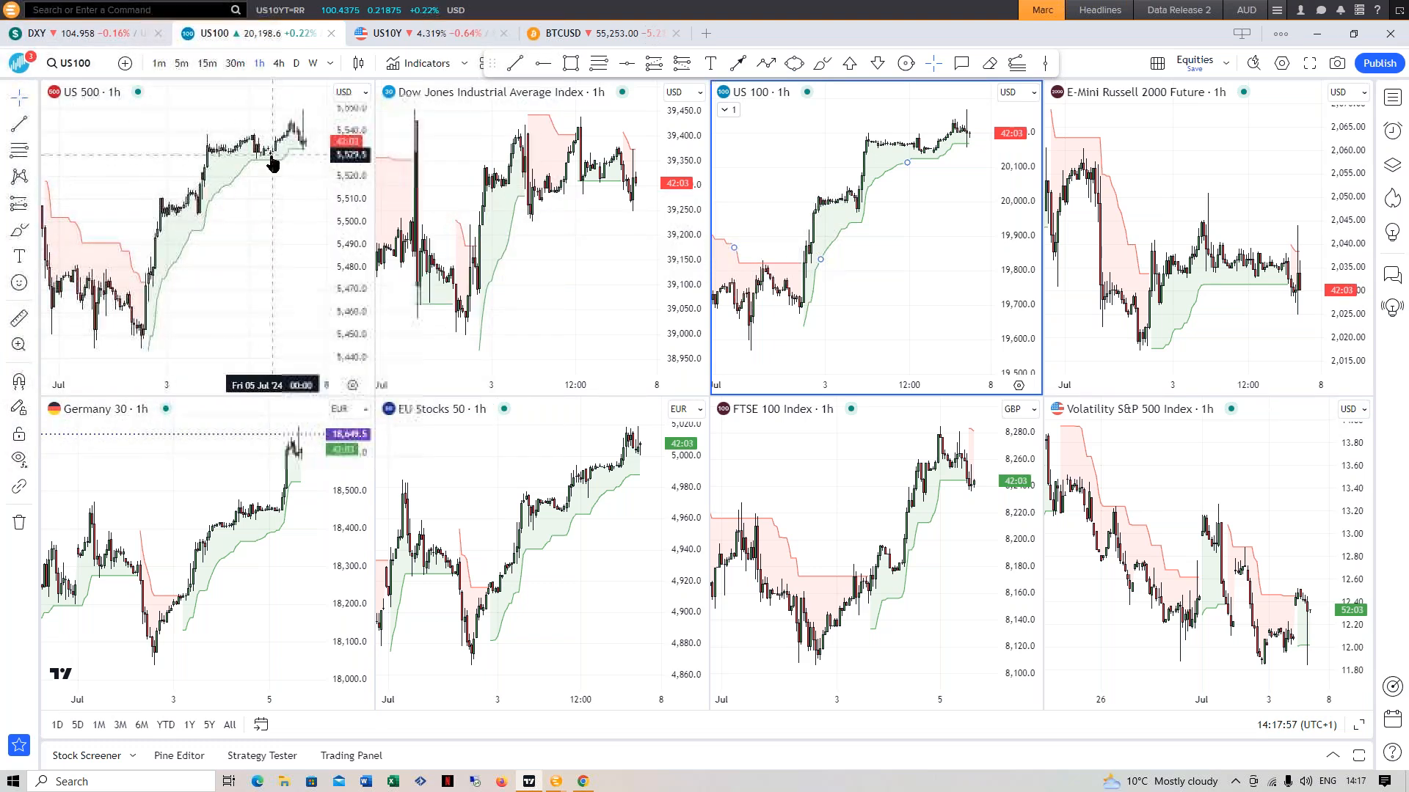
mouse_move(251, 214)
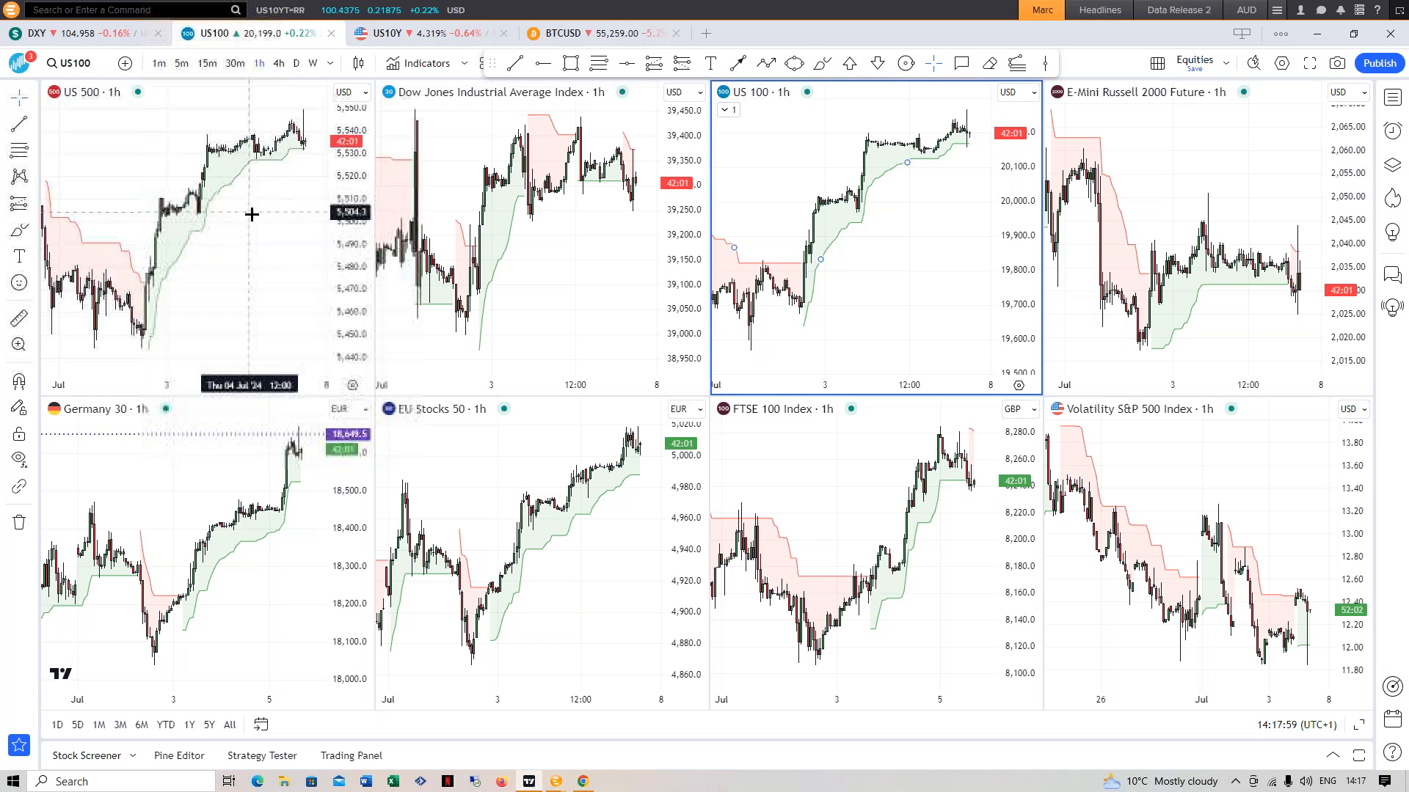
mouse_move(245, 234)
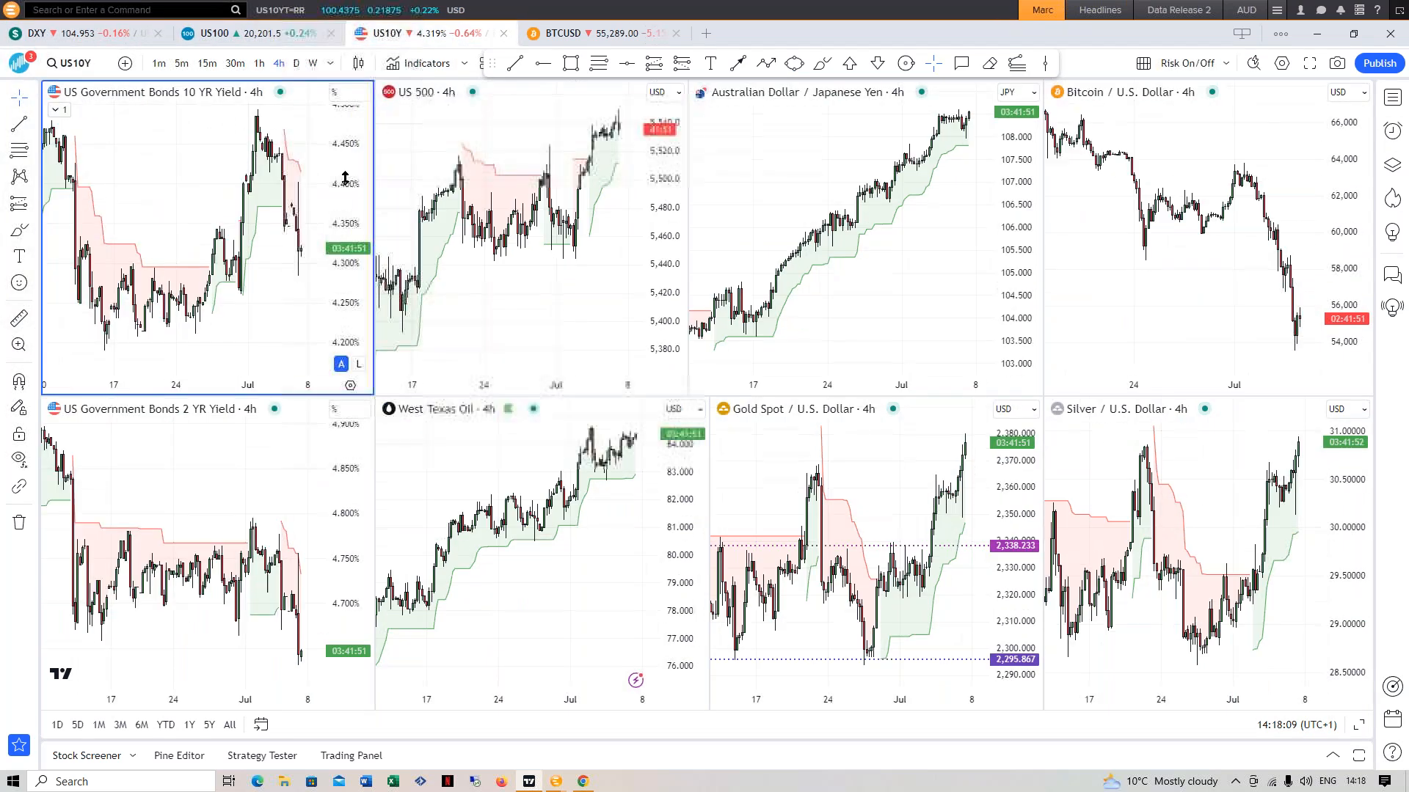
mouse_move(258, 63)
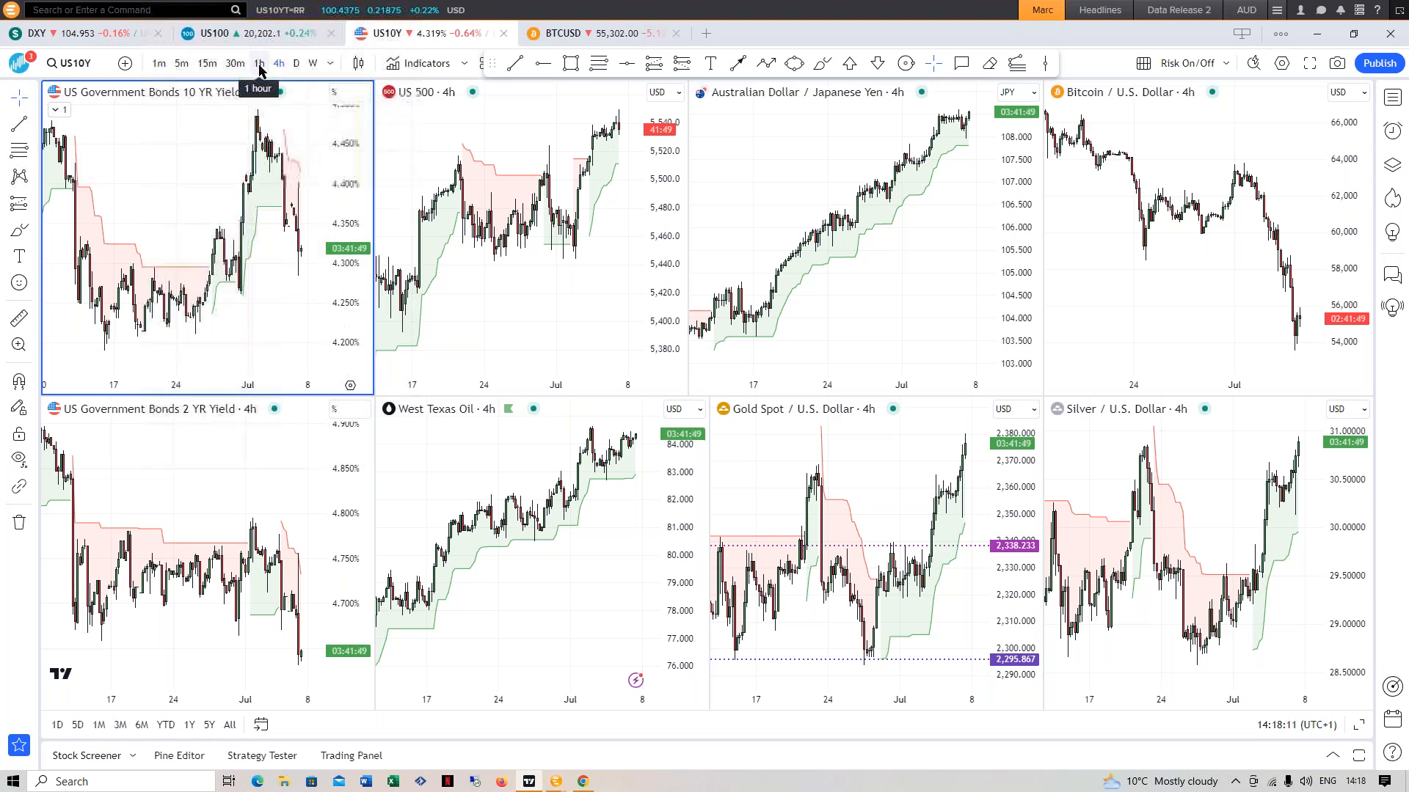
Put all Risk On/Off charts on 1-hour candles and select a chart to inspect
click(258, 63)
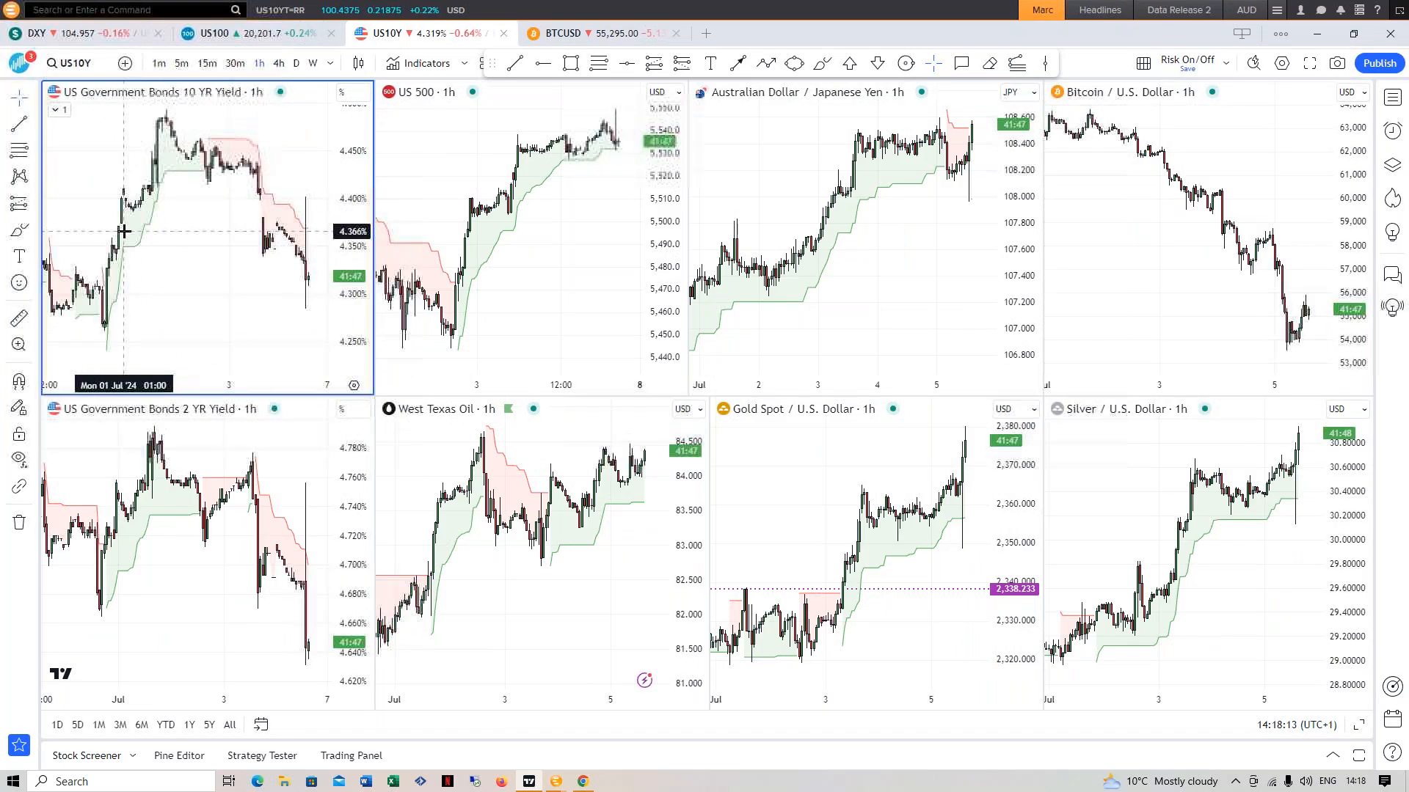
mouse_move(154, 191)
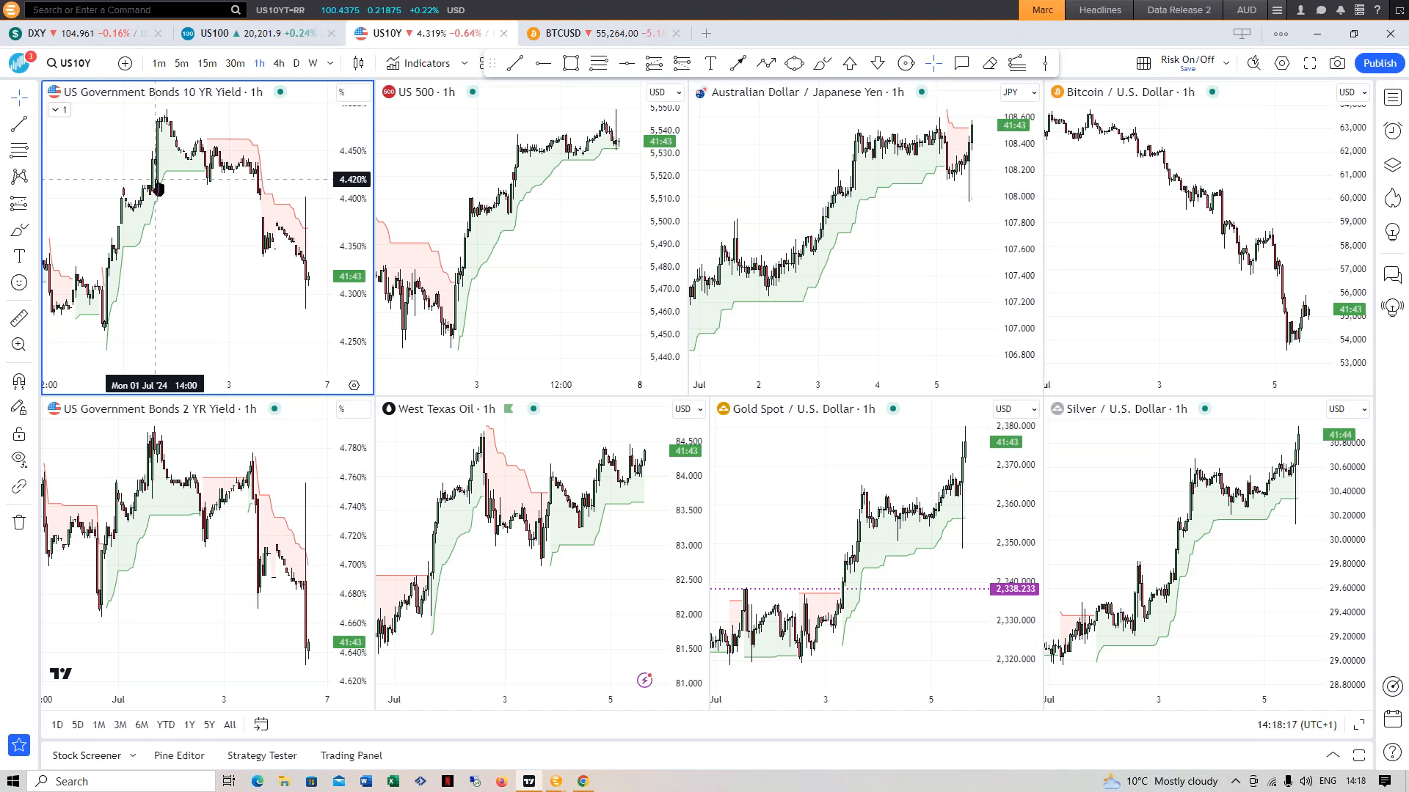
mouse_move(157, 179)
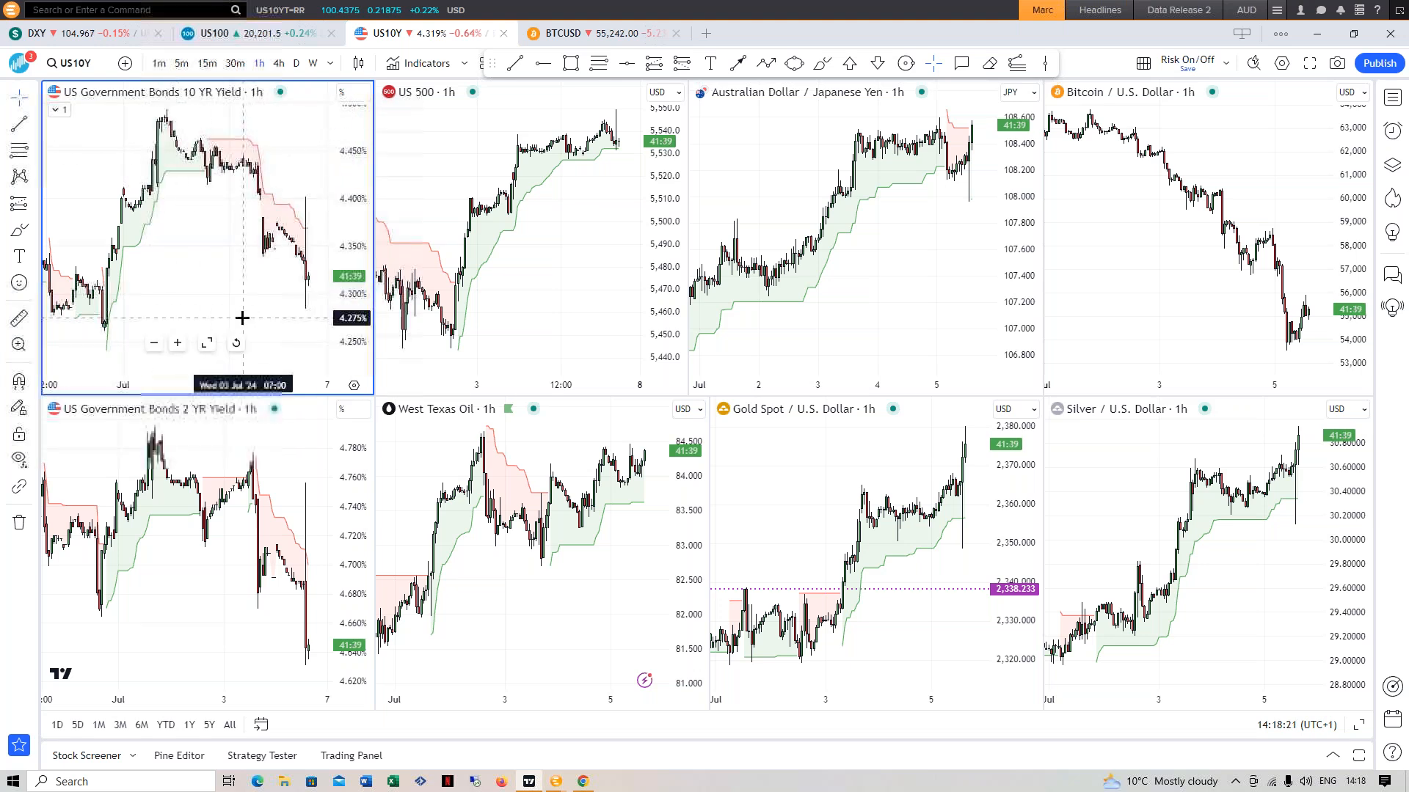
mouse_move(265, 266)
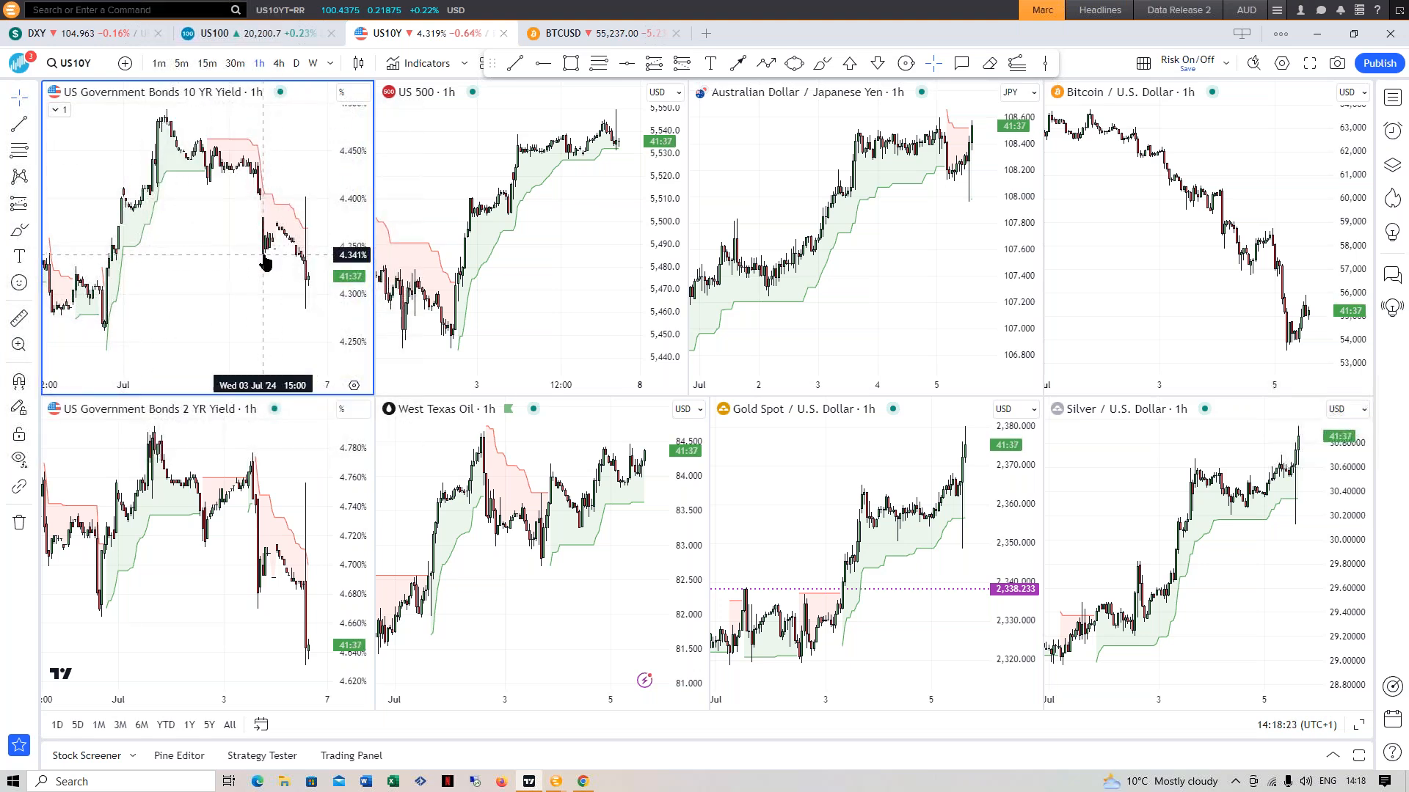
mouse_move(258, 245)
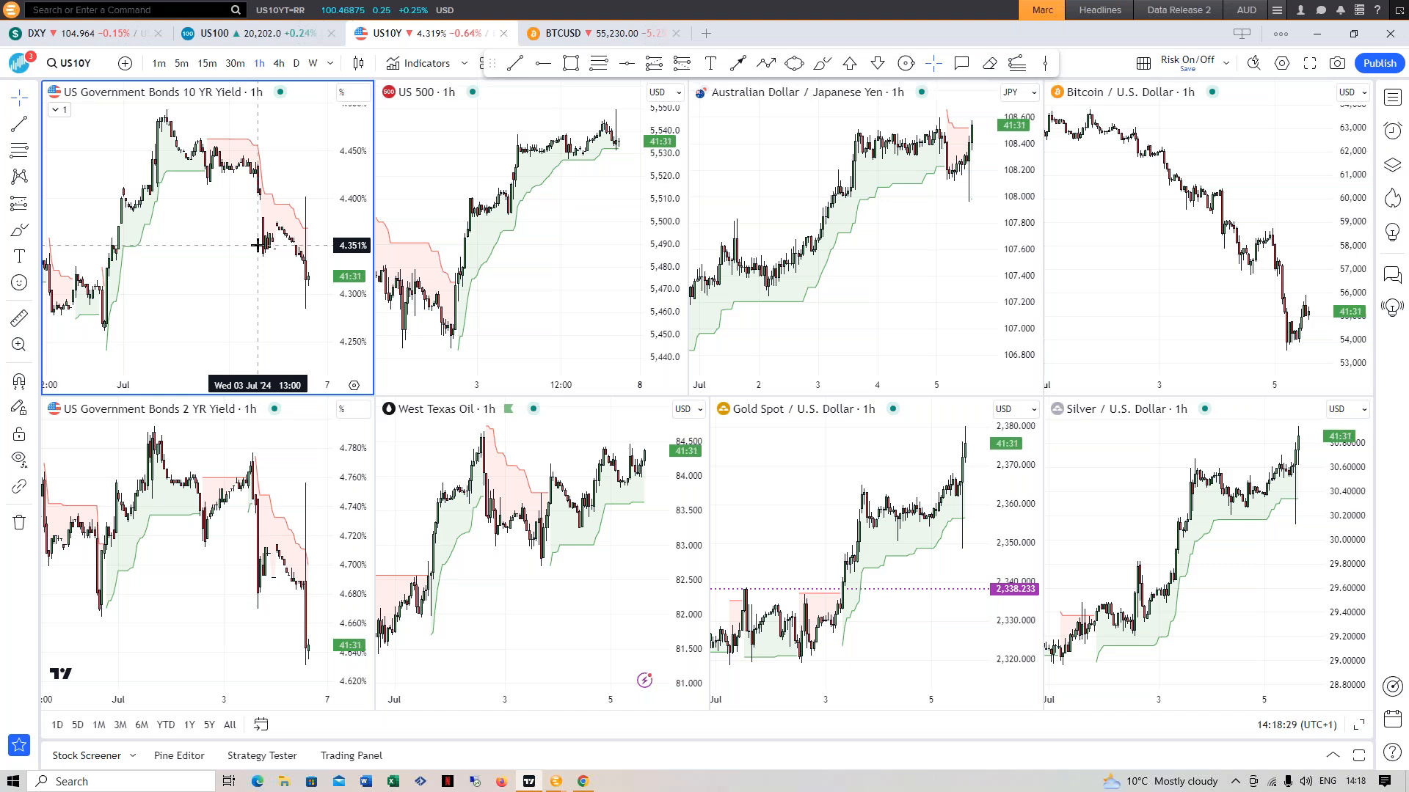
mouse_move(276, 252)
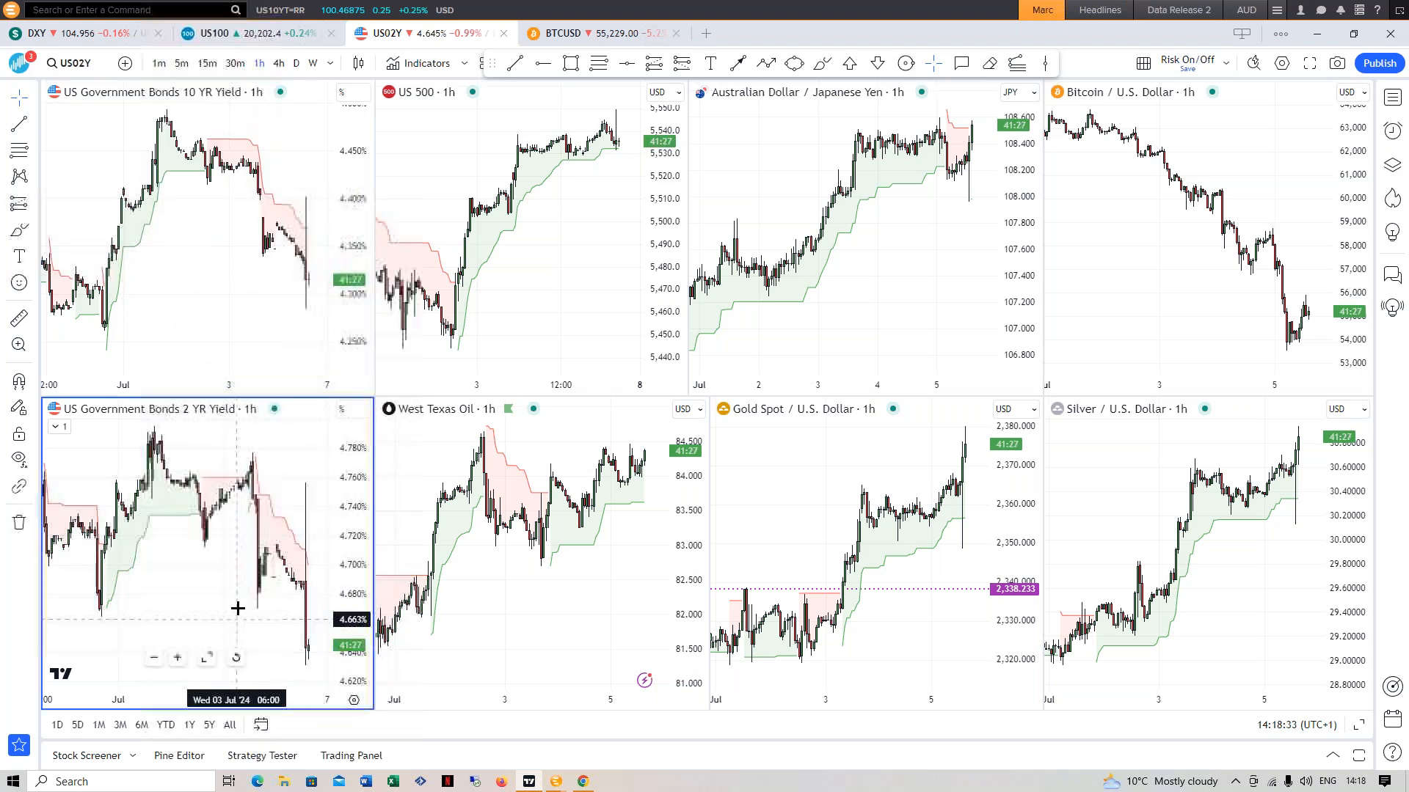
click(842, 473)
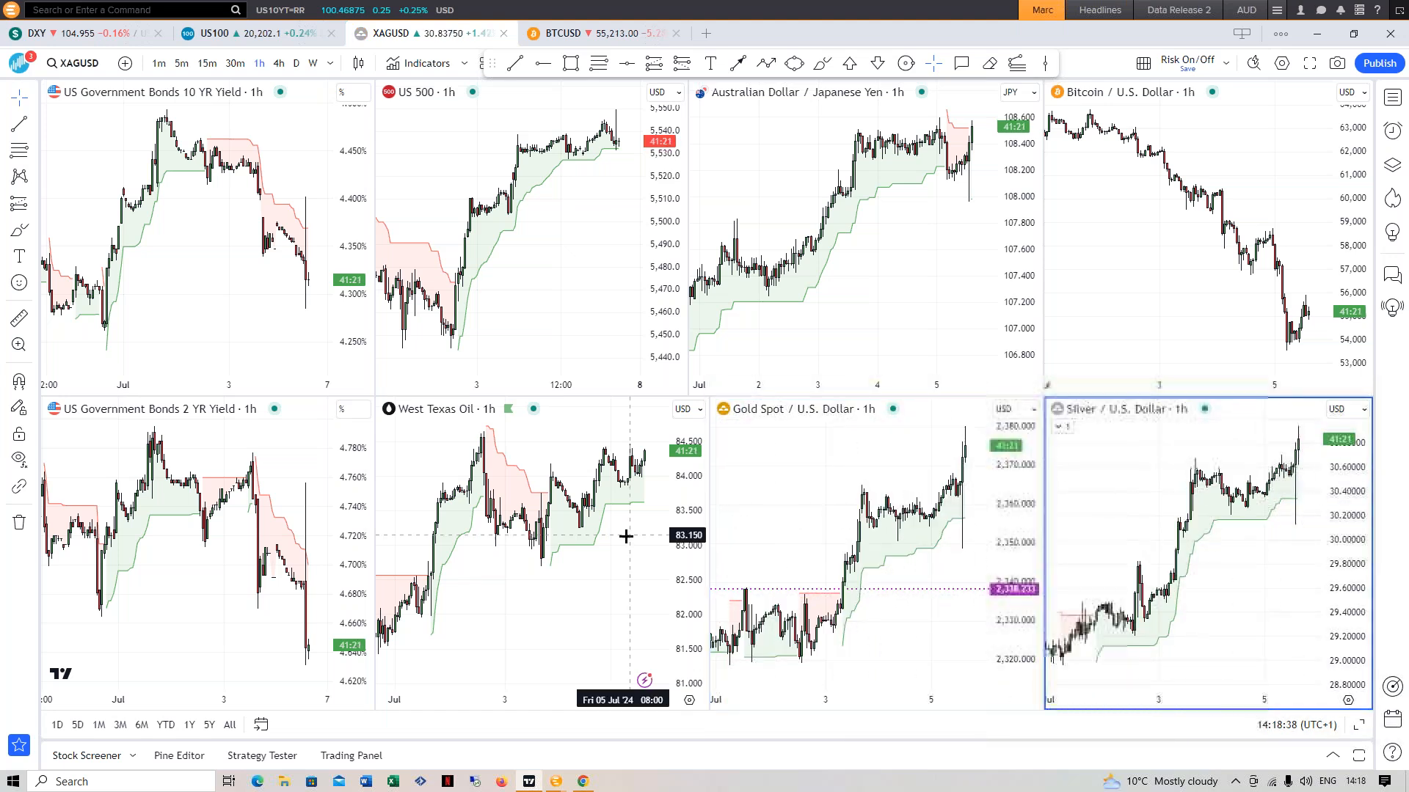
mouse_move(416, 529)
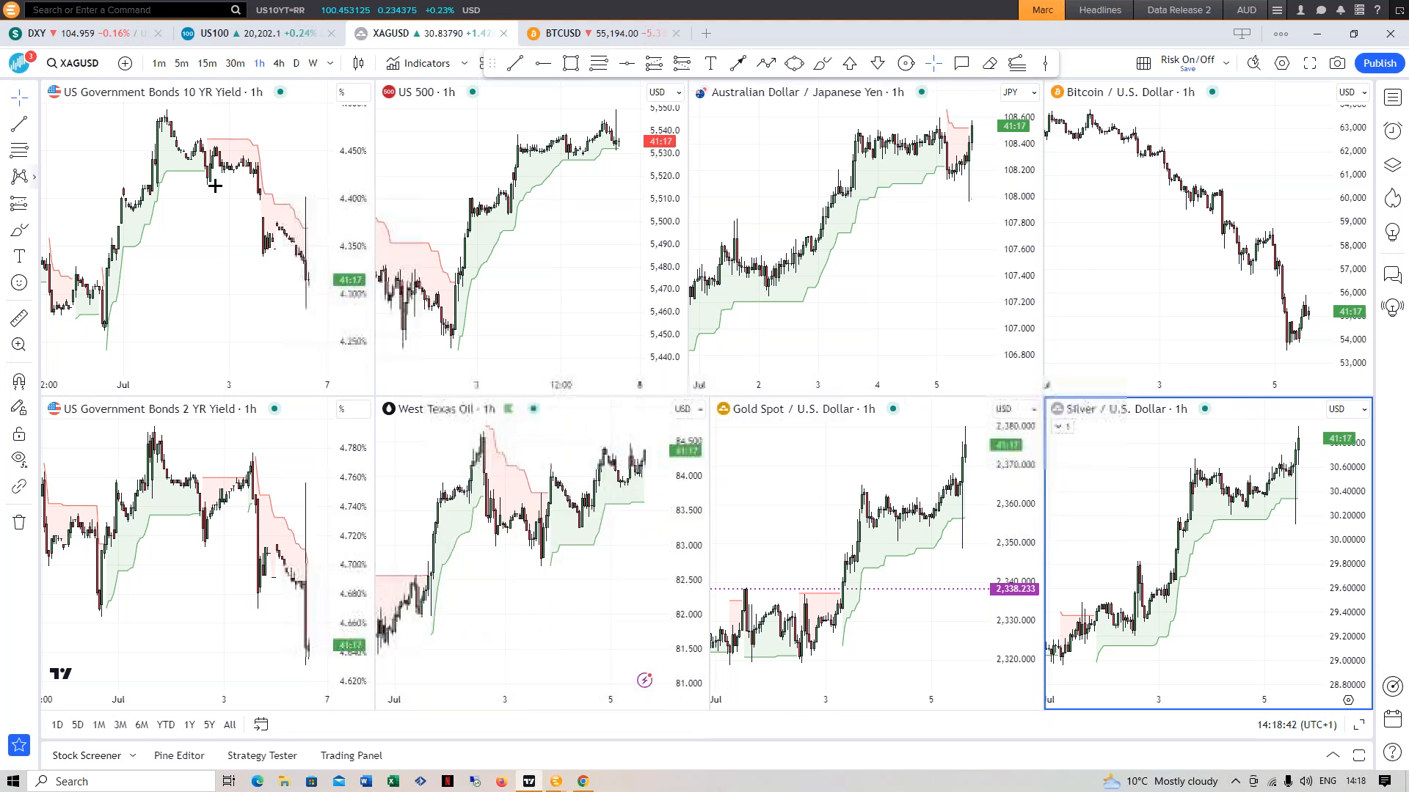
Return to the Equities multi-chart layout of hourly stock index charts
click(213, 34)
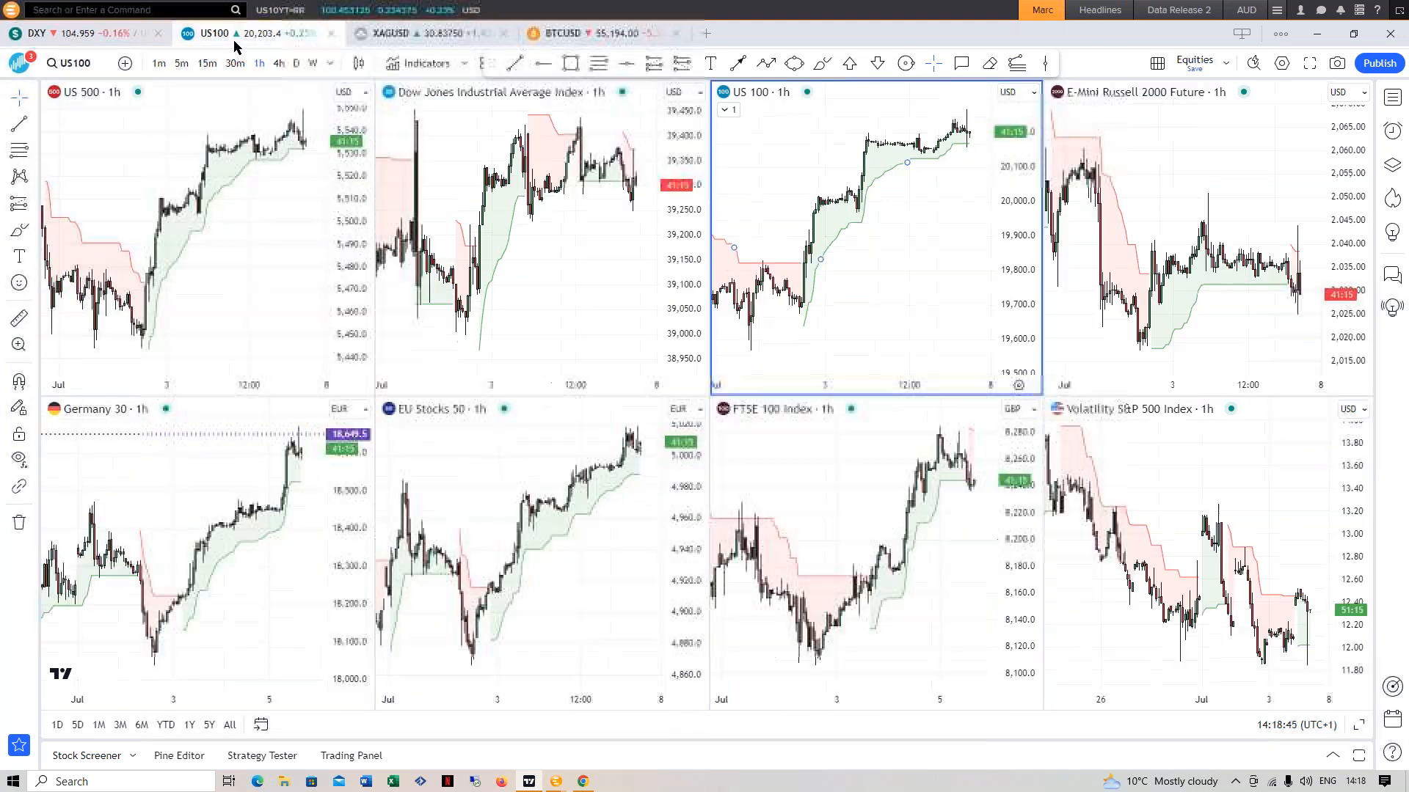
mouse_move(156, 162)
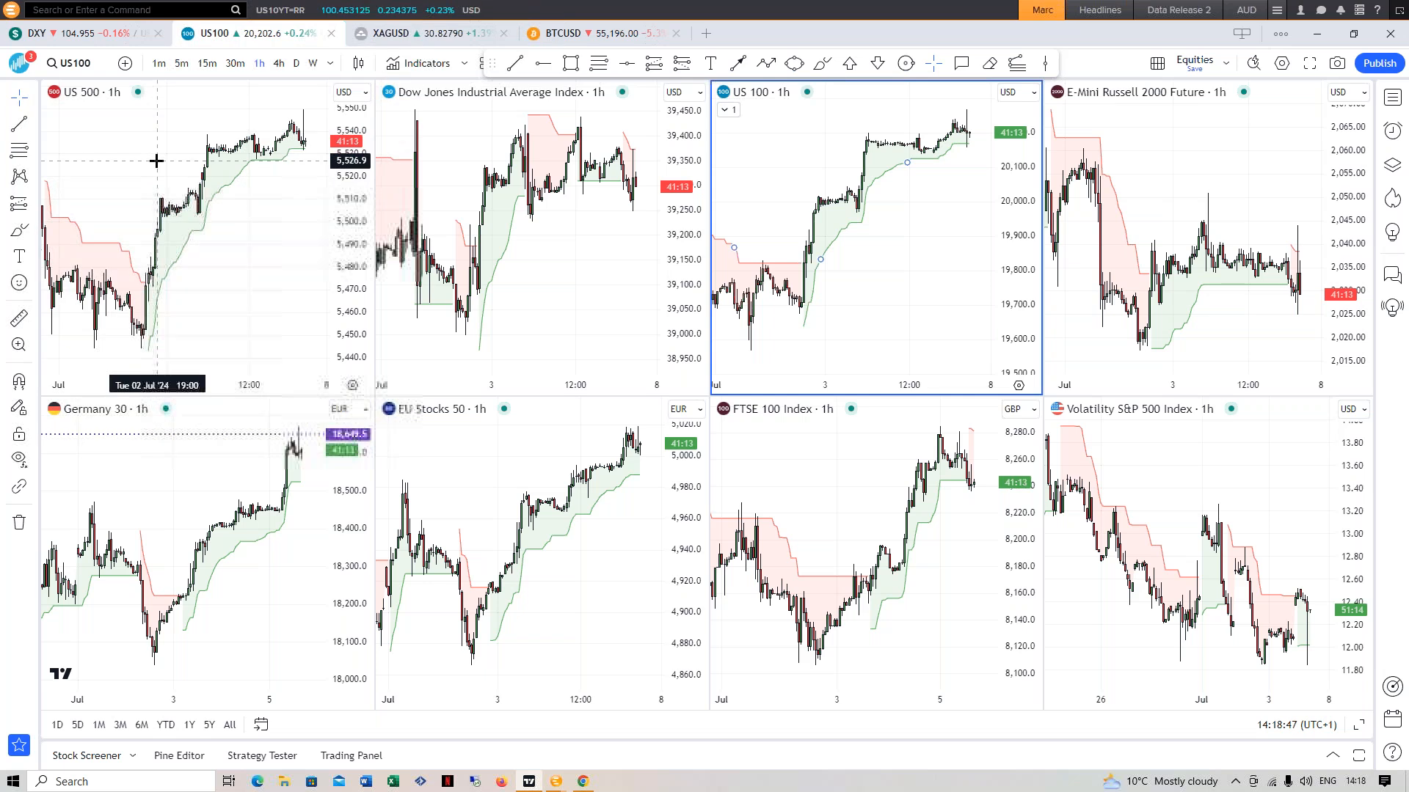
mouse_move(140, 182)
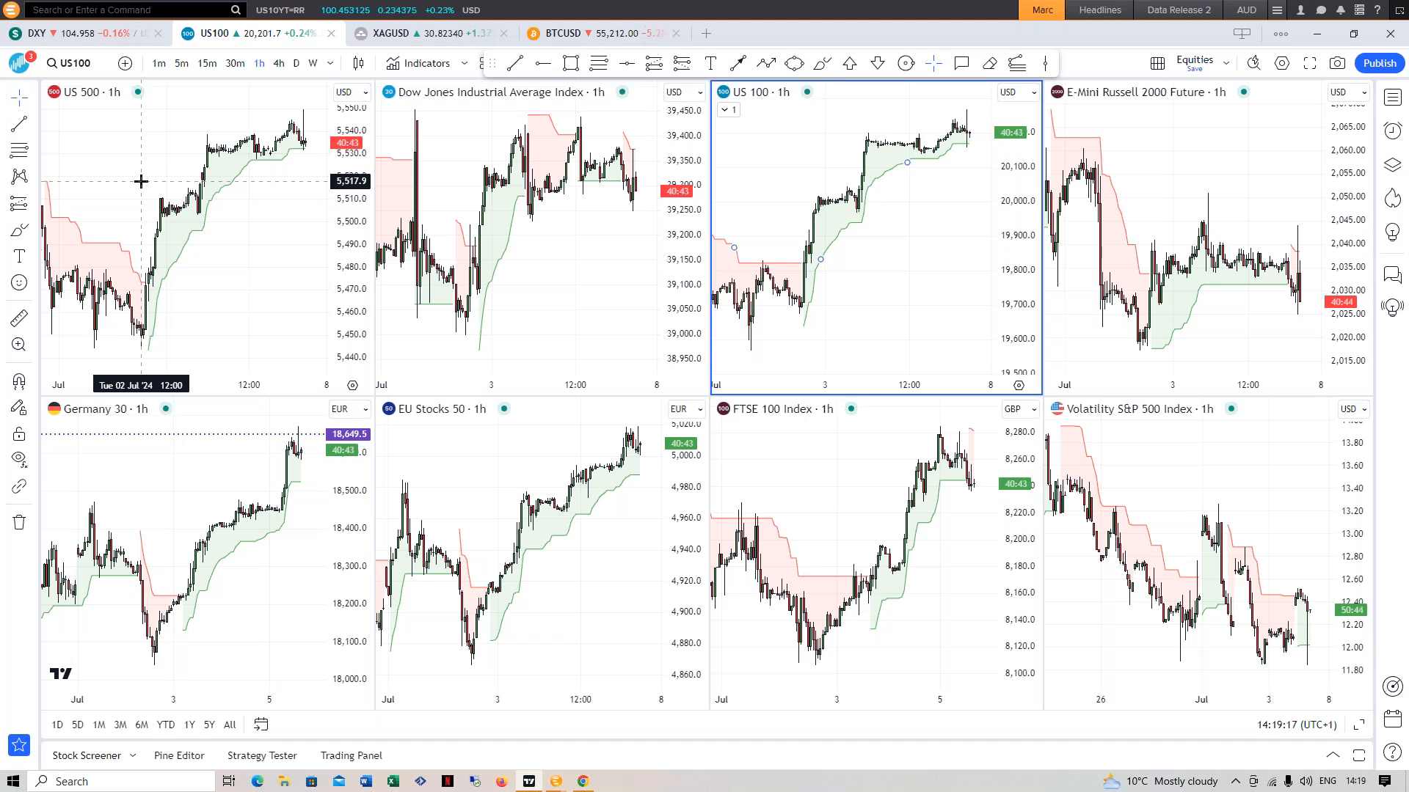
mouse_move(301, 241)
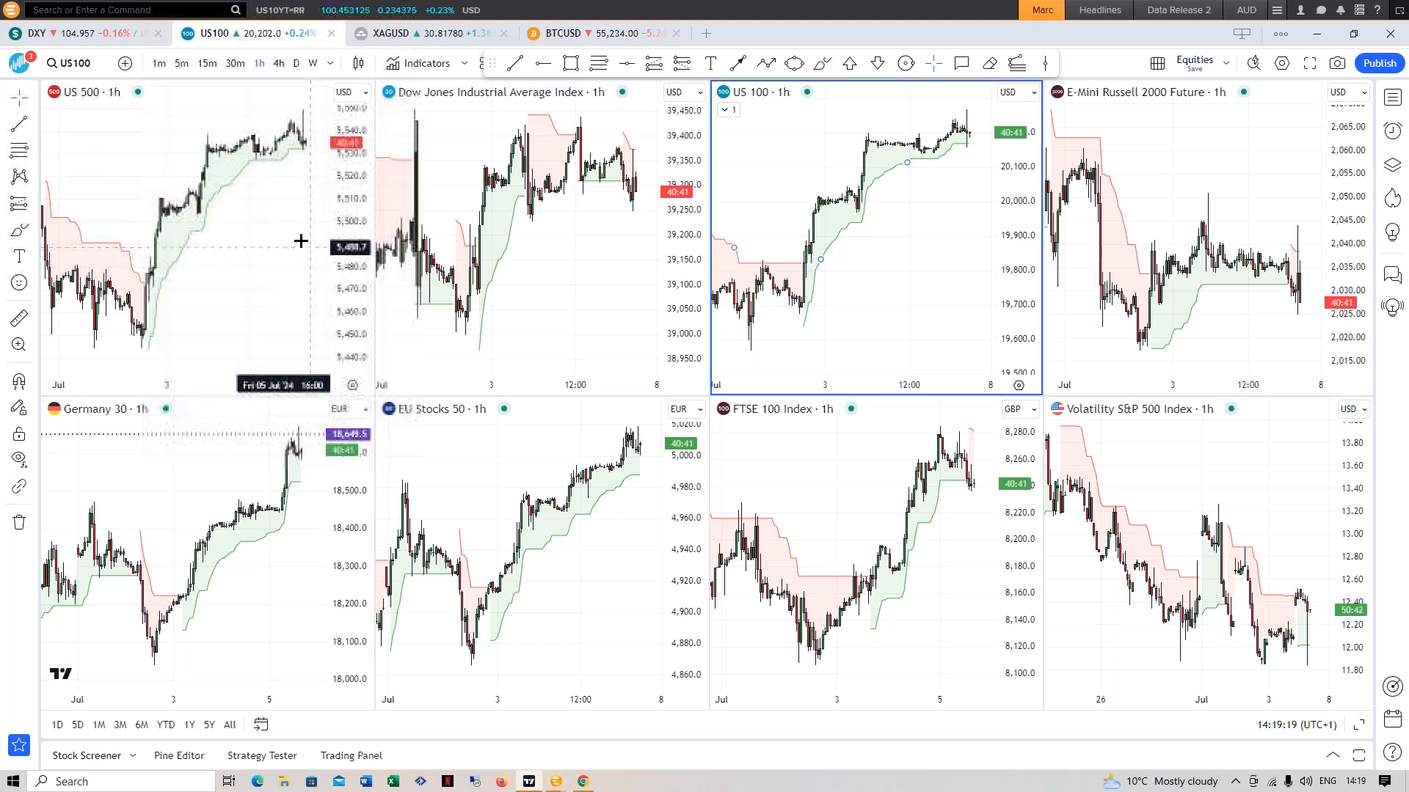
mouse_move(249, 218)
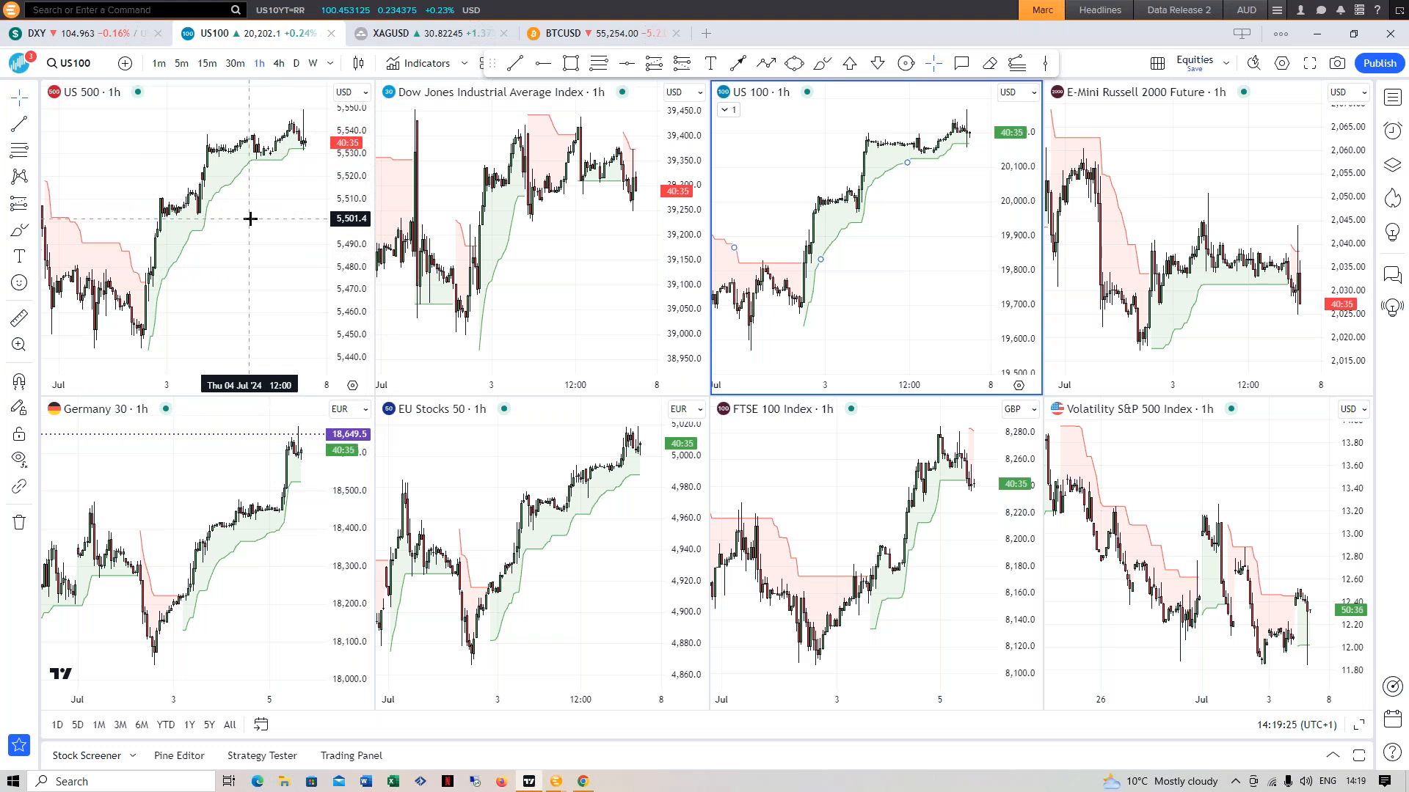
mouse_move(239, 222)
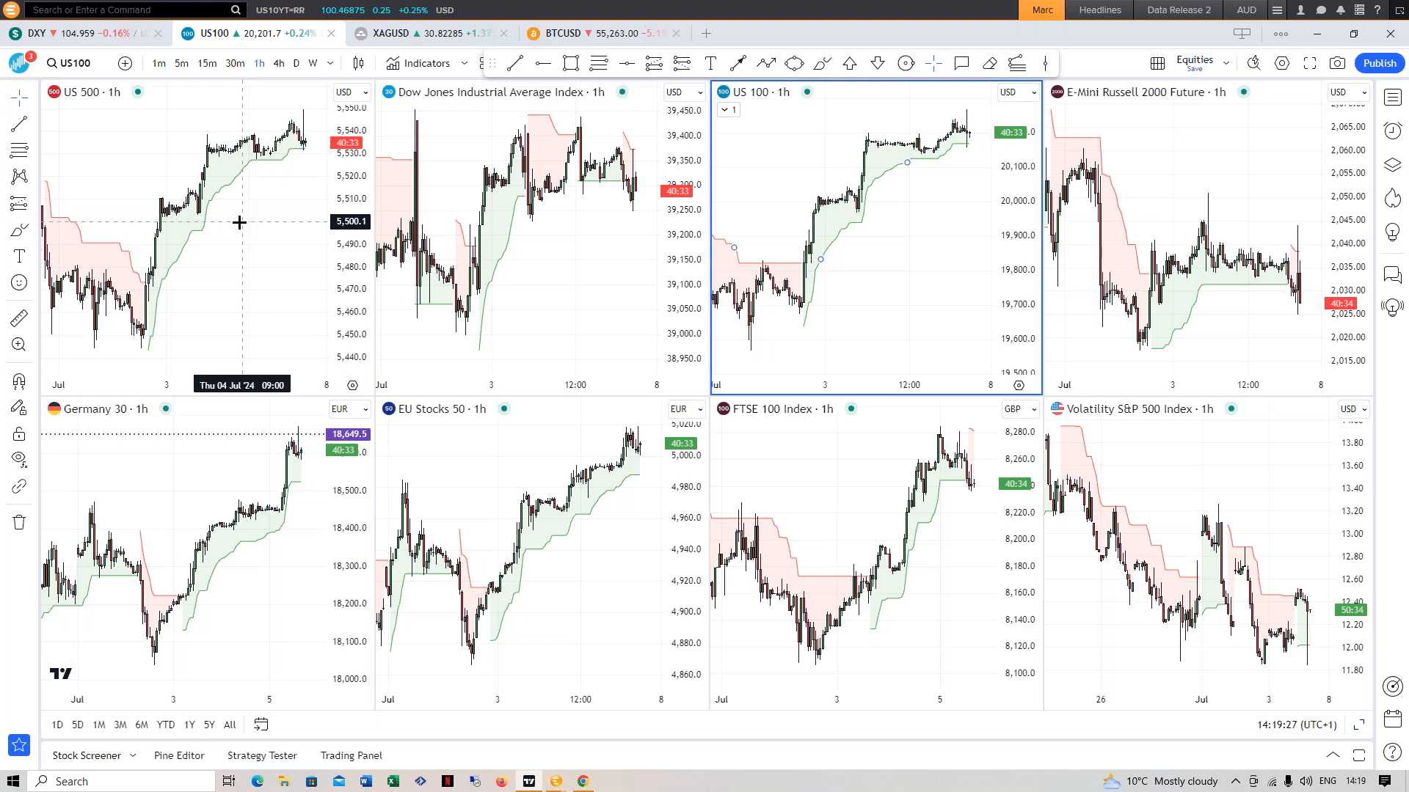